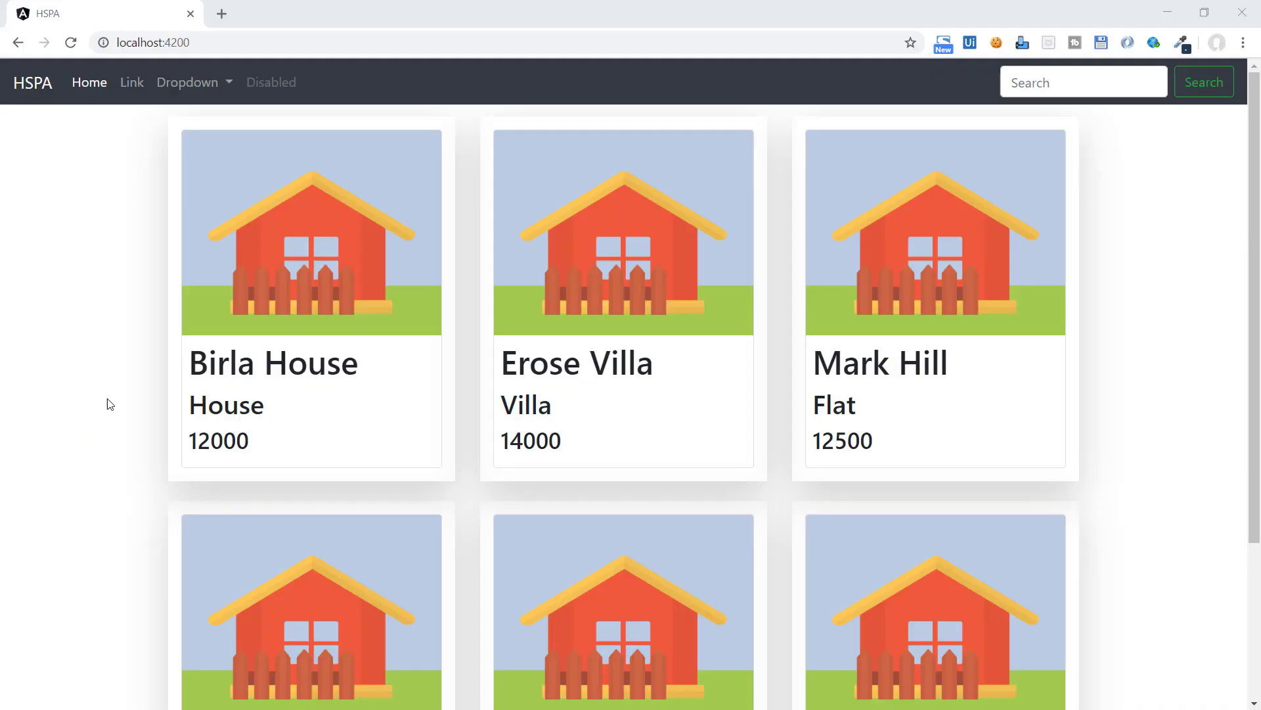
{"action": "mouse_move", "coordinate": [622, 258]}
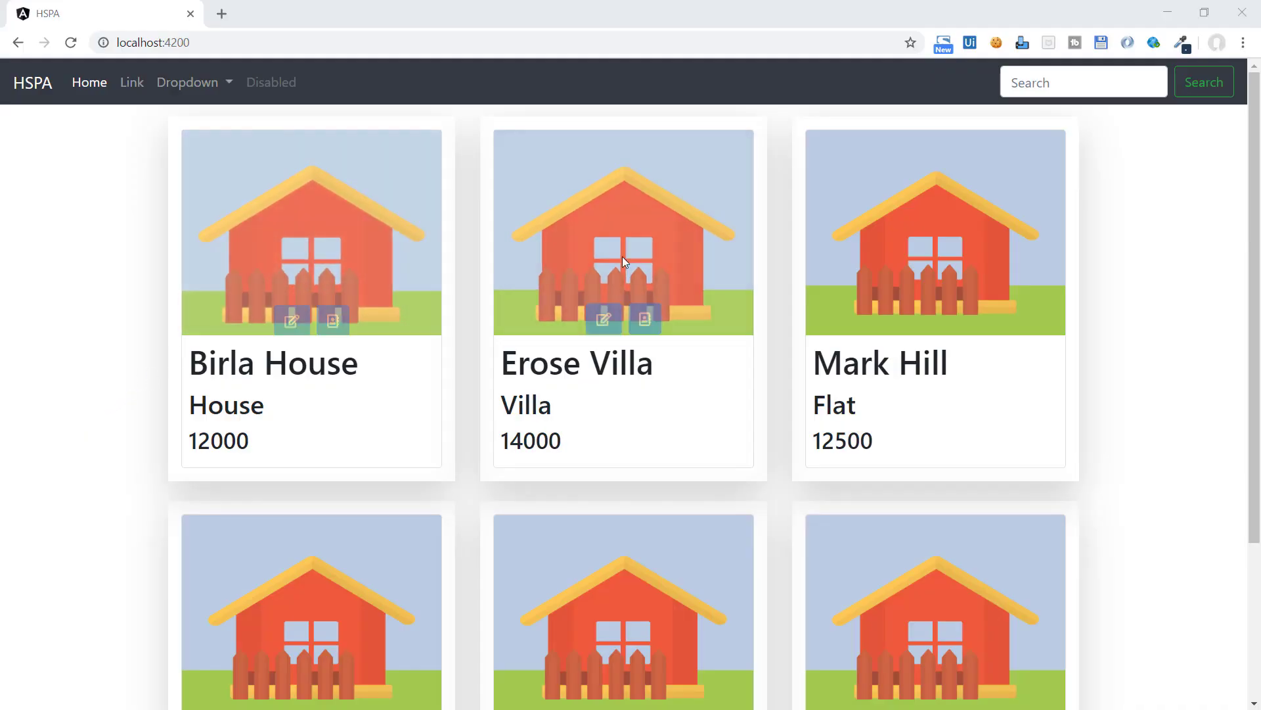
{"action": "mouse_move", "coordinate": [337, 257]}
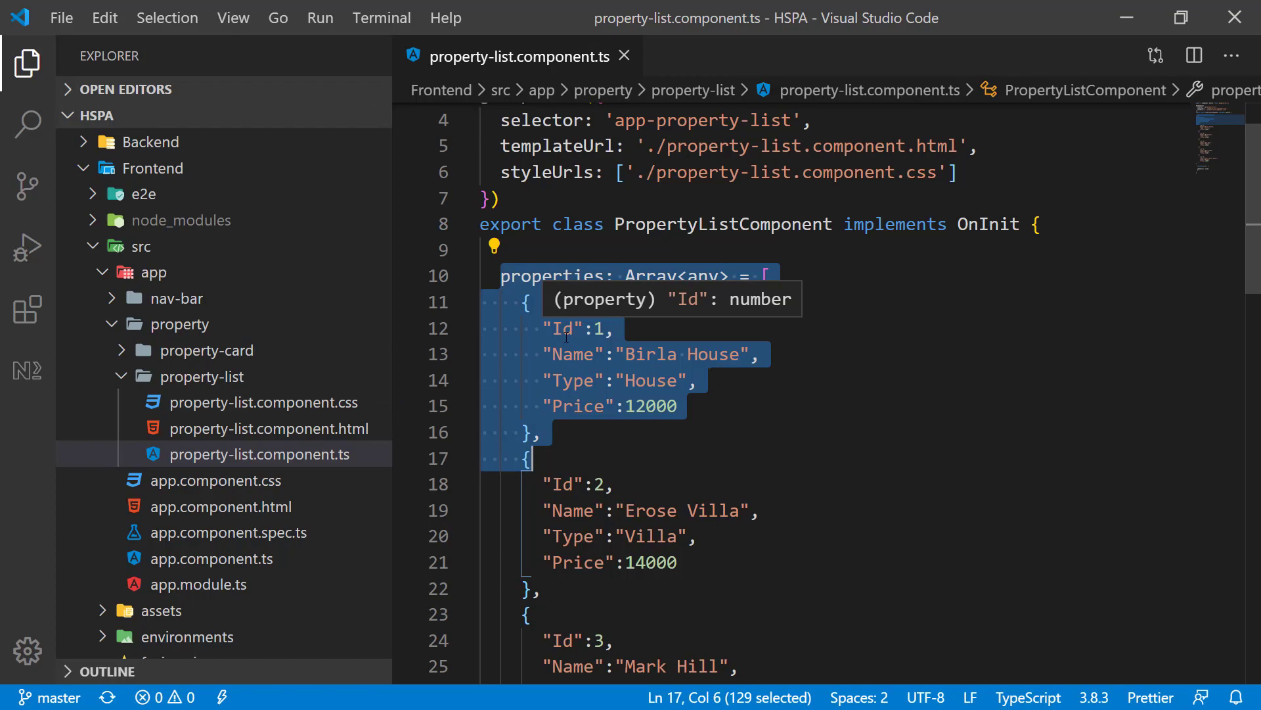
Add a 'data' folder under src with a new properties.json file, then return to the component
{"action": "right_click", "coordinate": [141, 245]}
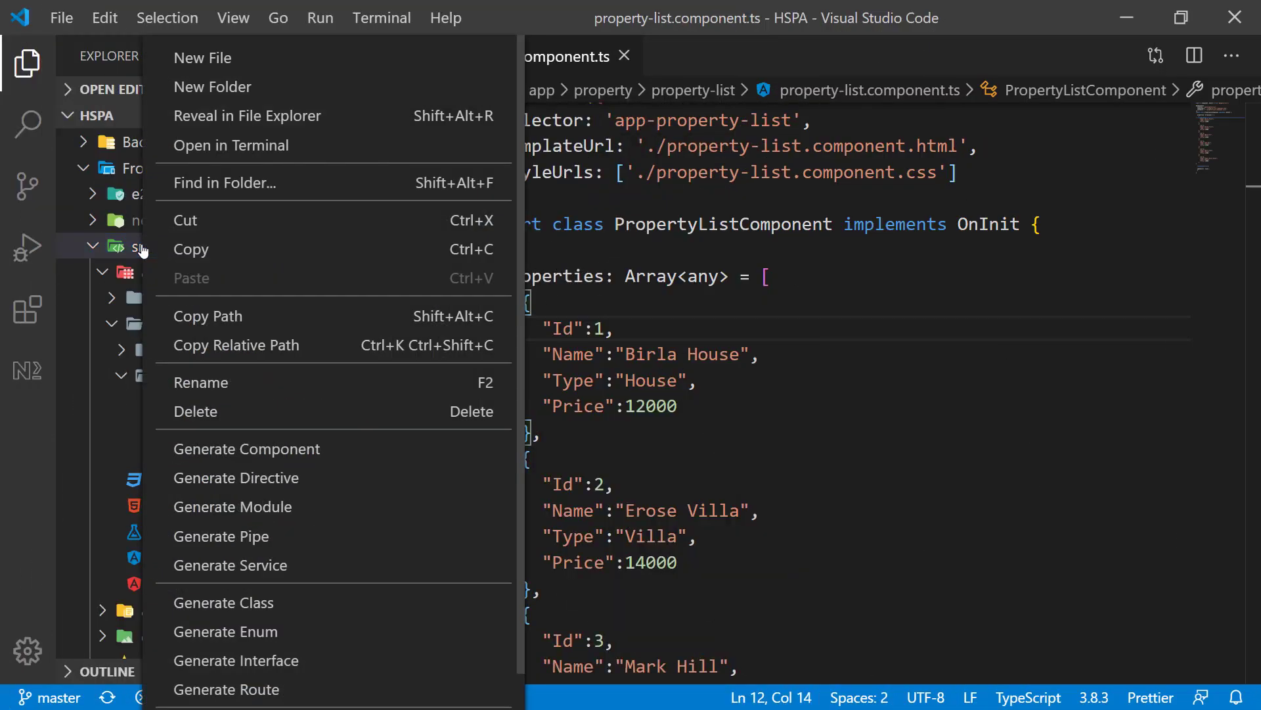
{"action": "mouse_move", "coordinate": [224, 183]}
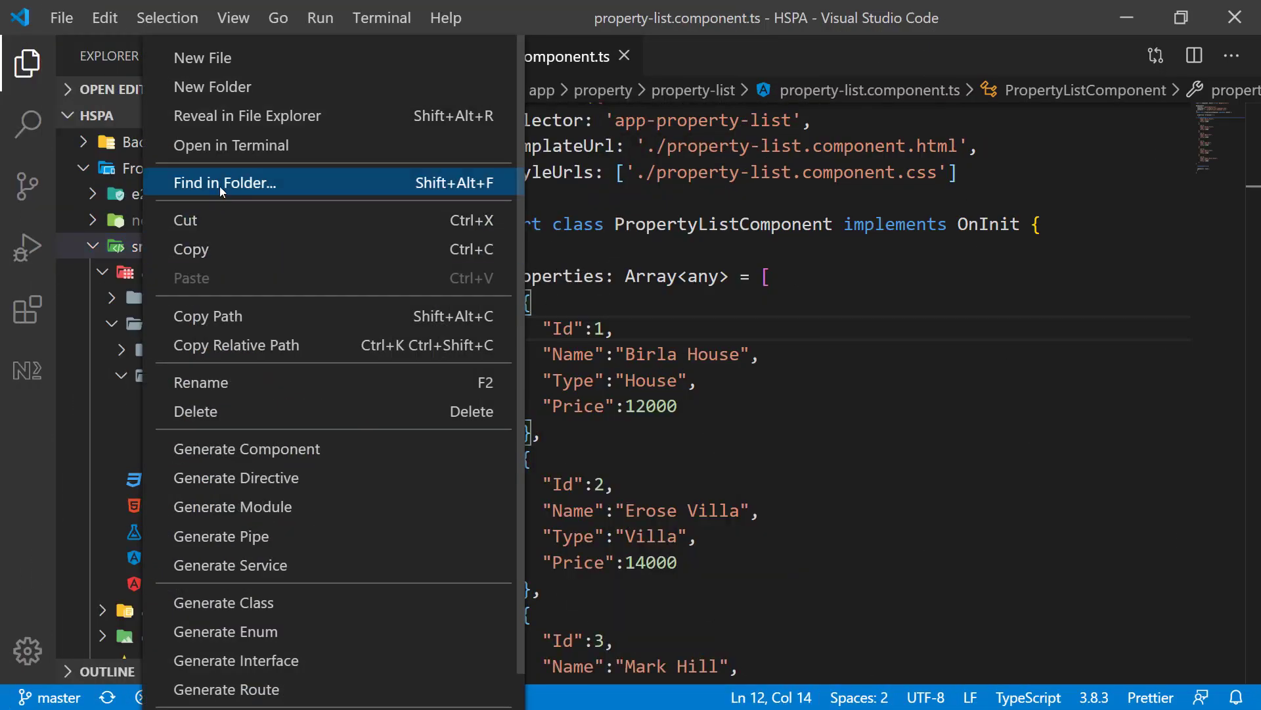
{"action": "left_click", "coordinate": [213, 87]}
{"action": "type", "text": "data"}
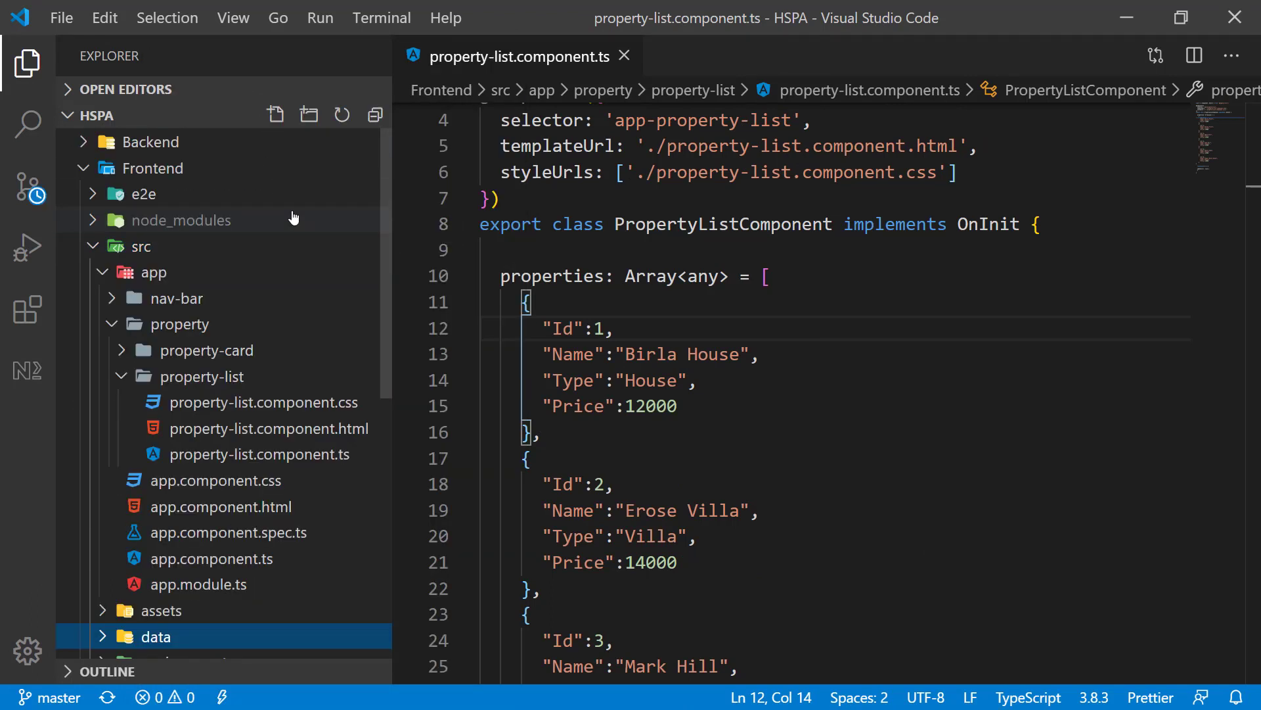
{"action": "right_click", "coordinate": [152, 636]}
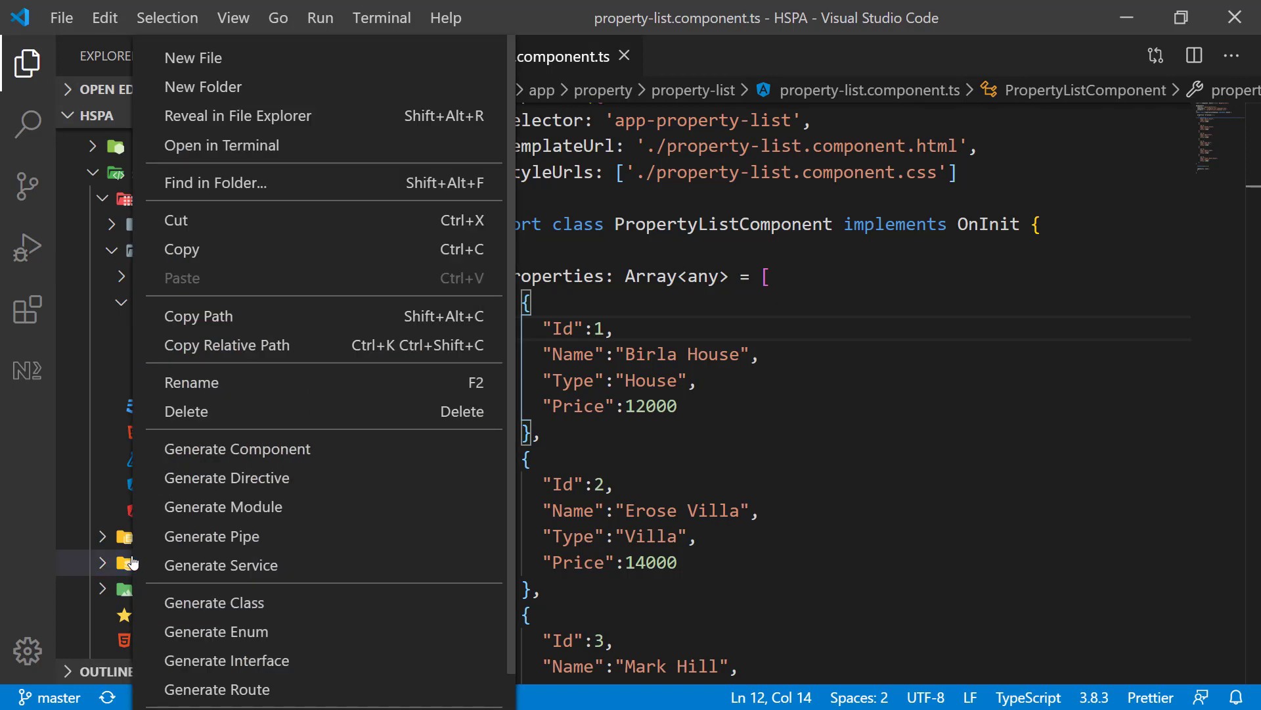
{"action": "left_click", "coordinate": [193, 57]}
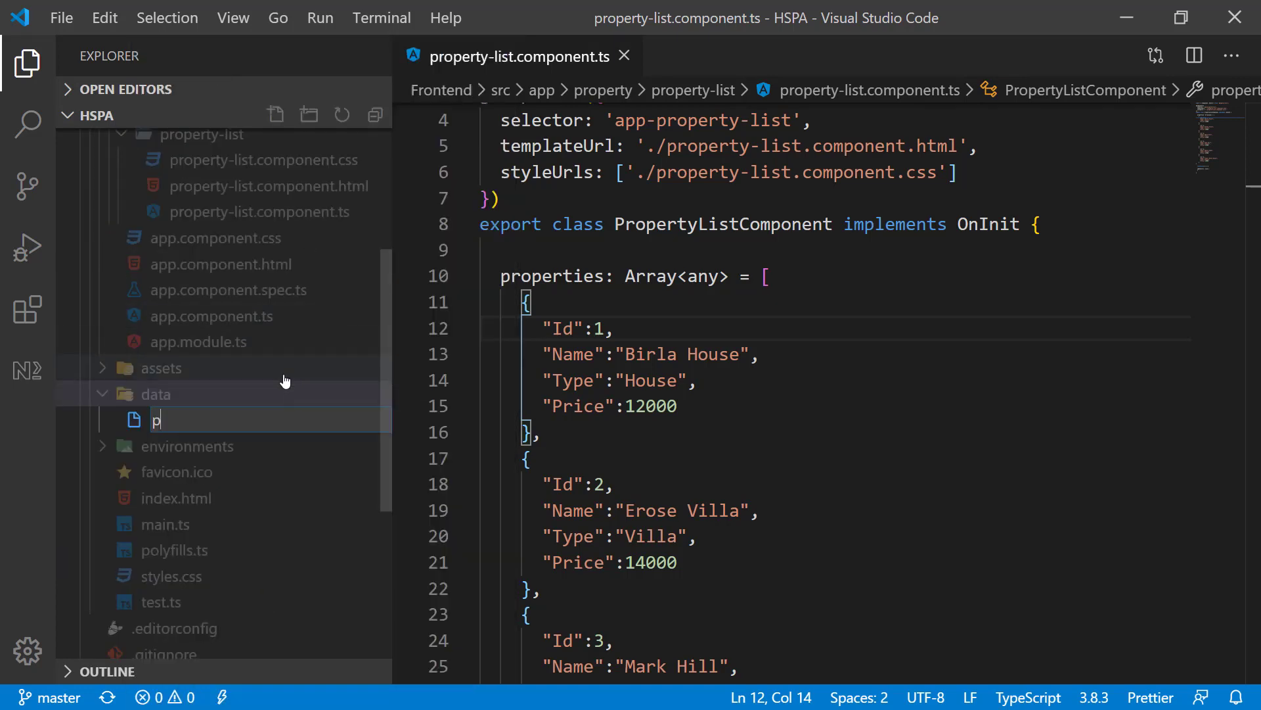
{"action": "type", "text": "roperties.json"}
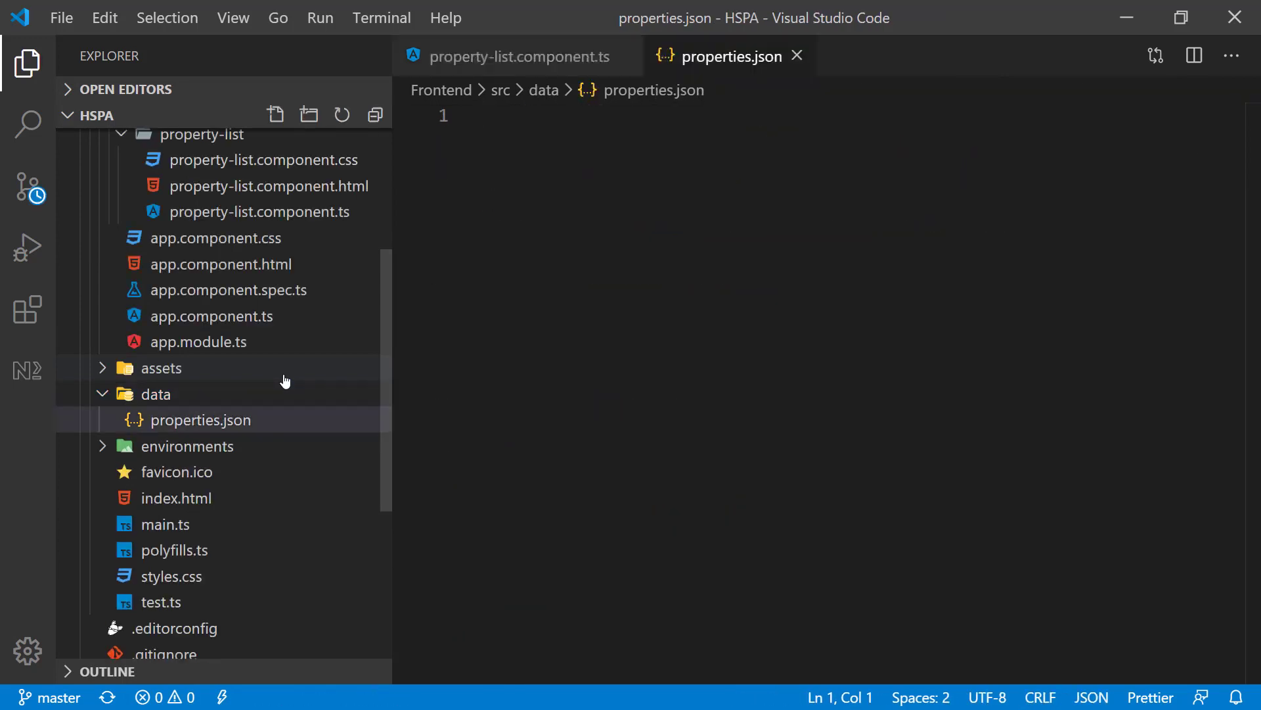
{"action": "left_click", "coordinate": [521, 56]}
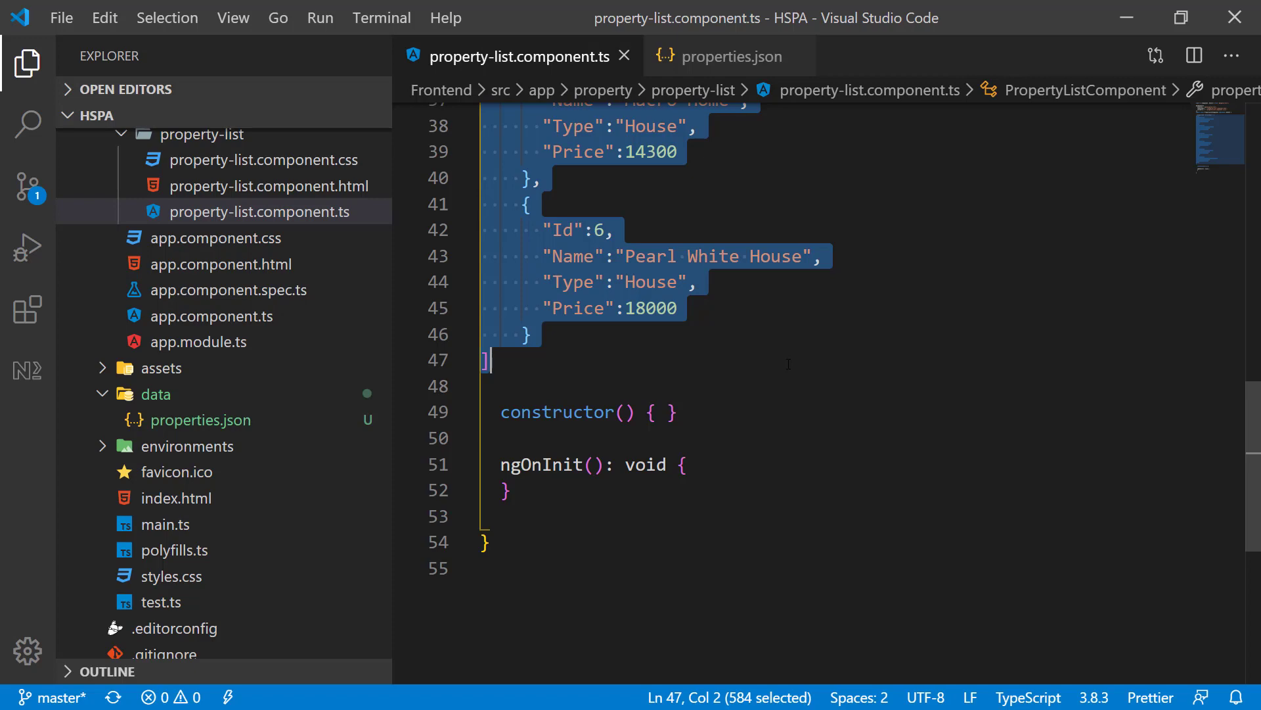
{"action": "mouse_move", "coordinate": [686, 57]}
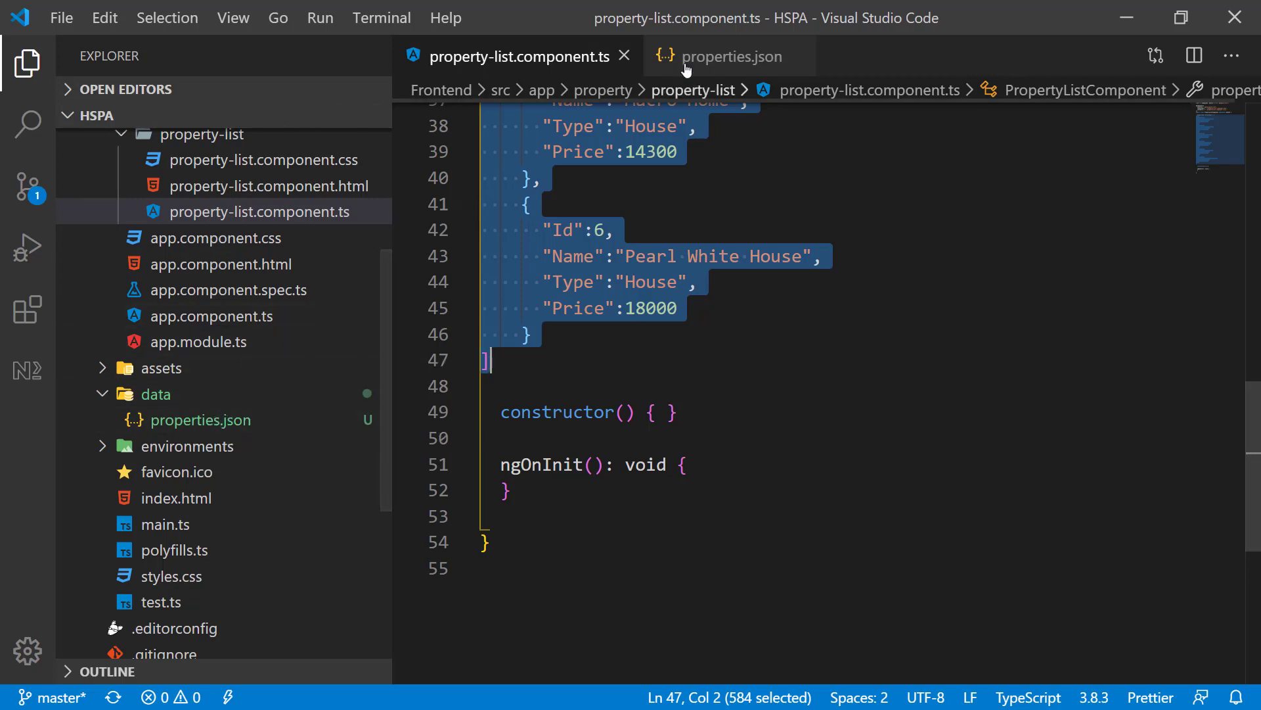
Move the six property records into properties.json and end the component's declaration as 'properties: Array<any>;'
{"action": "left_click", "coordinate": [726, 57]}
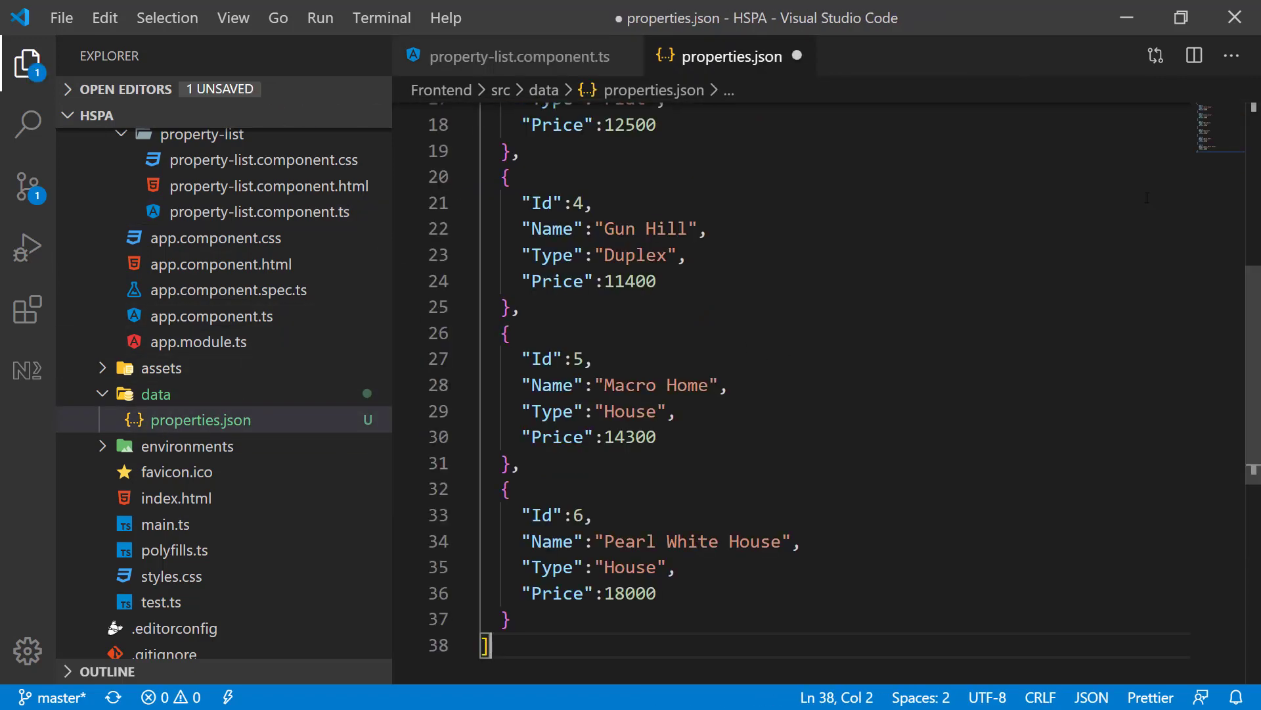
{"action": "mouse_move", "coordinate": [530, 65]}
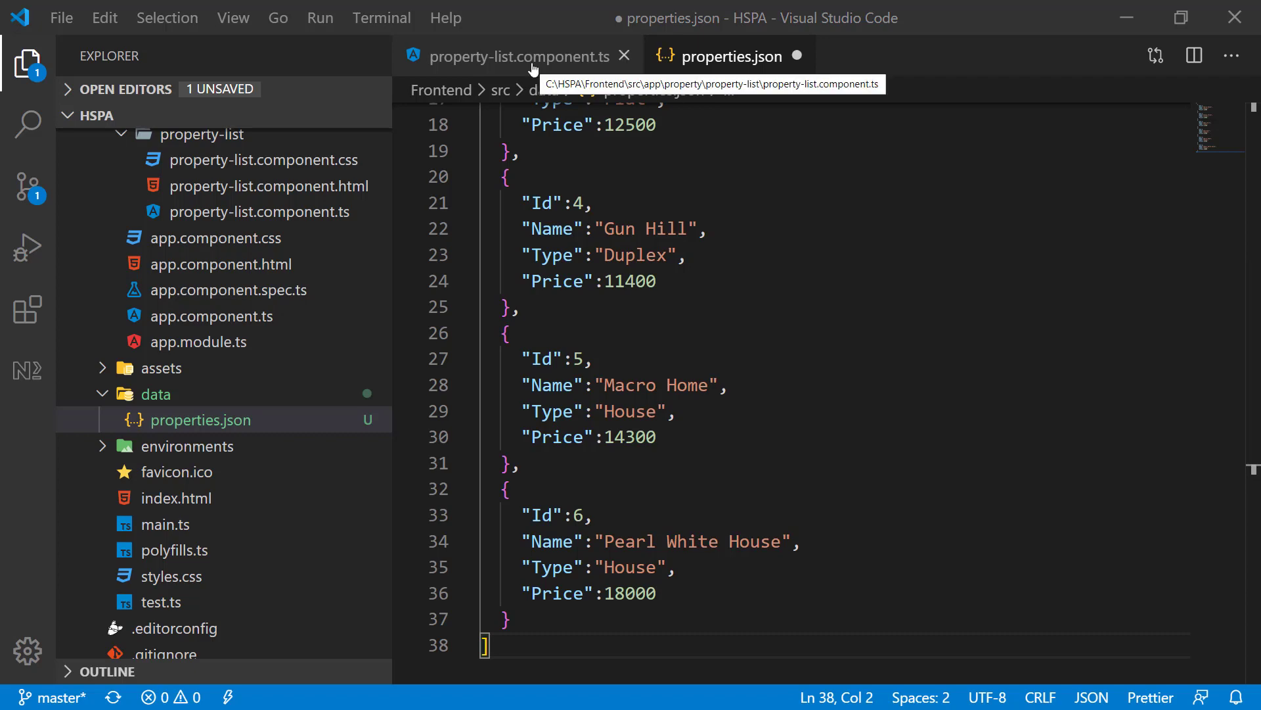
{"action": "left_click", "coordinate": [519, 57]}
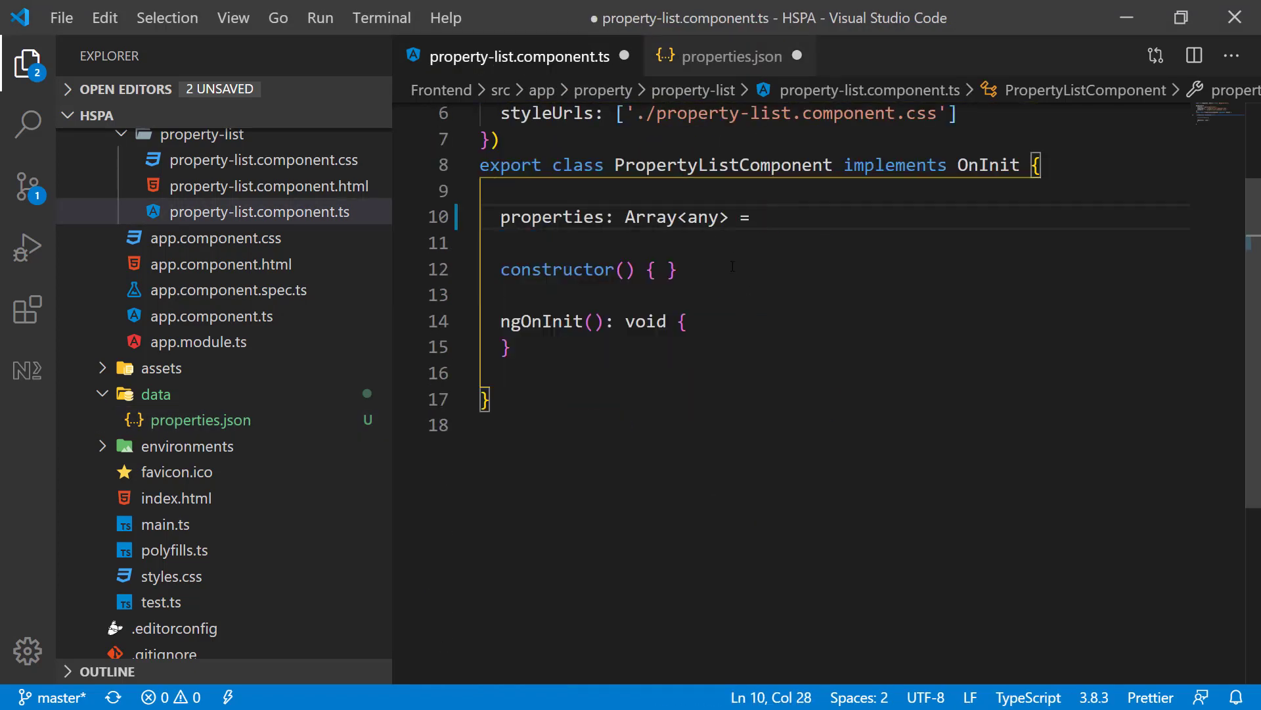
{"action": "key", "text": "BackSpace"}
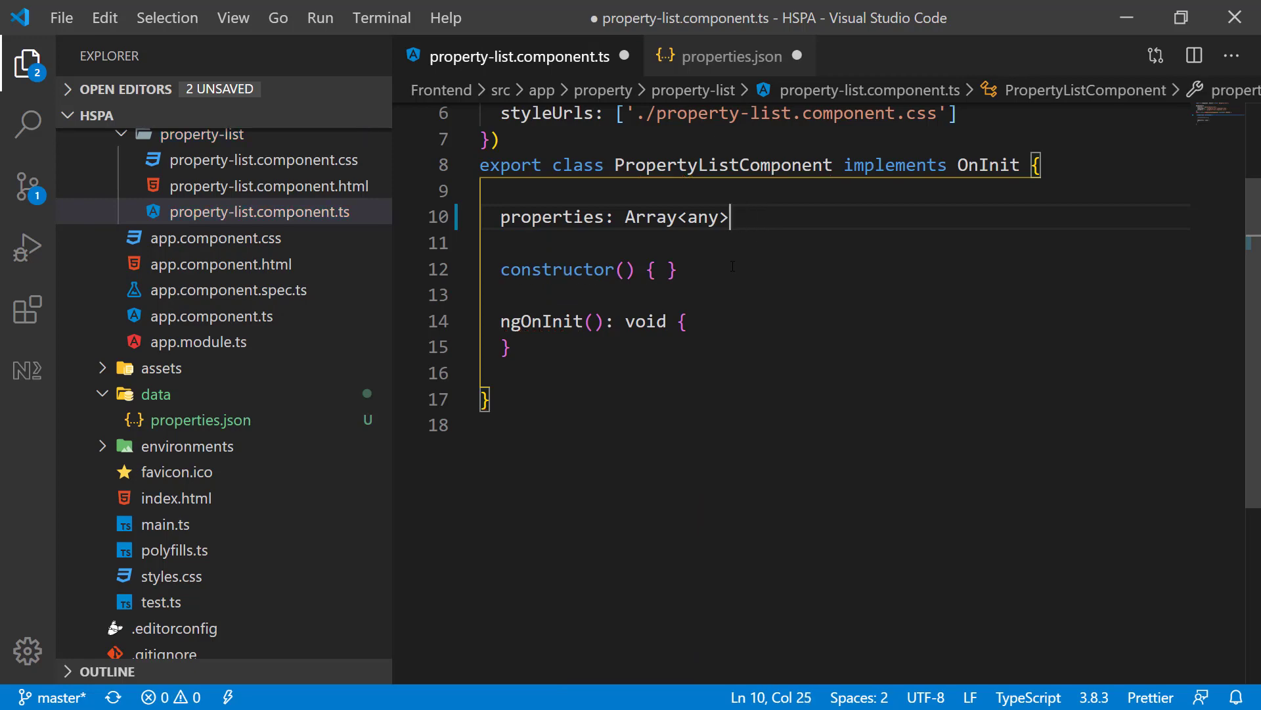
{"action": "type", "text": ";"}
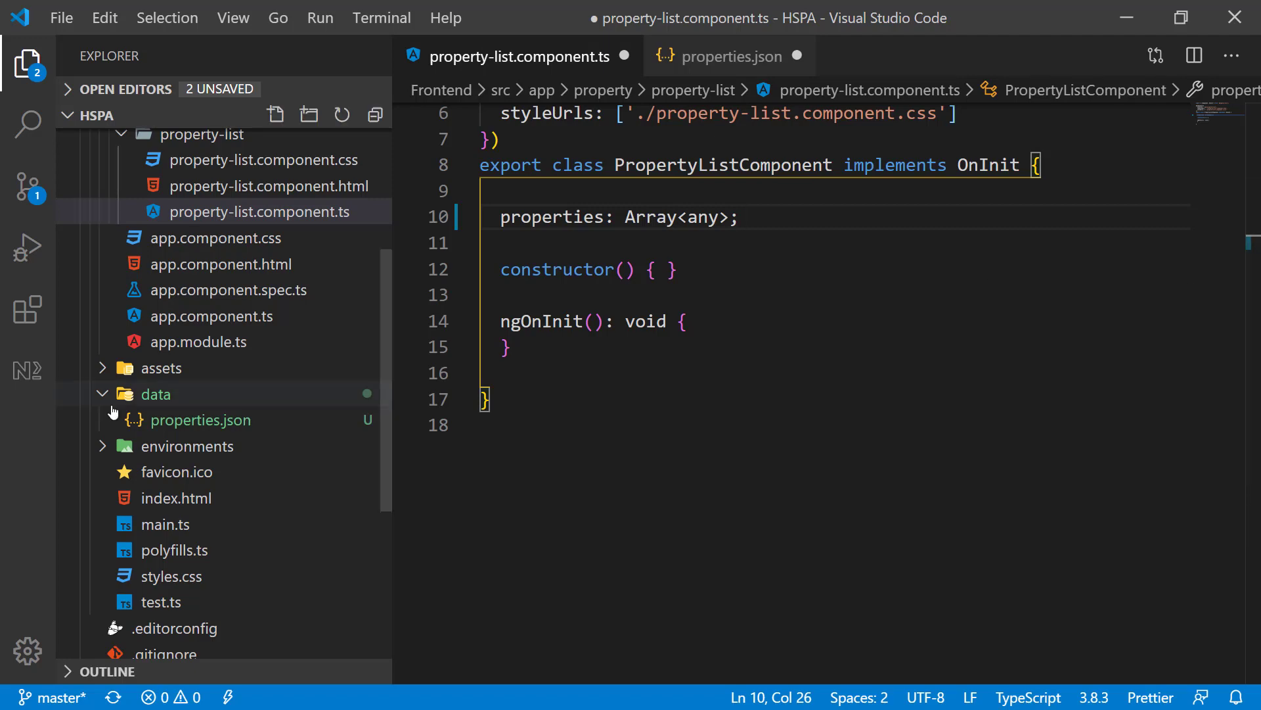
{"action": "left_click", "coordinate": [200, 342]}
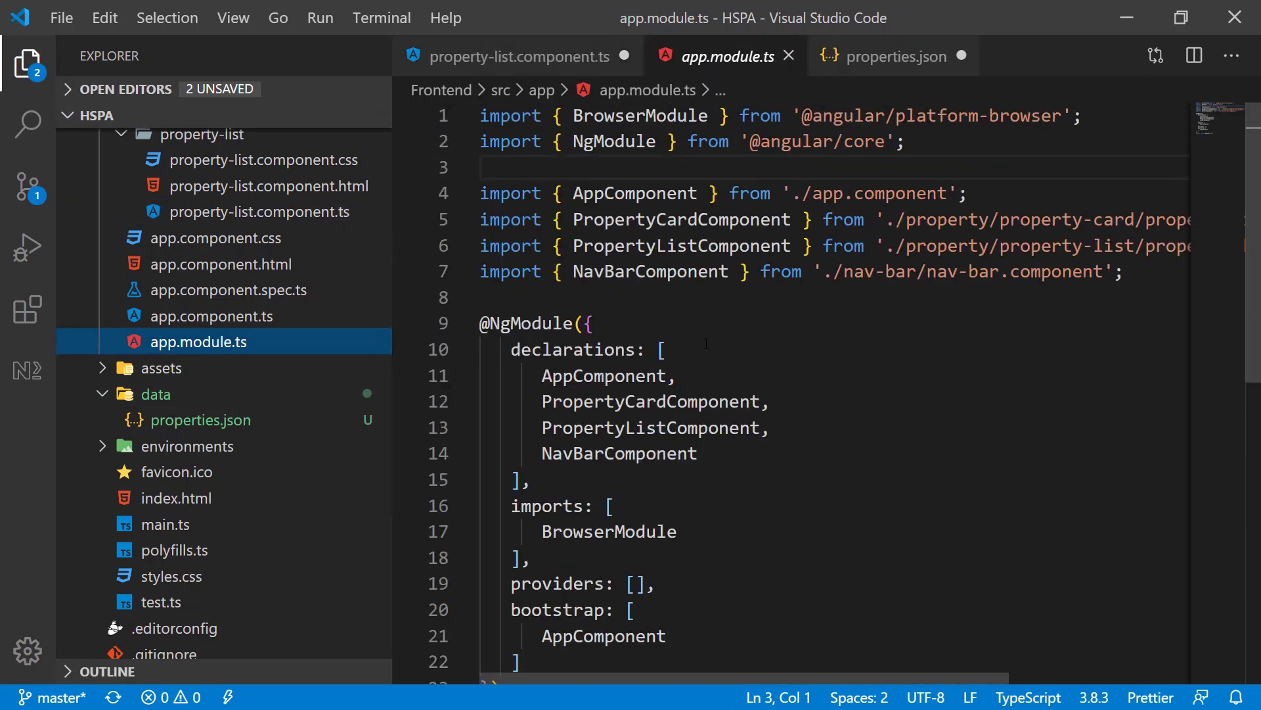
{"action": "key", "text": "enter"}
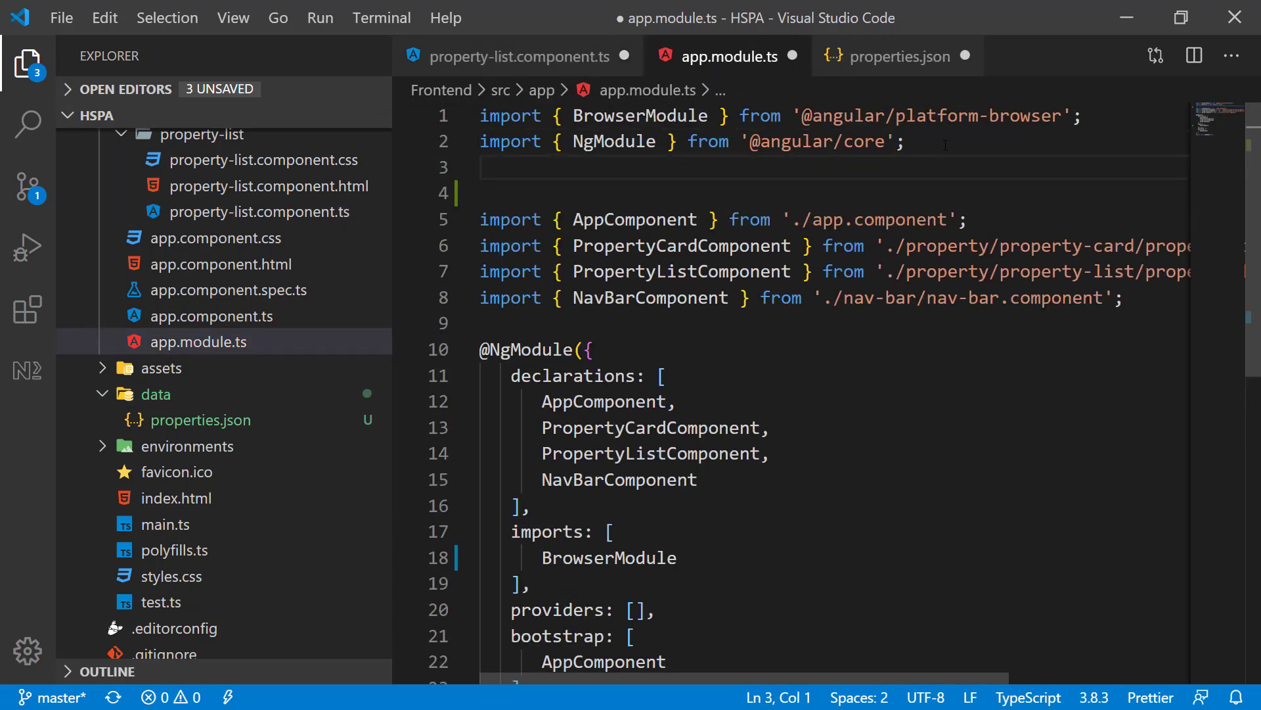
{"action": "type", "text": "import {} f"}
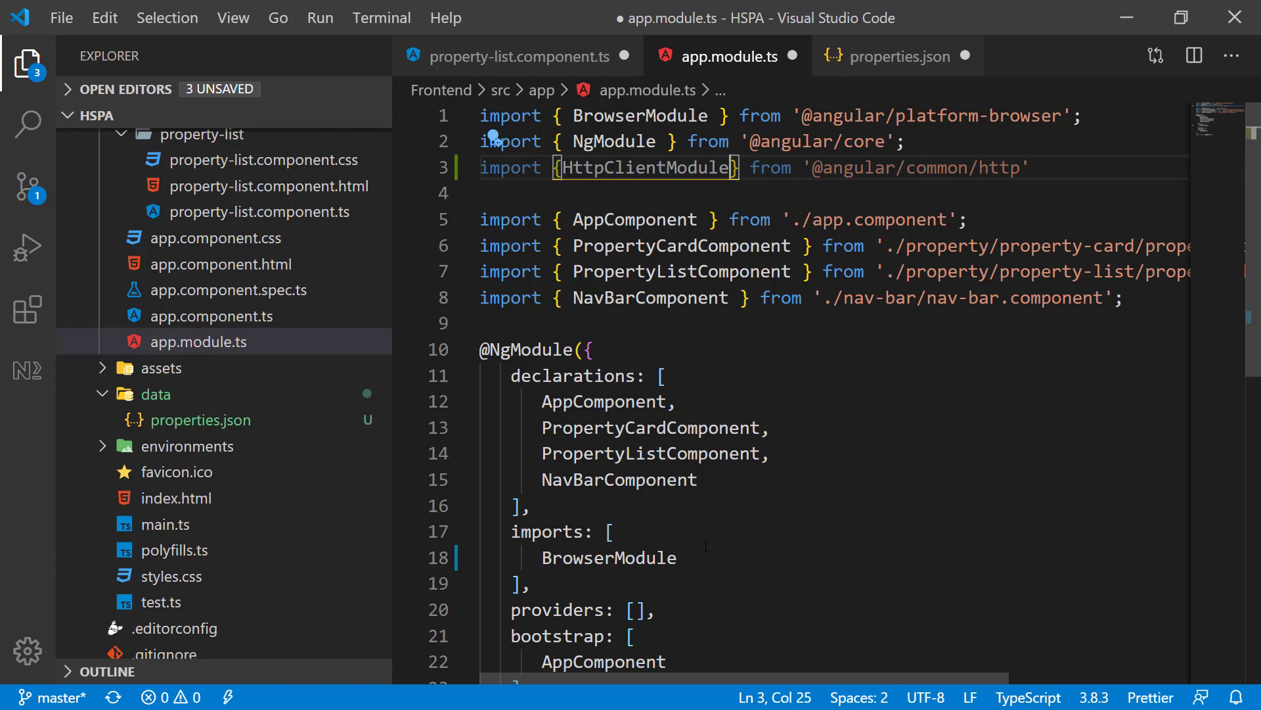
{"action": "type", "text": ","}
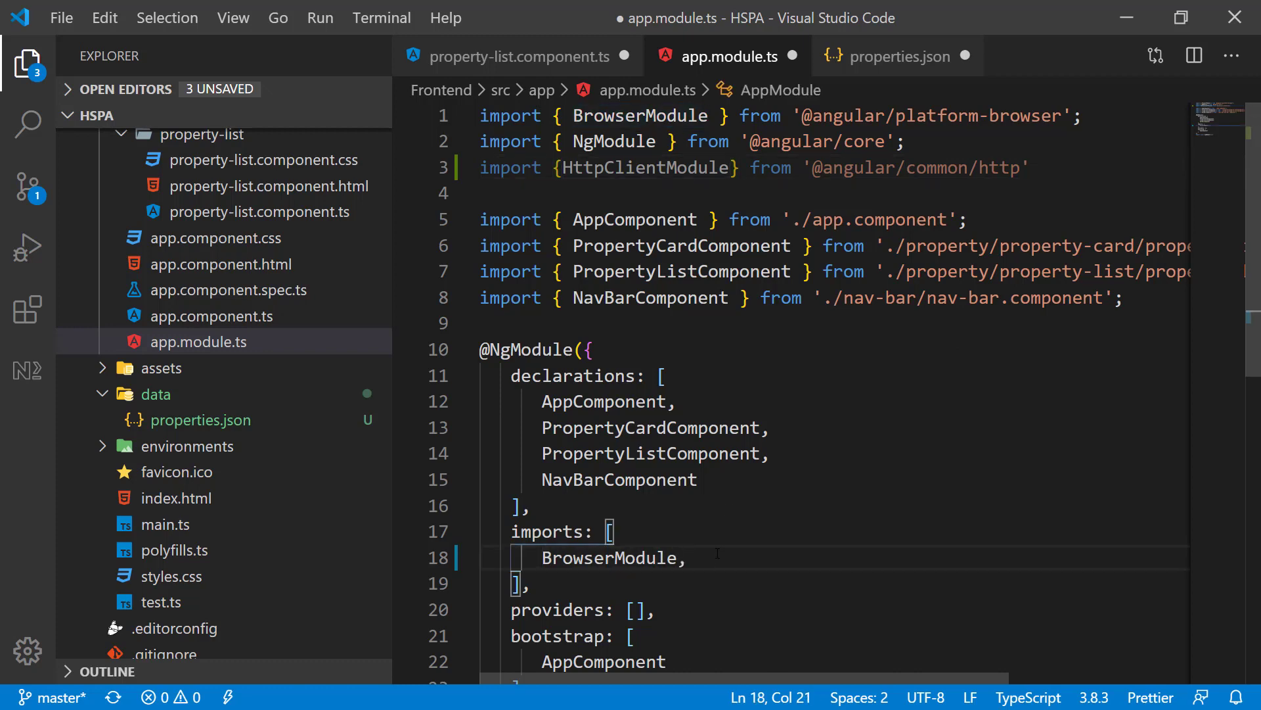
{"action": "type", "text": "httpcli"}
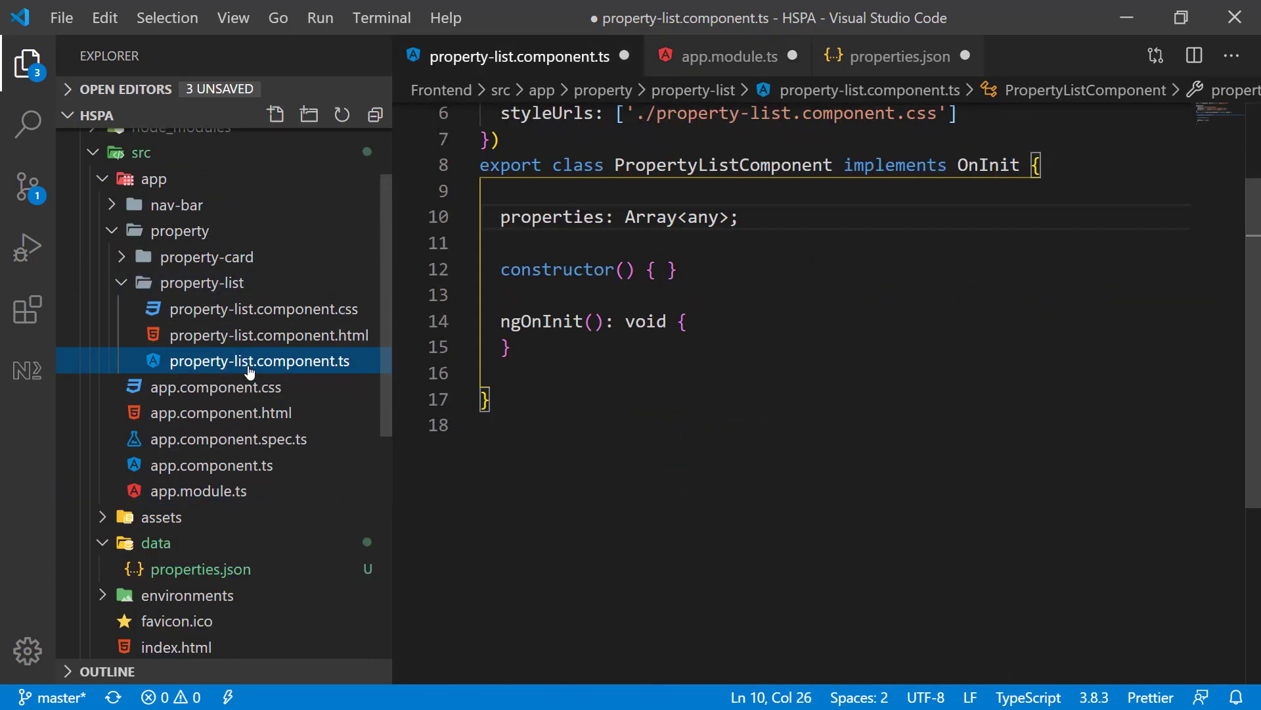
Add 'private http:HttpClient' to the constructor and start a blank line inside ngOnInit
{"action": "scroll", "scroll_direction": "up", "scroll_amount": 3}
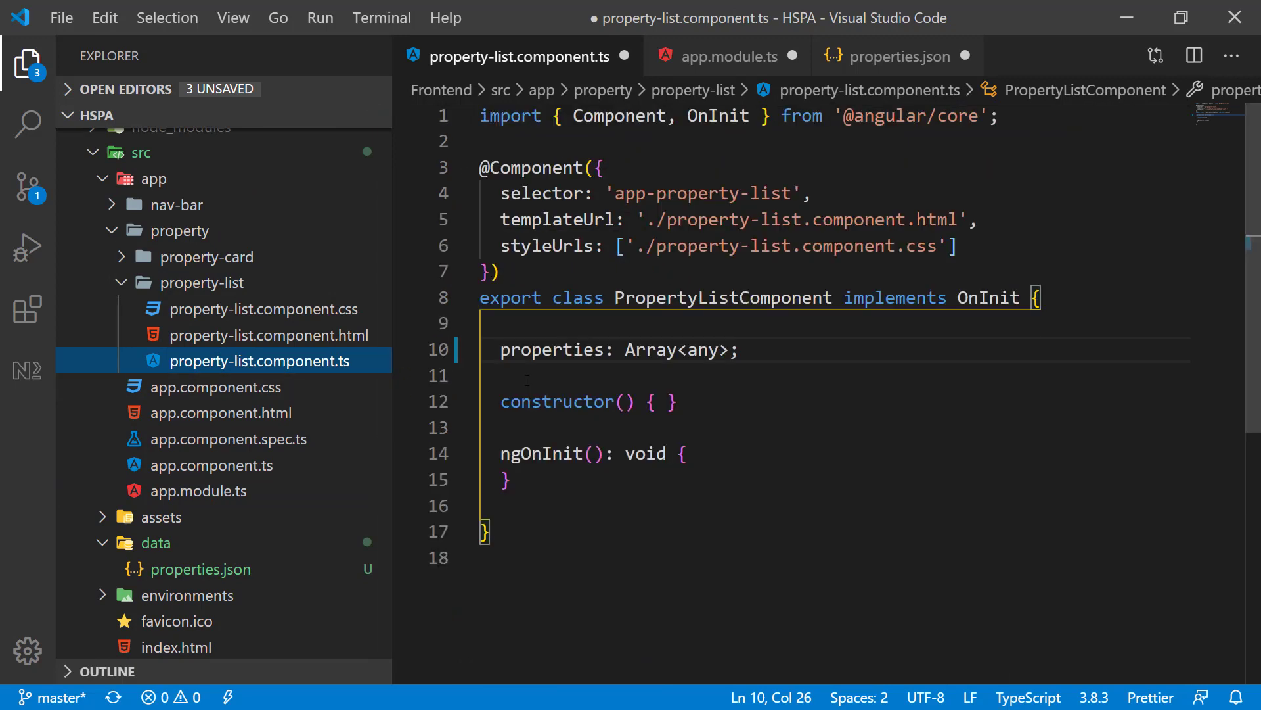
{"action": "type", "text": "private http:HttpClient"}
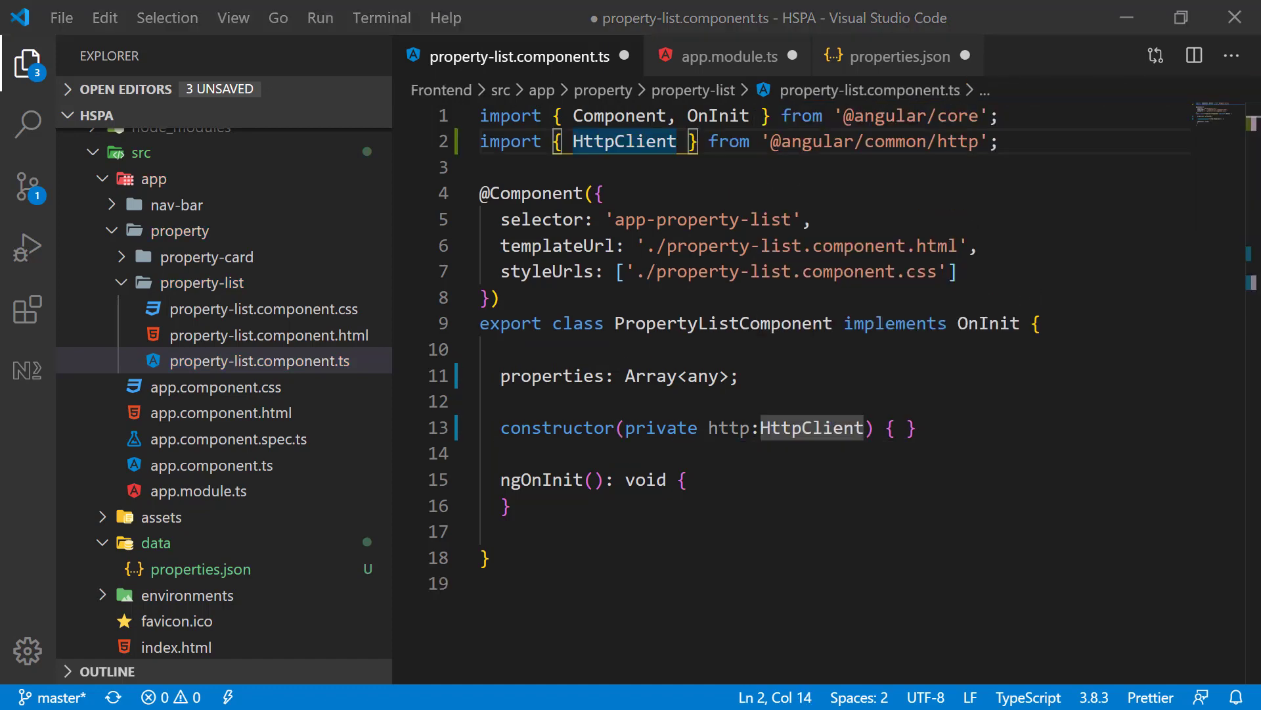
{"action": "left_click", "coordinate": [687, 479]}
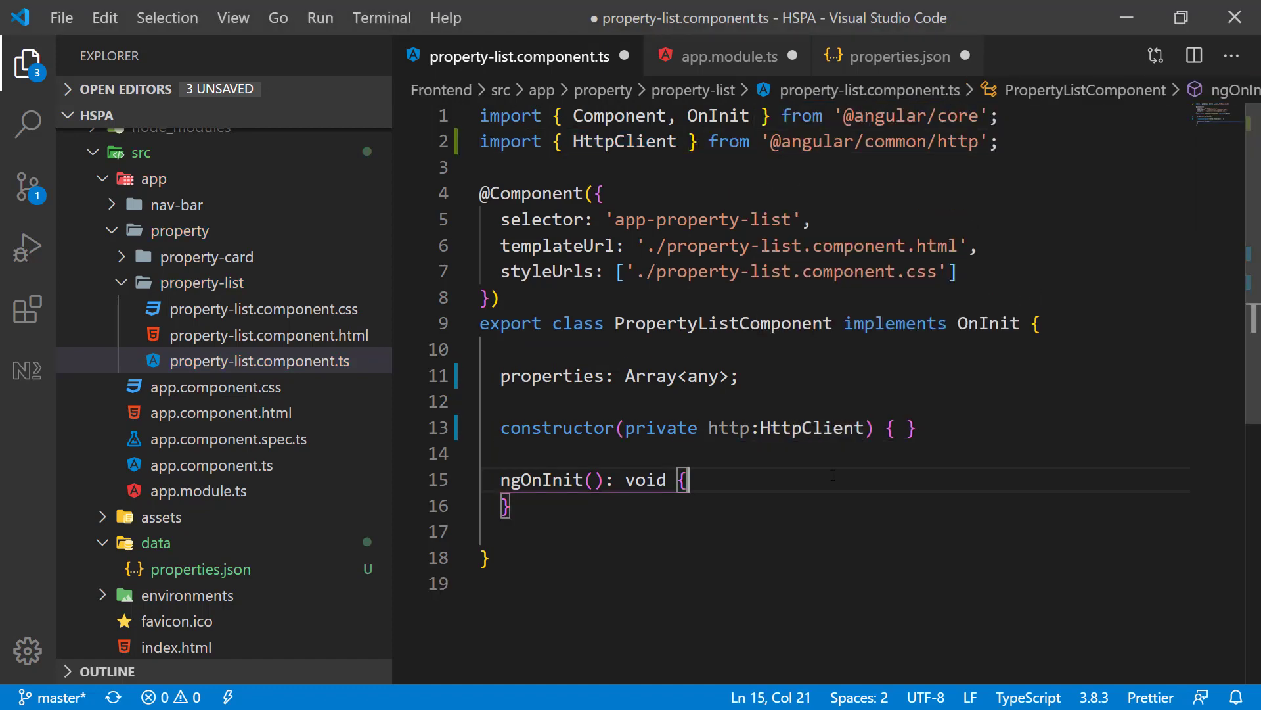
{"action": "key", "text": "Enter"}
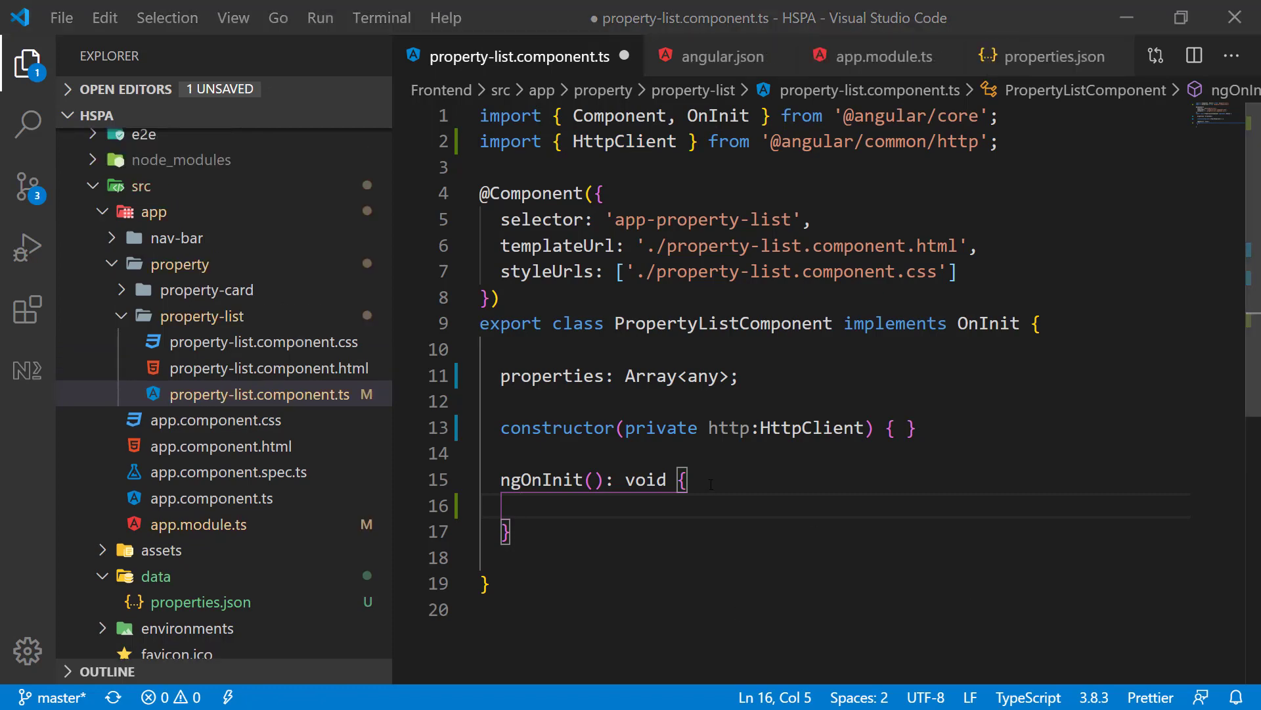
Write this.http.get('data/properties.json') inside ngOnInit and save the component
{"action": "left_click", "coordinate": [688, 479]}
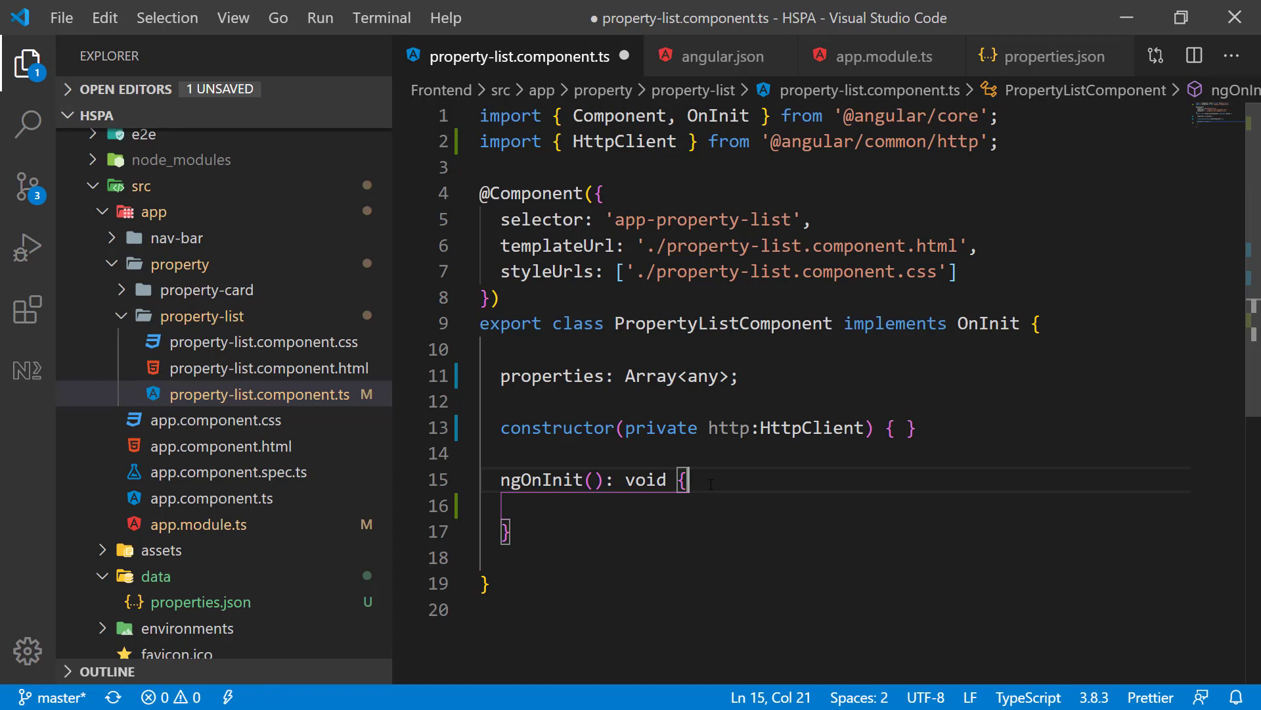
{"action": "left_click", "coordinate": [515, 505]}
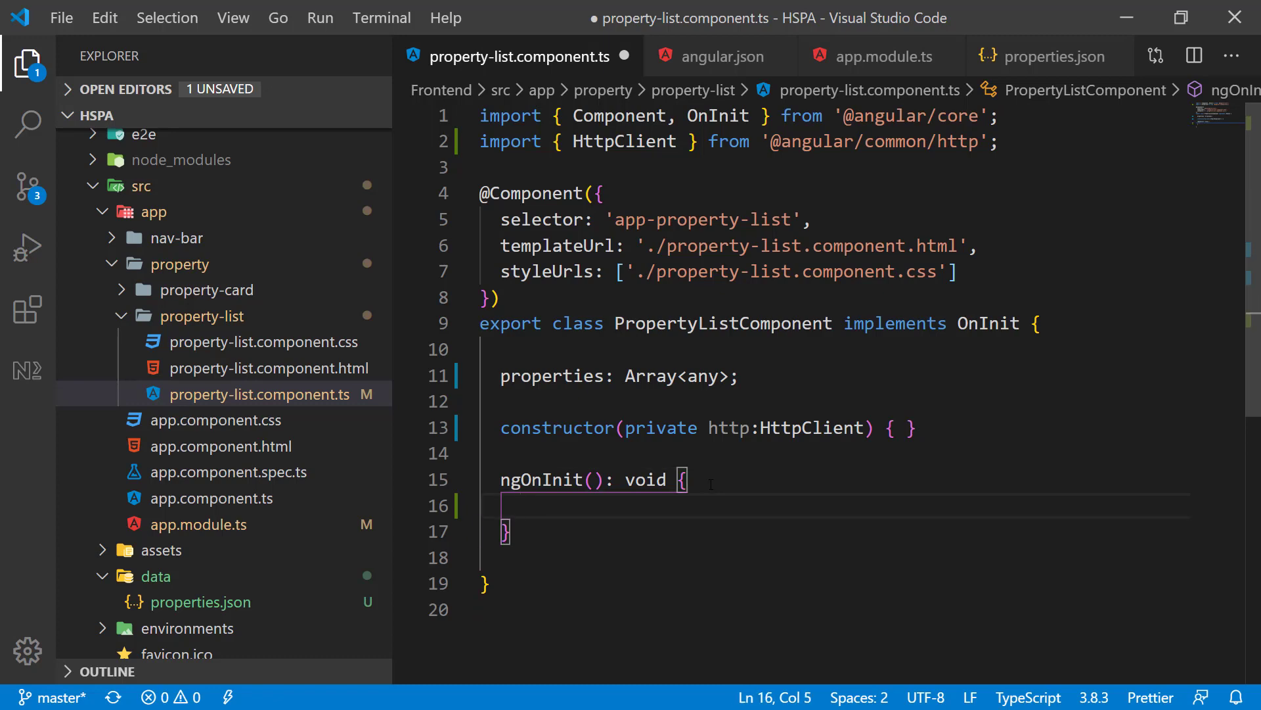
{"action": "type", "text": "this.http"}
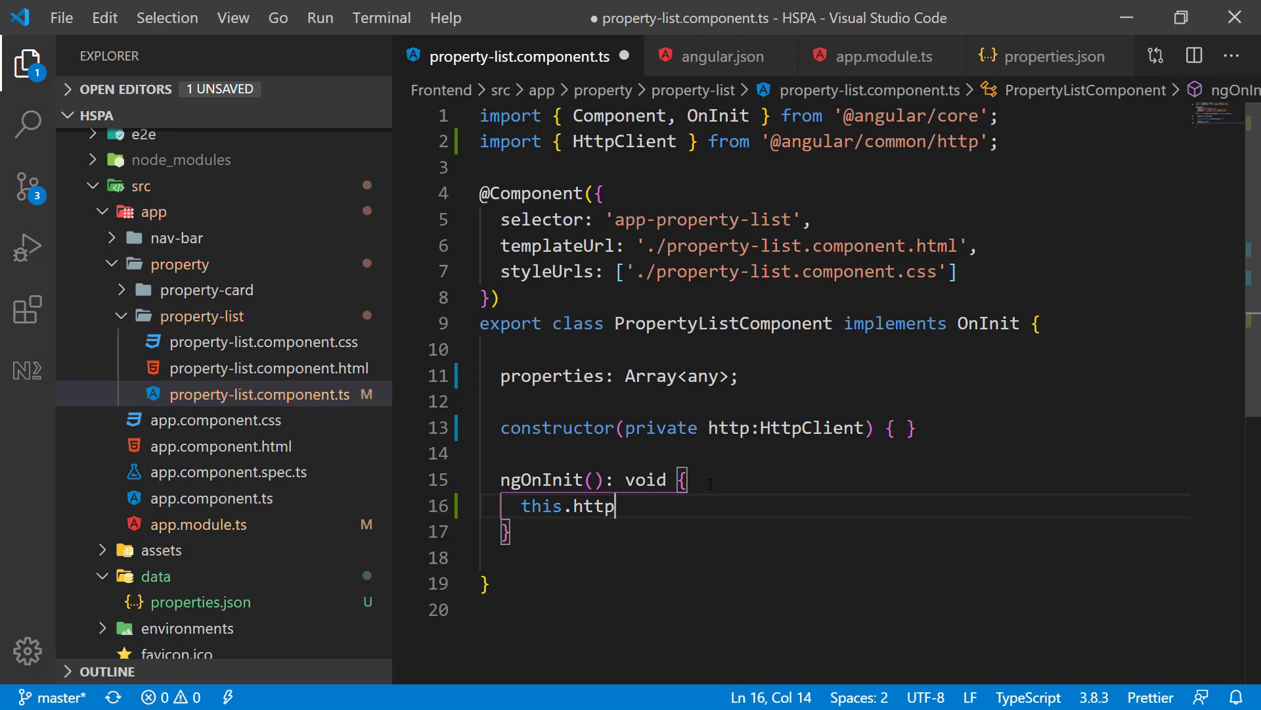
{"action": "type", "text": ".get("}
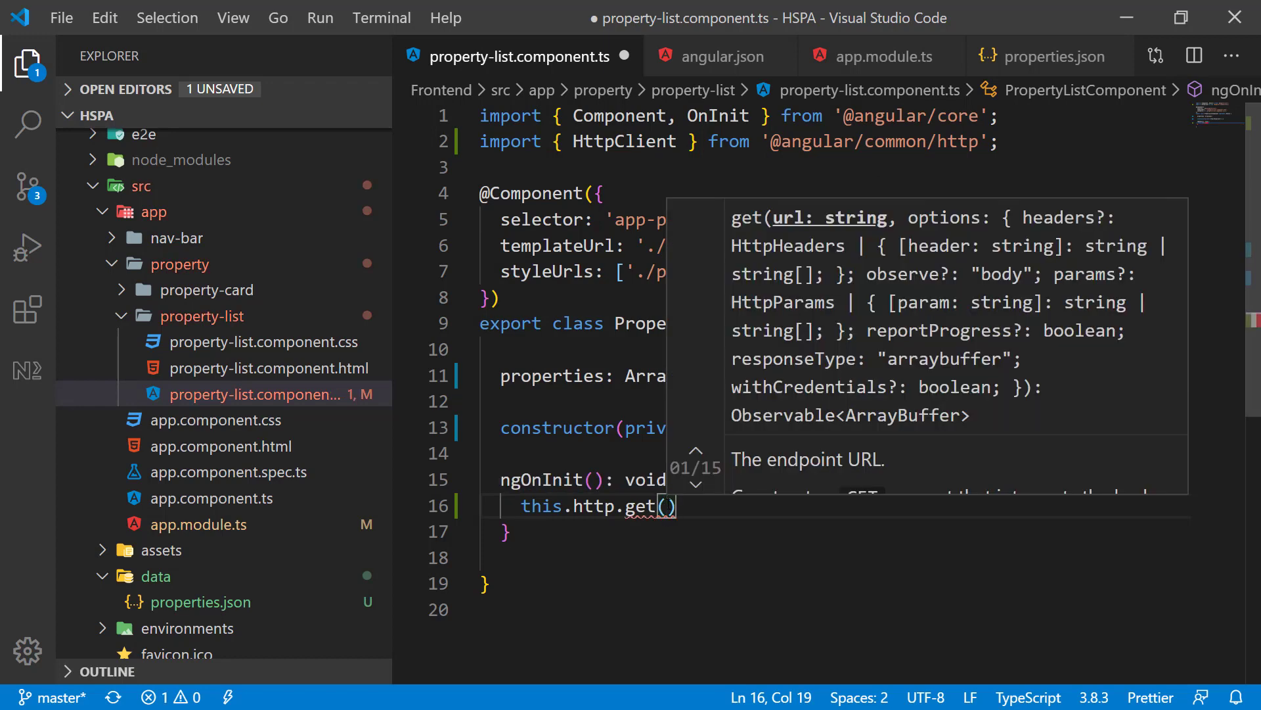
{"action": "type", "text": "'data'"}
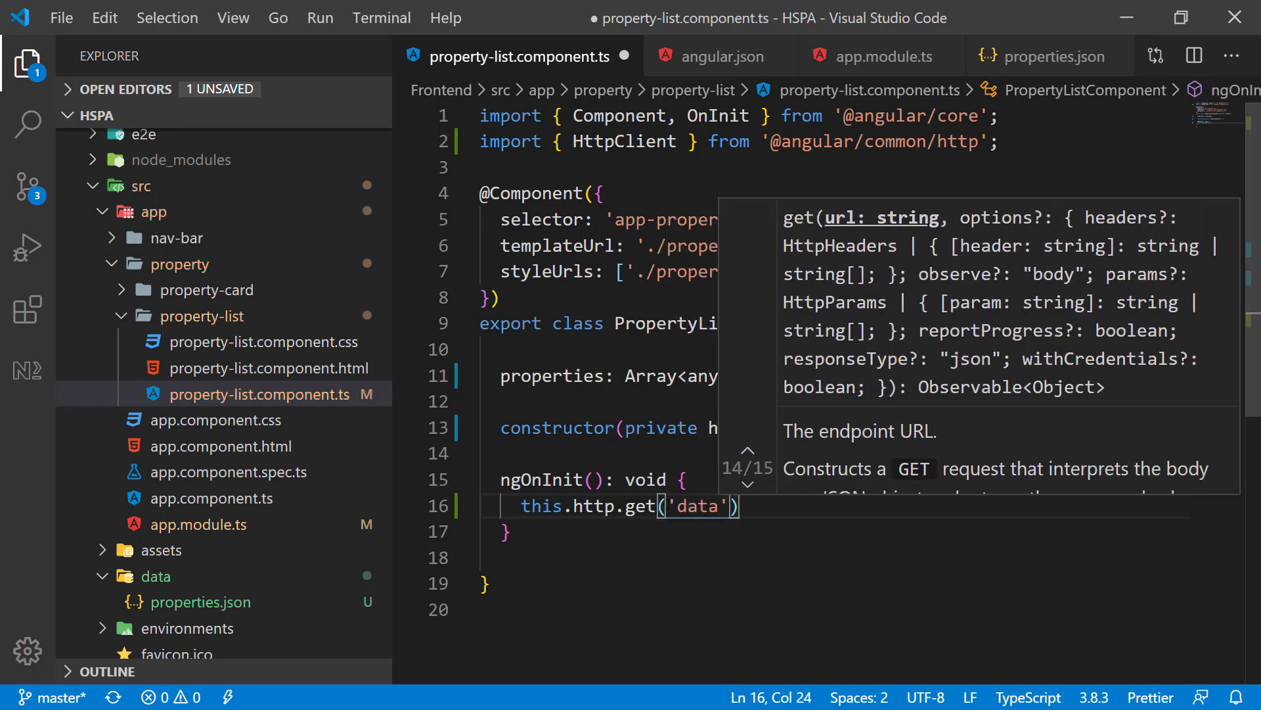
{"action": "type", "text": "/pro"}
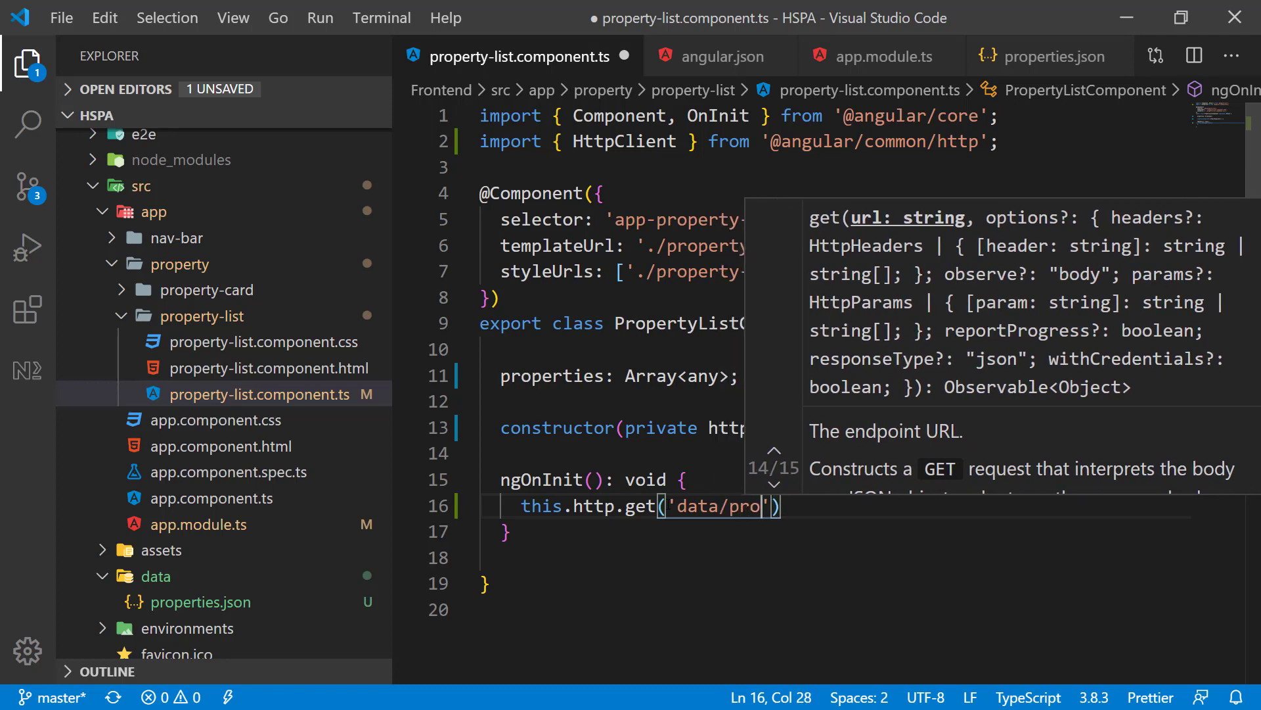
{"action": "type", "text": "perties."}
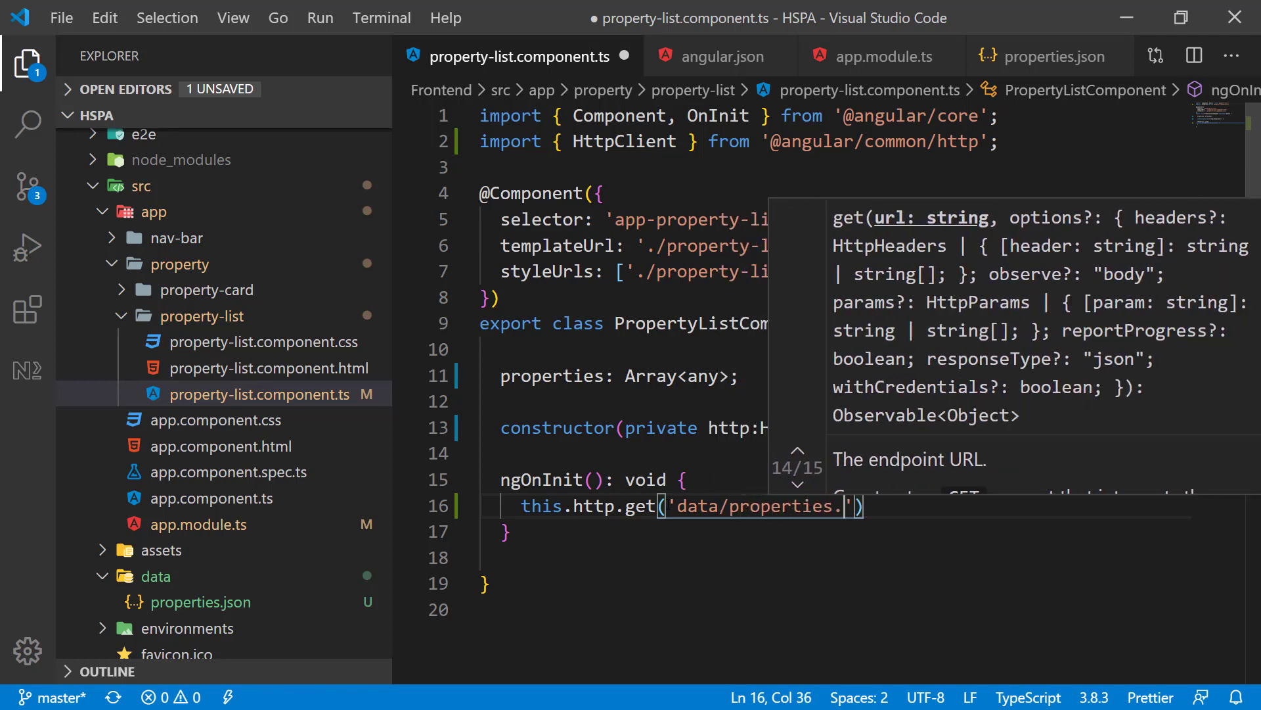
{"action": "type", "text": "json"}
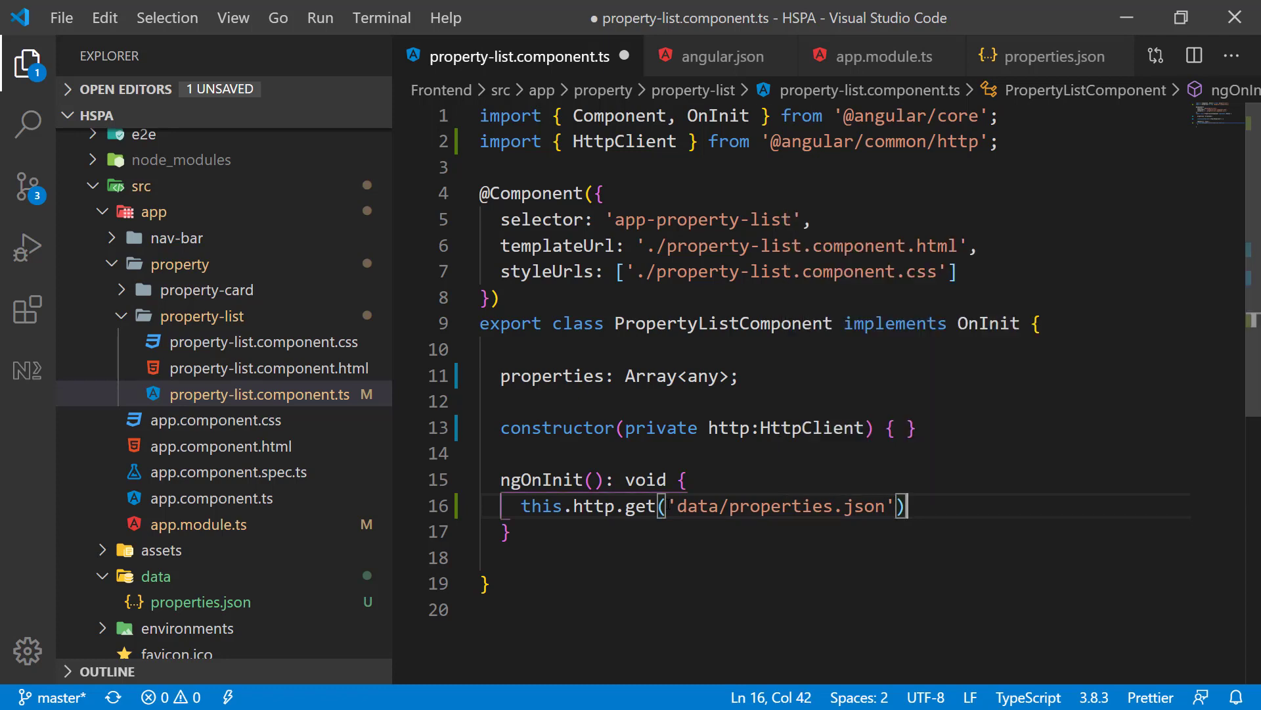
{"action": "key", "text": "ctrl+s"}
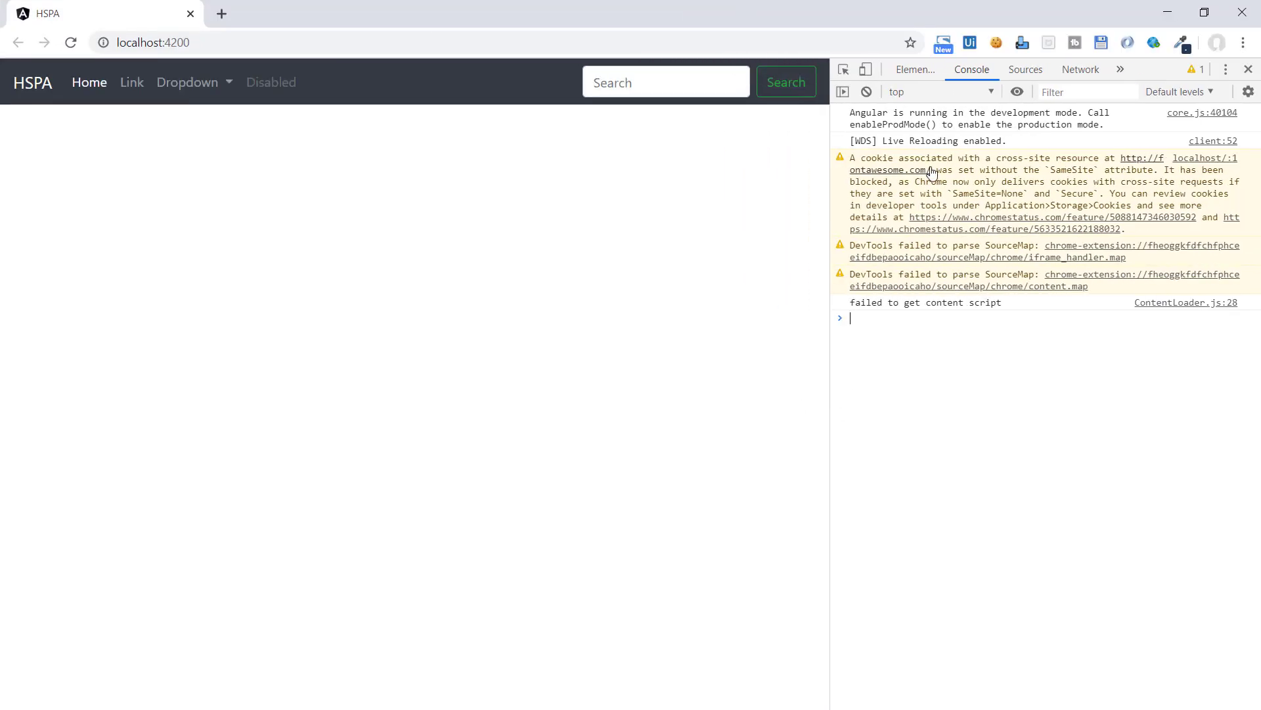
{"action": "mouse_move", "coordinate": [486, 251]}
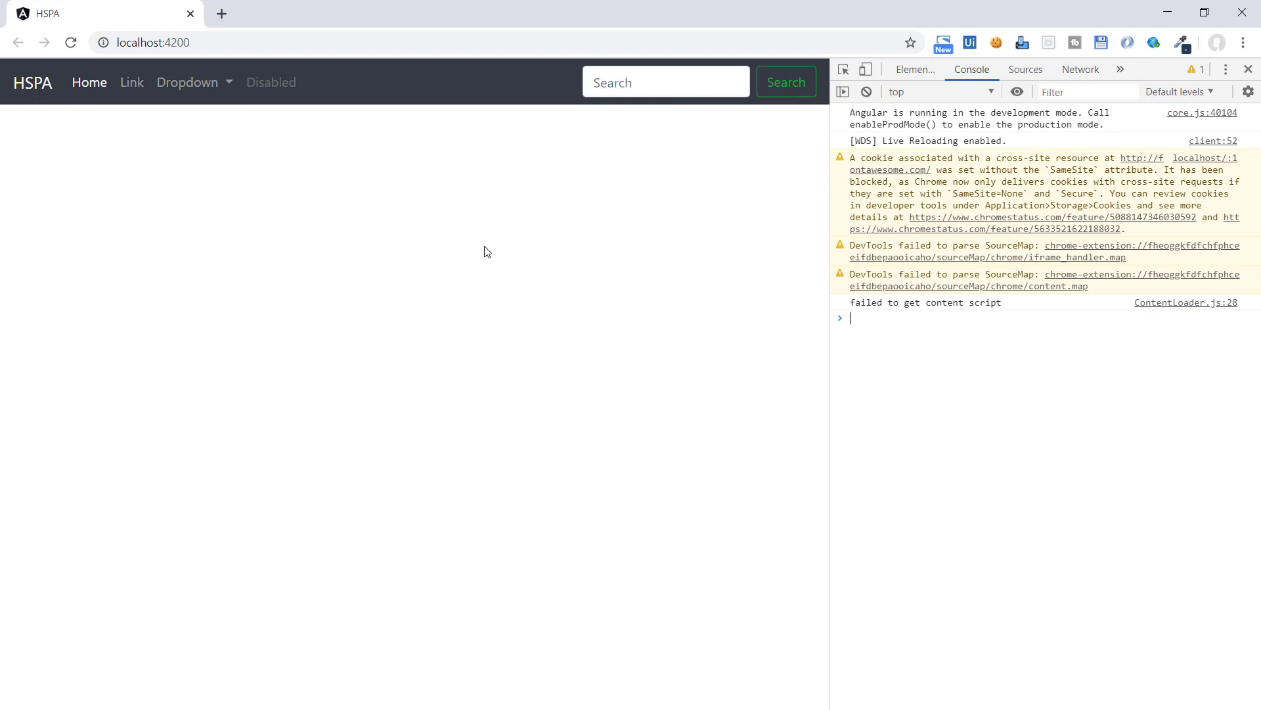
Switch DevTools to the Network tab and filter the requests to XHR only
{"action": "left_click", "coordinate": [1080, 70]}
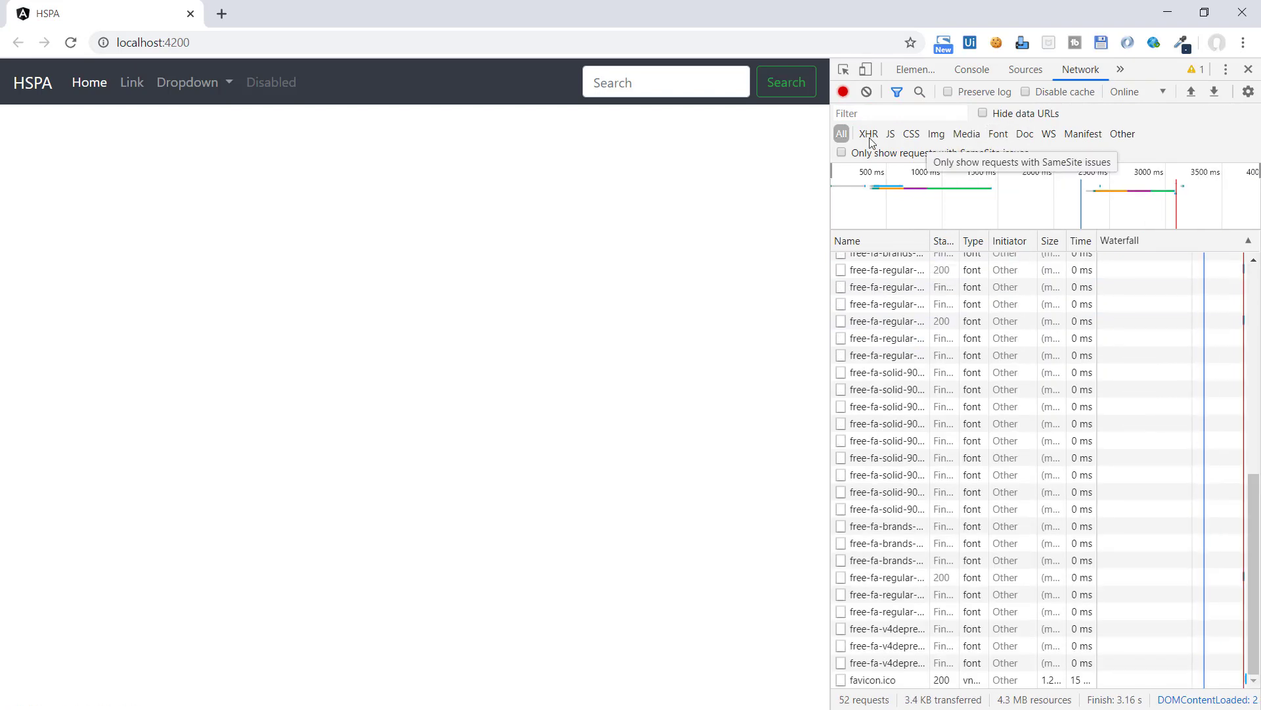
{"action": "left_click", "coordinate": [869, 134]}
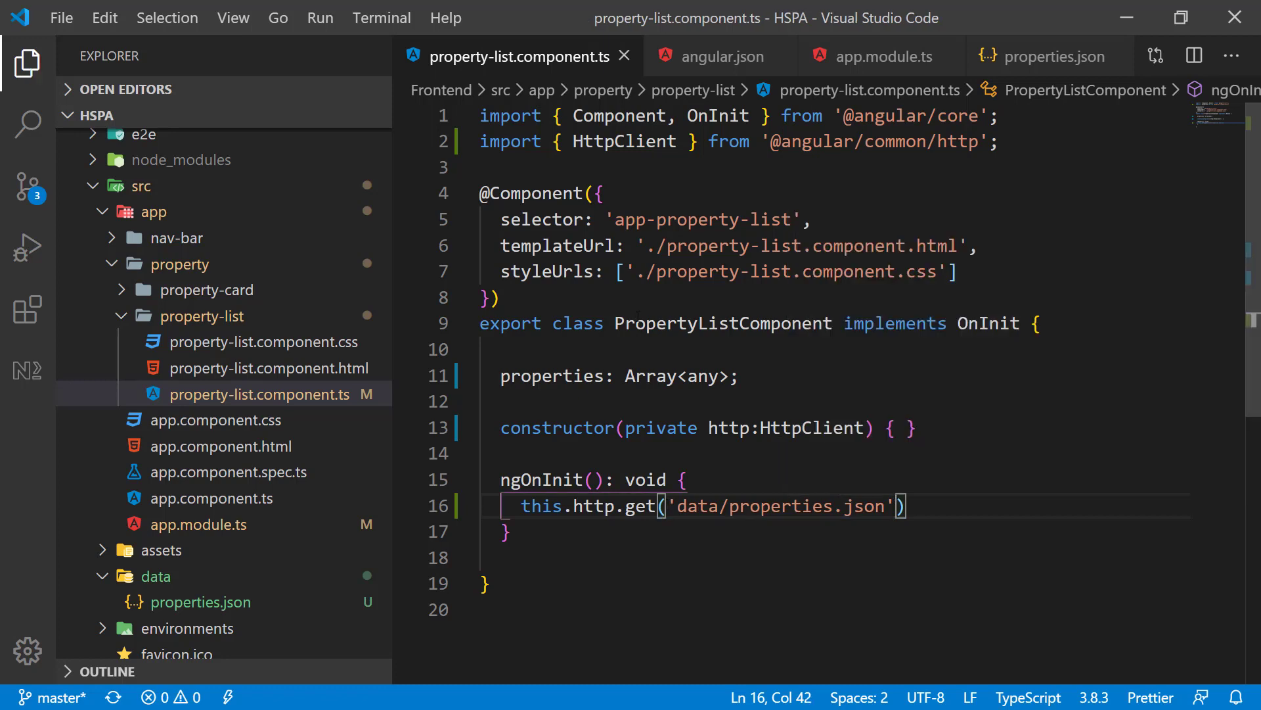
Chain .subscribe(data=>console.log(data)) onto the get call
{"action": "type", "text": ".subscribe"}
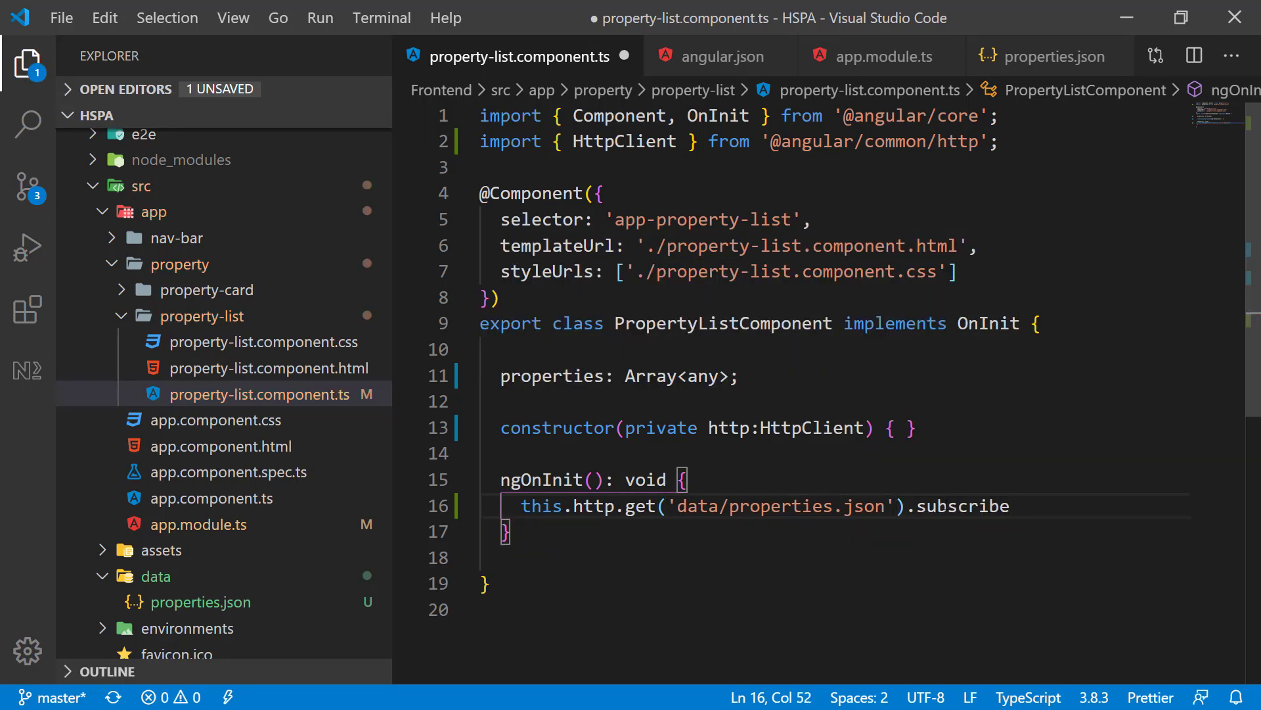
{"action": "left_click", "coordinate": [1015, 506]}
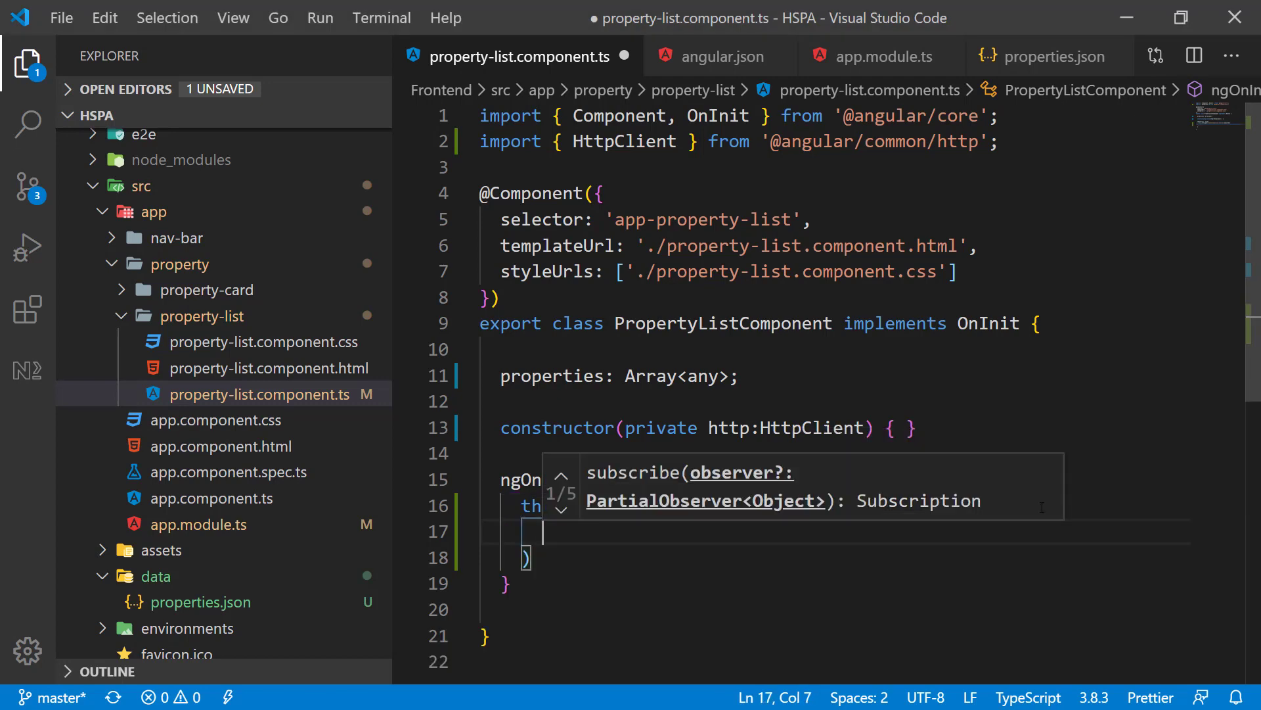
{"action": "type", "text": "data"}
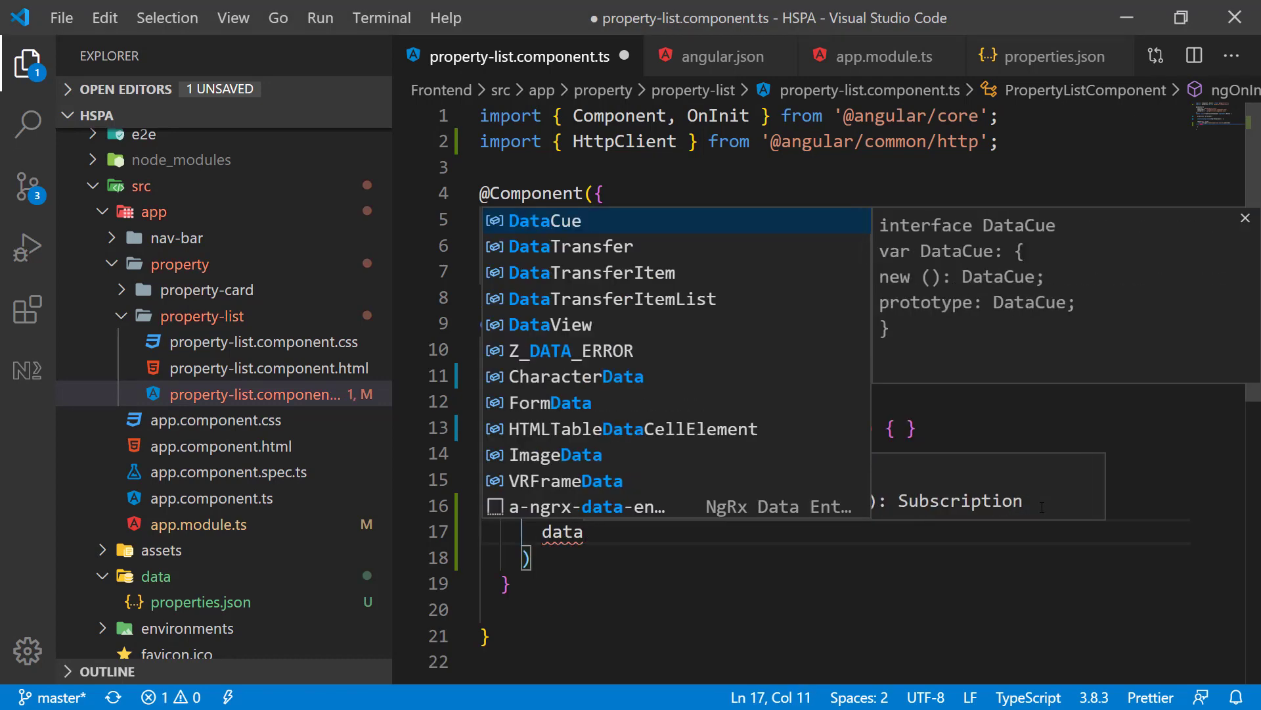
{"action": "type", "text": "=>"}
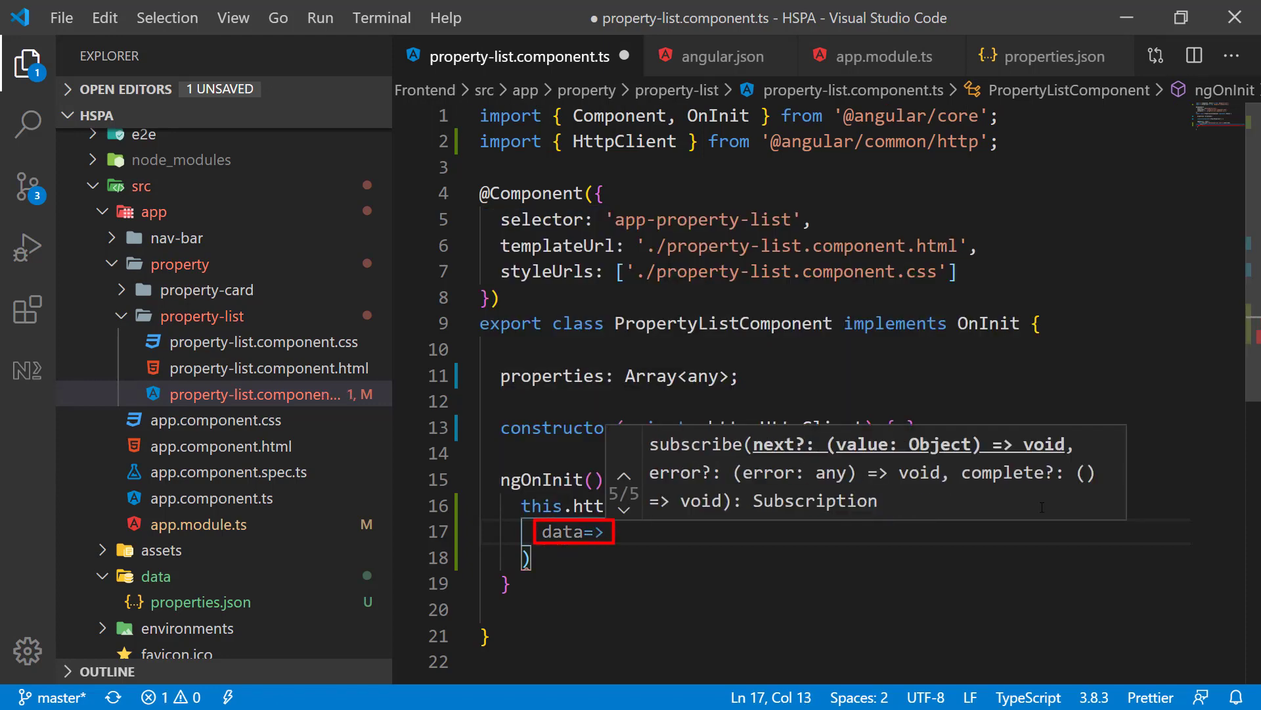
{"action": "type", "text": "cons"}
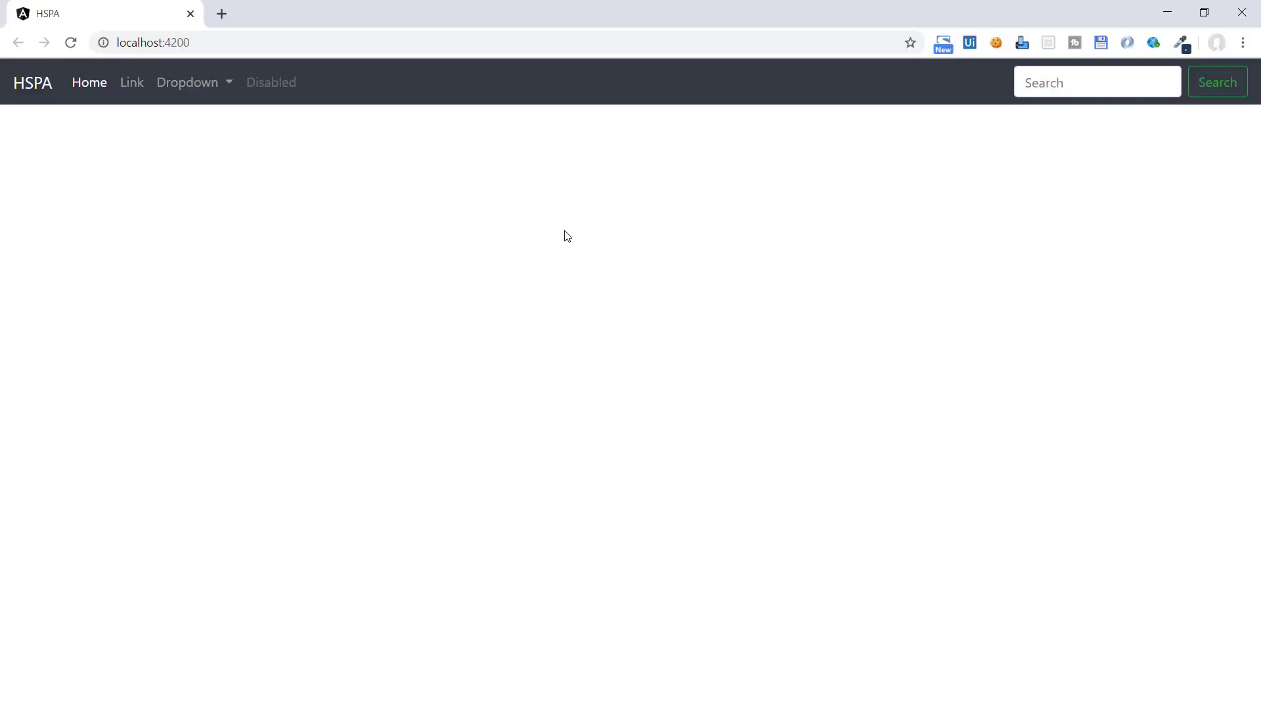
Read the 404 HttpErrorResponse for data/properties.json in the console, then start a new assets entry in angular.json
{"action": "key", "text": "F12"}
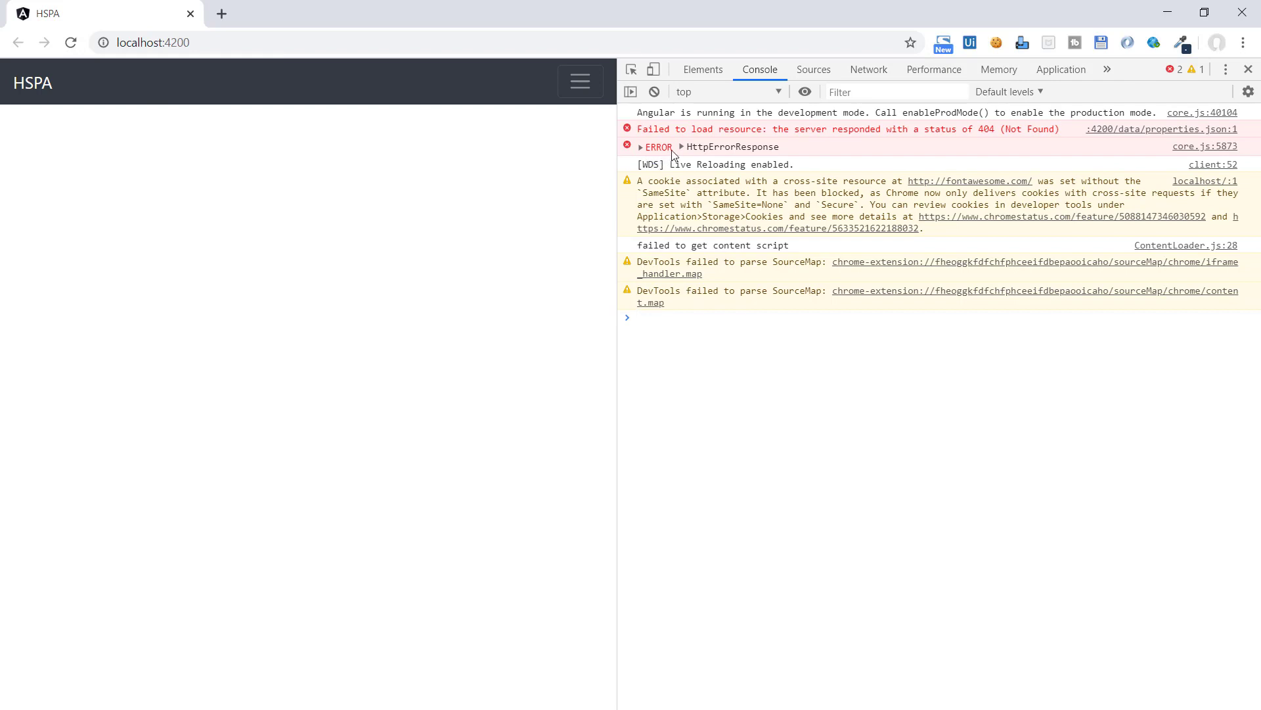
{"action": "mouse_move", "coordinate": [926, 139]}
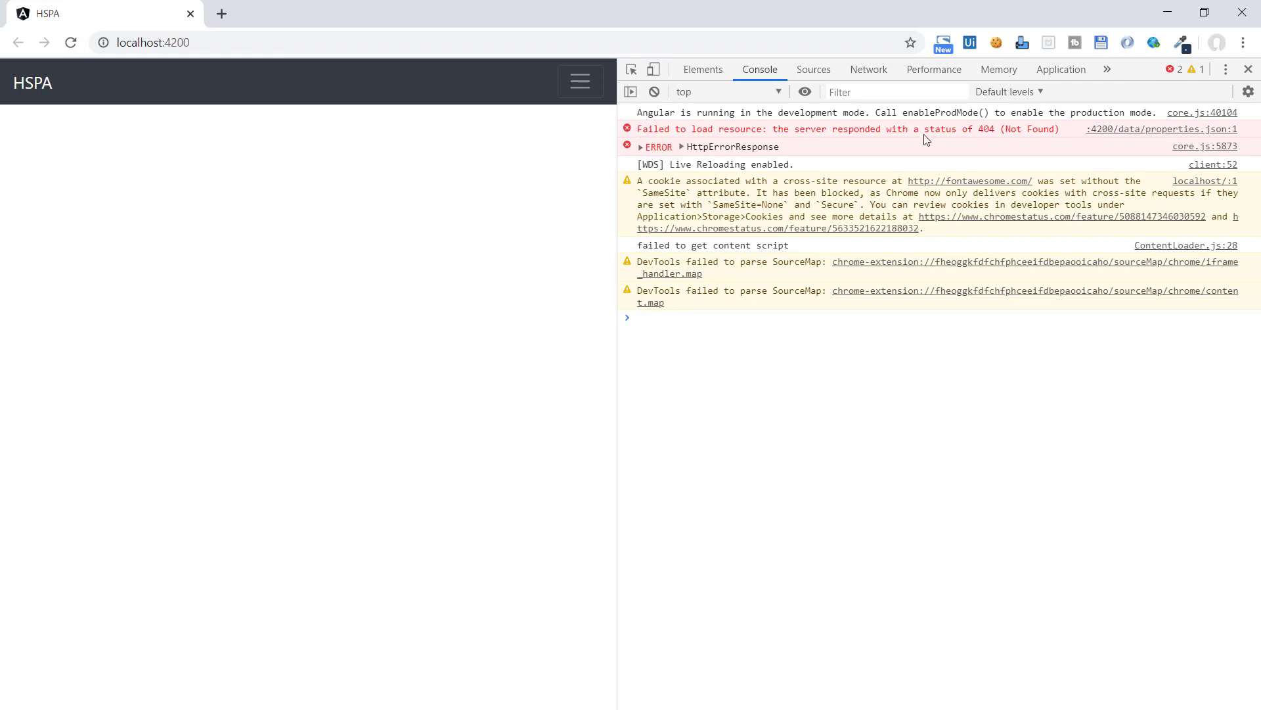
{"action": "left_click", "coordinate": [636, 316]}
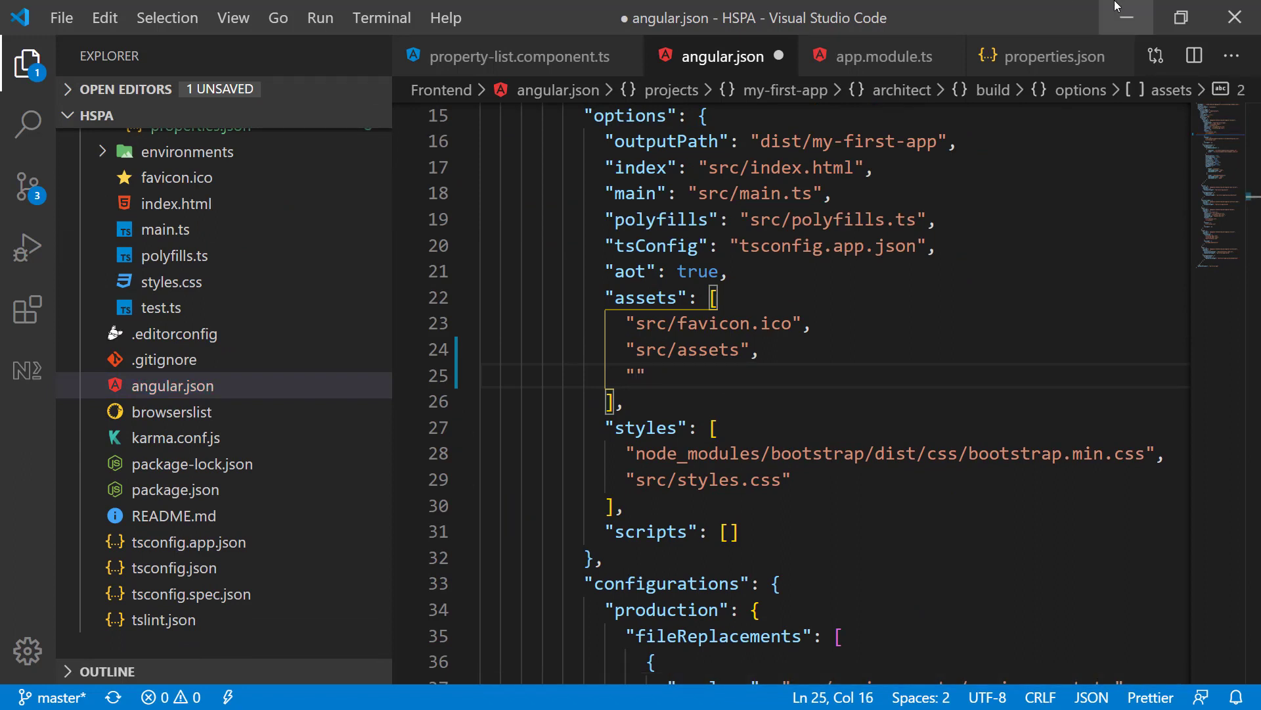
Enter "src/data" as the new entry in angular.json's assets array and save
{"action": "type", "text": "src"}
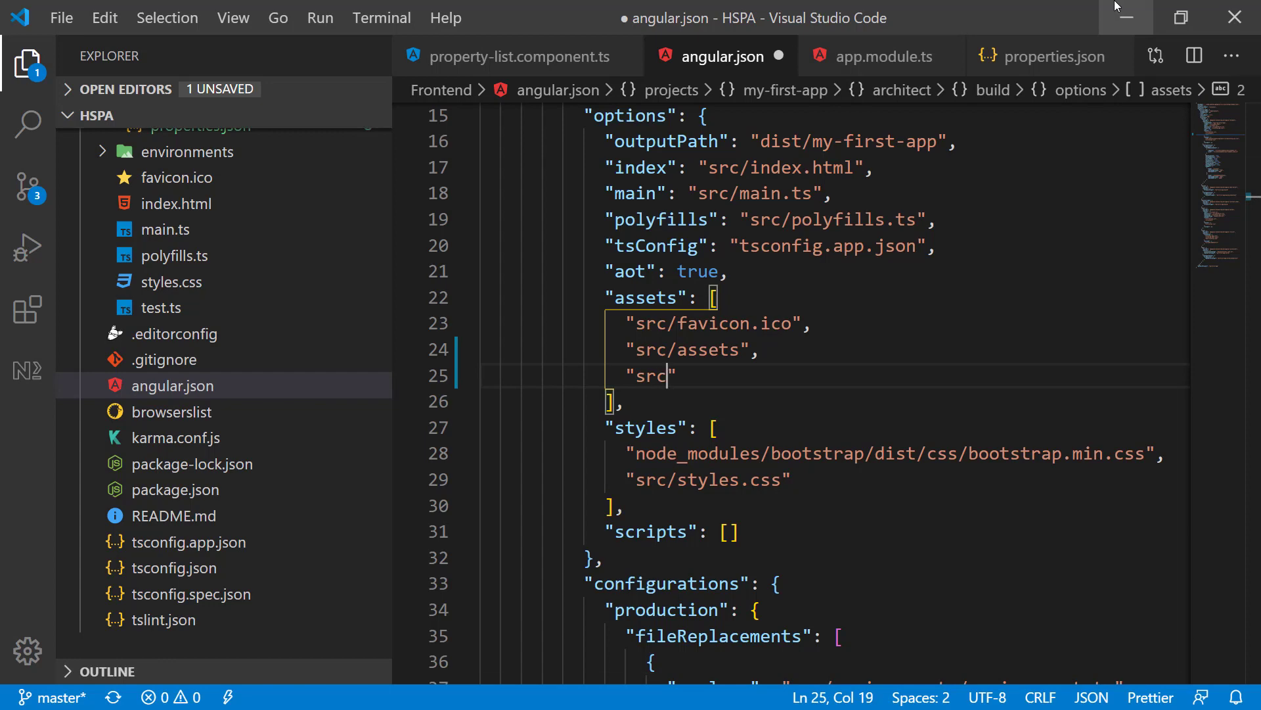
{"action": "type", "text": "/data"}
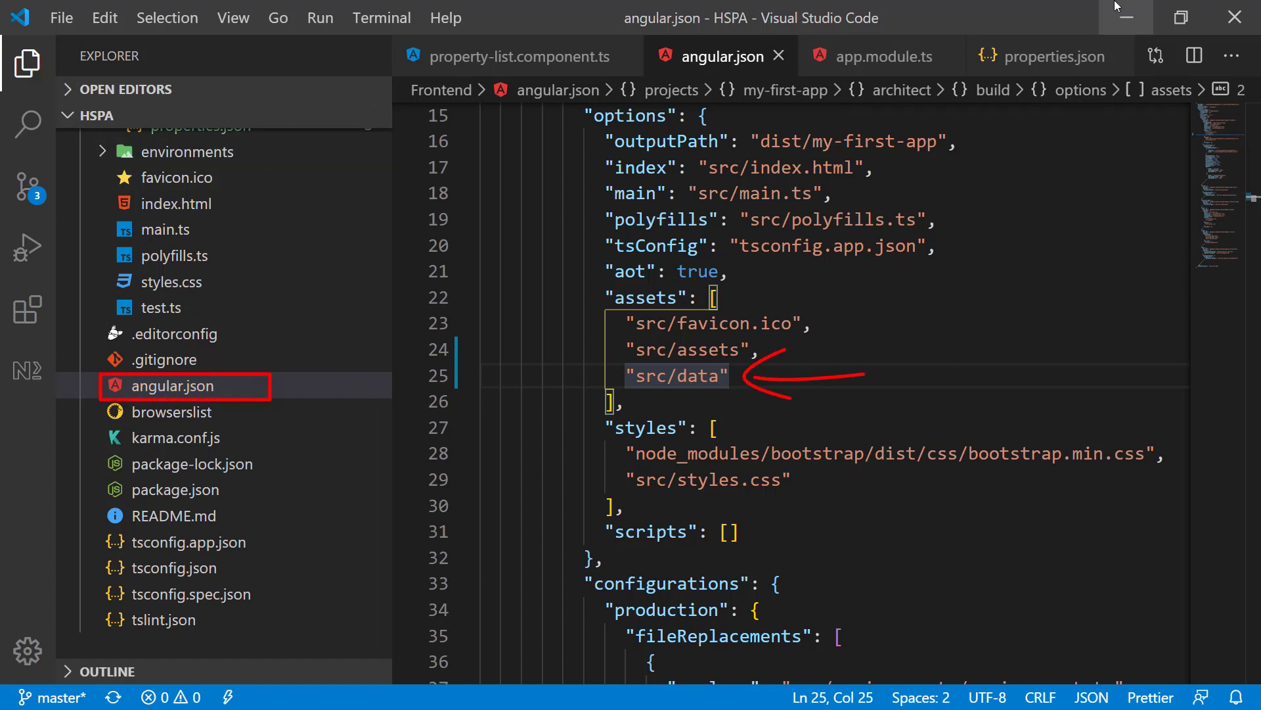
{"action": "mouse_move", "coordinate": [139, 115]}
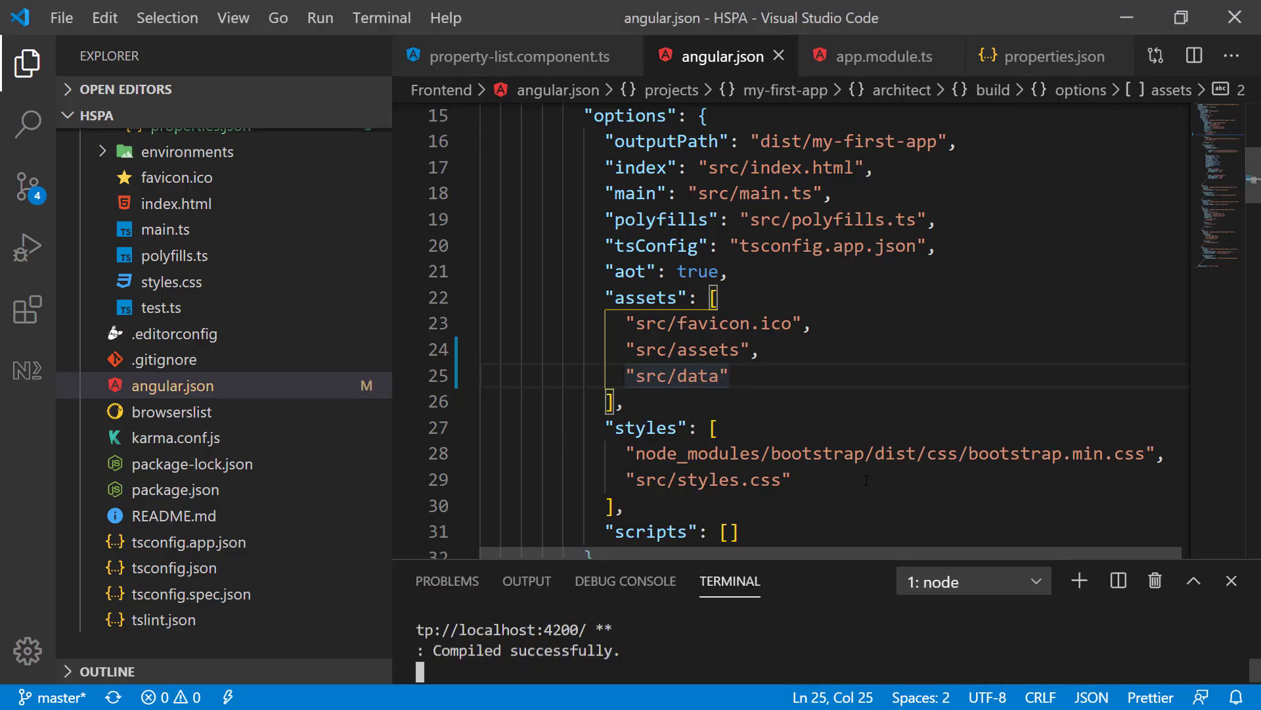
Run ng serve again in the terminal to restart the development server
{"action": "type", "text": "ng serve"}
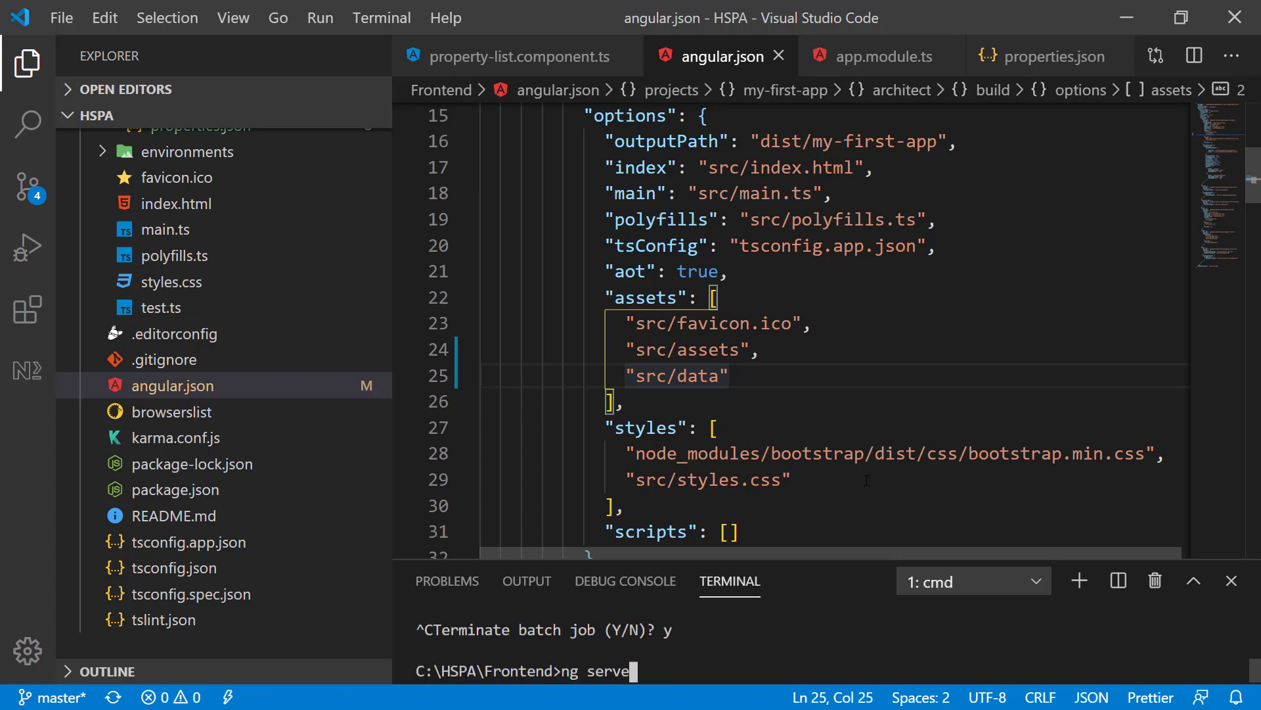
{"action": "key", "text": "Return"}
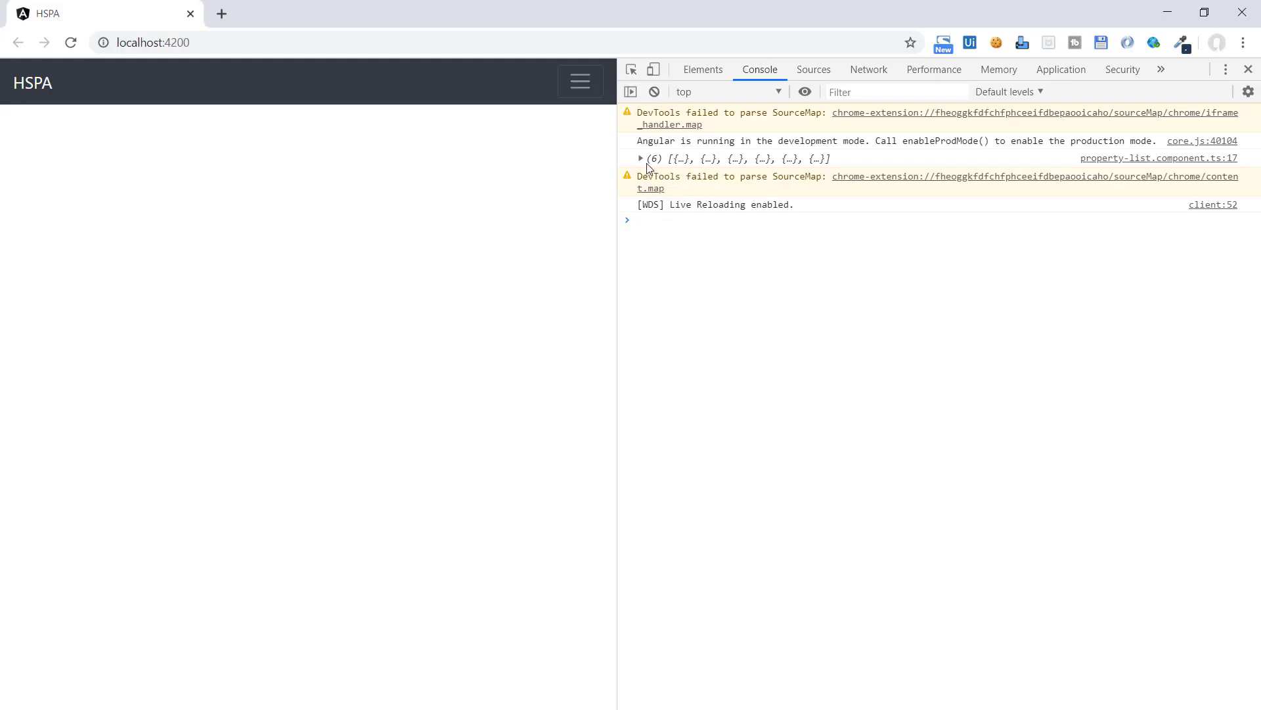
Expand the logged six-property array, then filter Network by XHR and inspect properties.json headers
{"action": "left_click", "coordinate": [641, 159]}
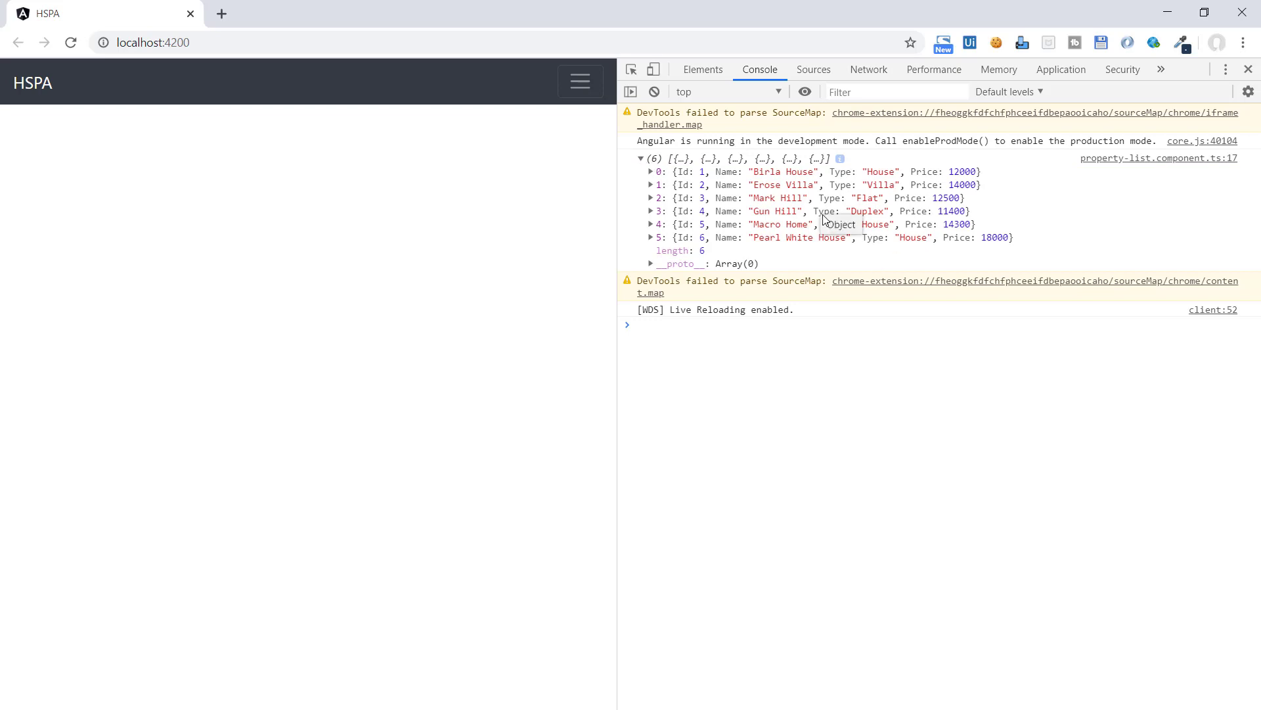
{"action": "left_click", "coordinate": [869, 69]}
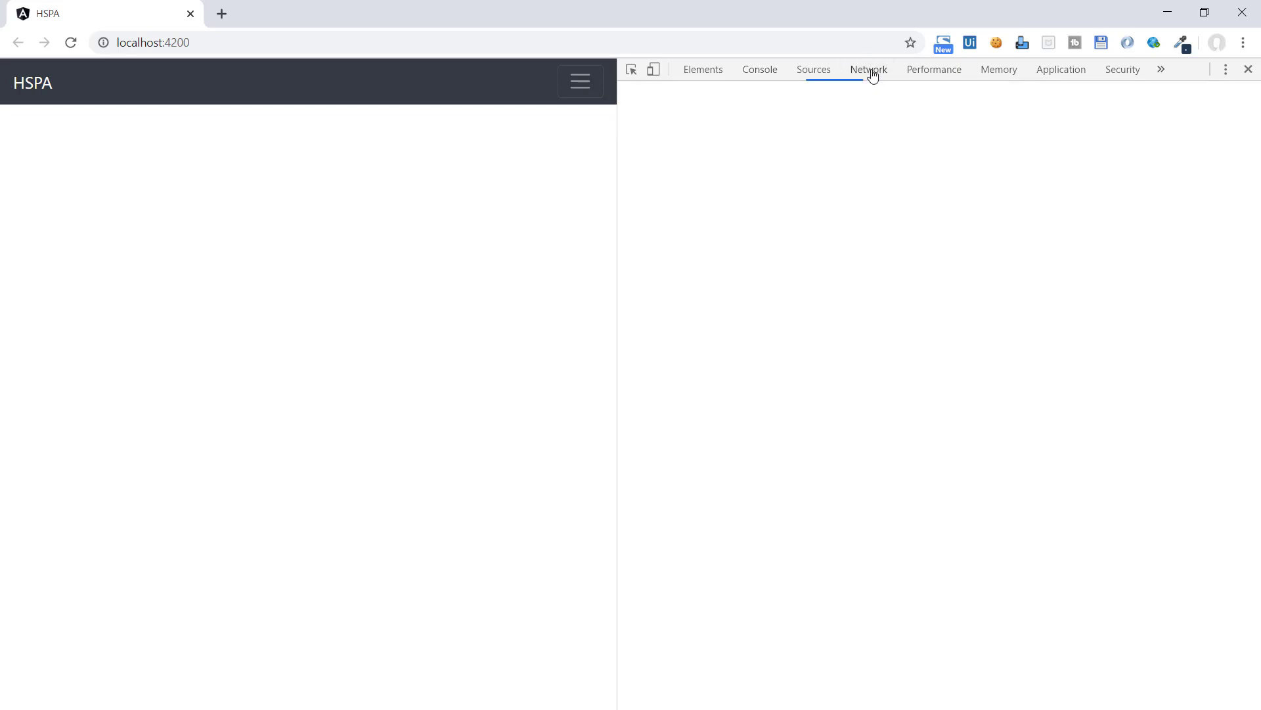
{"action": "left_click", "coordinate": [869, 70]}
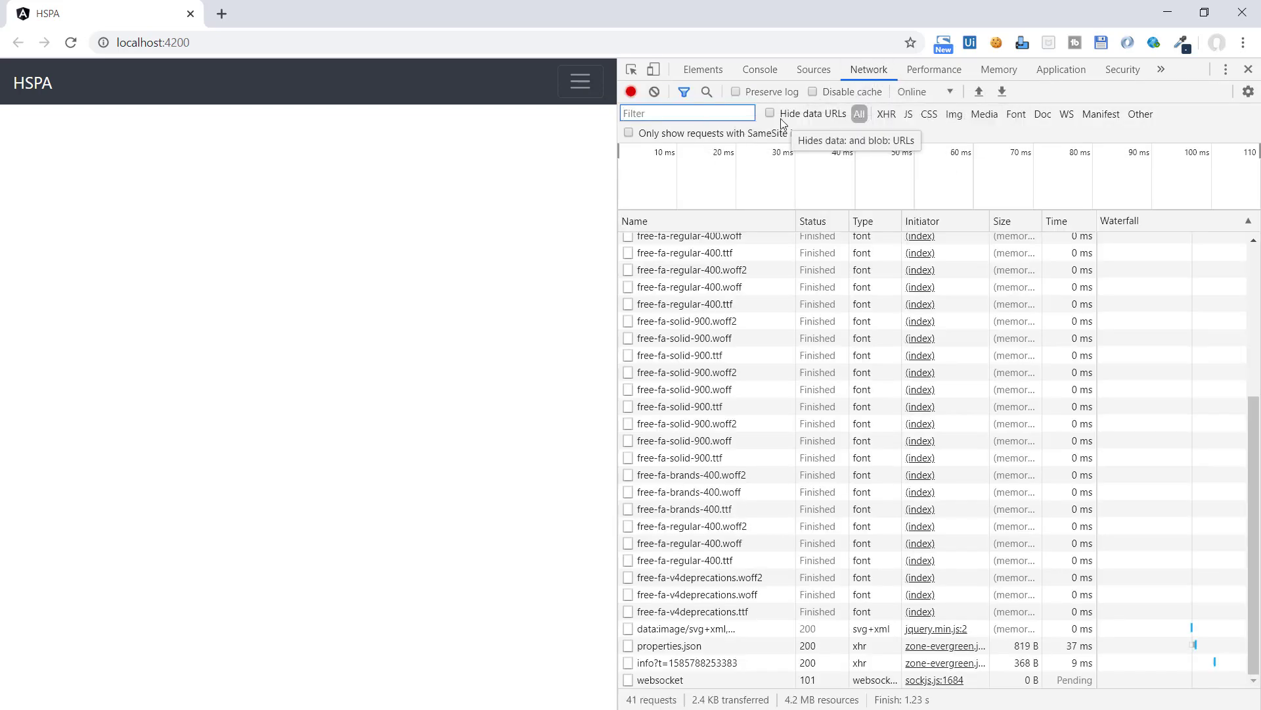
{"action": "left_click", "coordinate": [884, 113]}
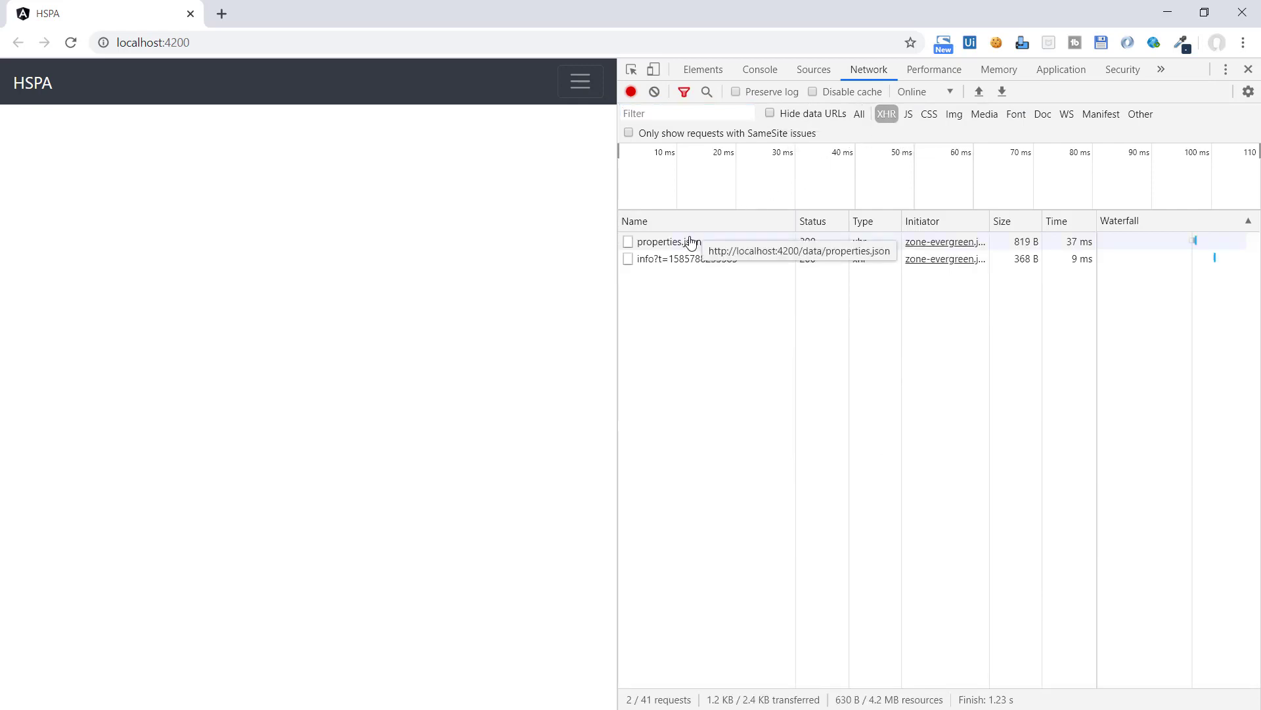
{"action": "left_click", "coordinate": [669, 242]}
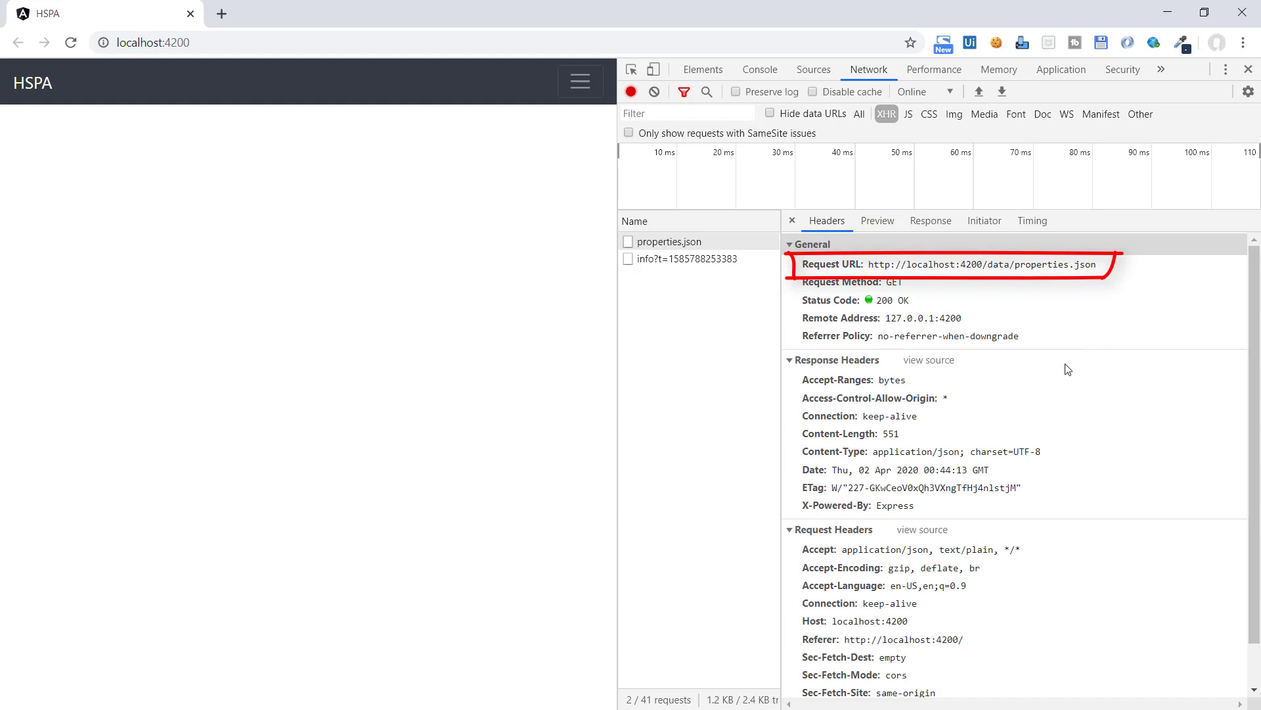
{"action": "mouse_move", "coordinate": [1250, 71]}
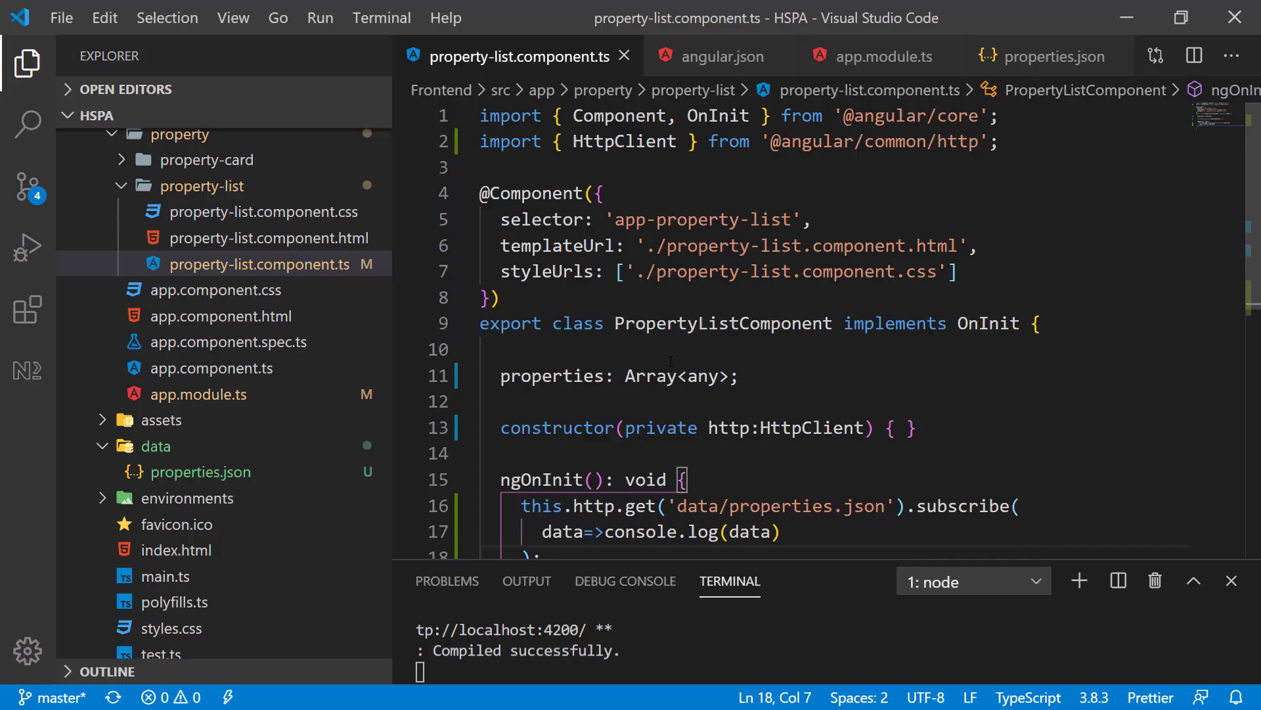
Assign this.properties=data in the subscribe callback, retype properties as any, and save
{"action": "scroll", "scroll_direction": "down", "scroll_amount": 3}
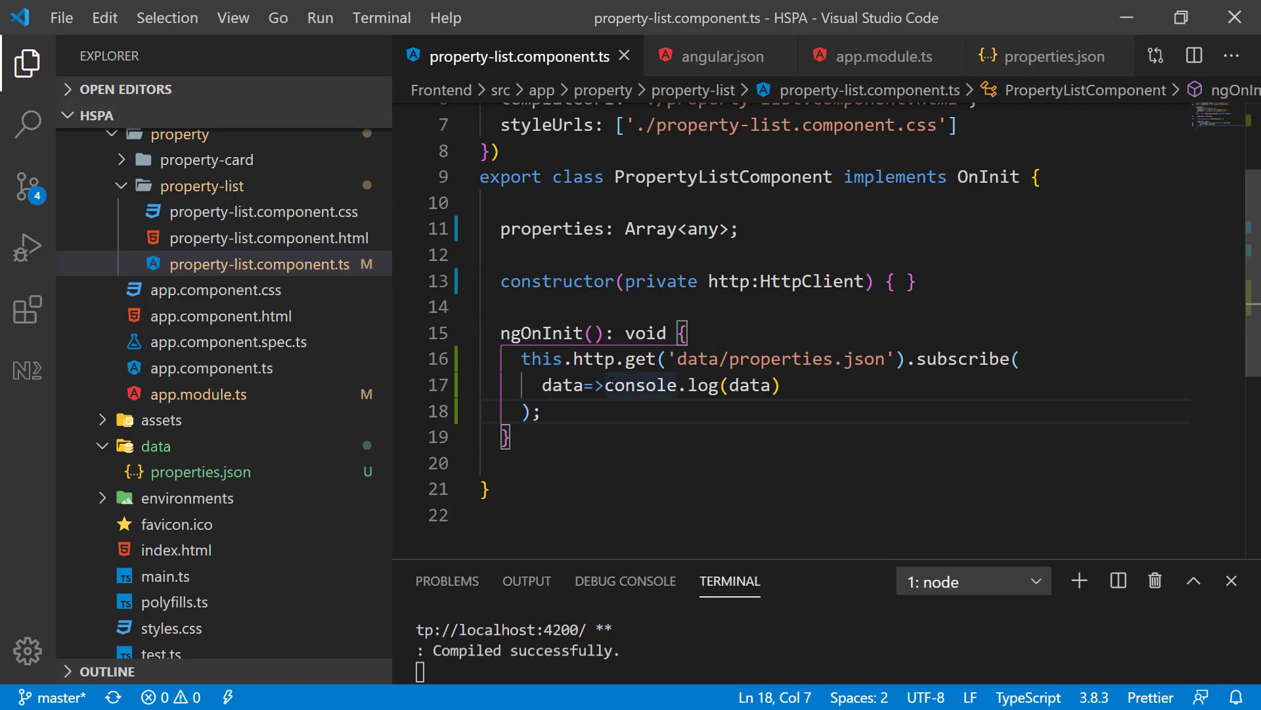
{"action": "type", "text": "{"}
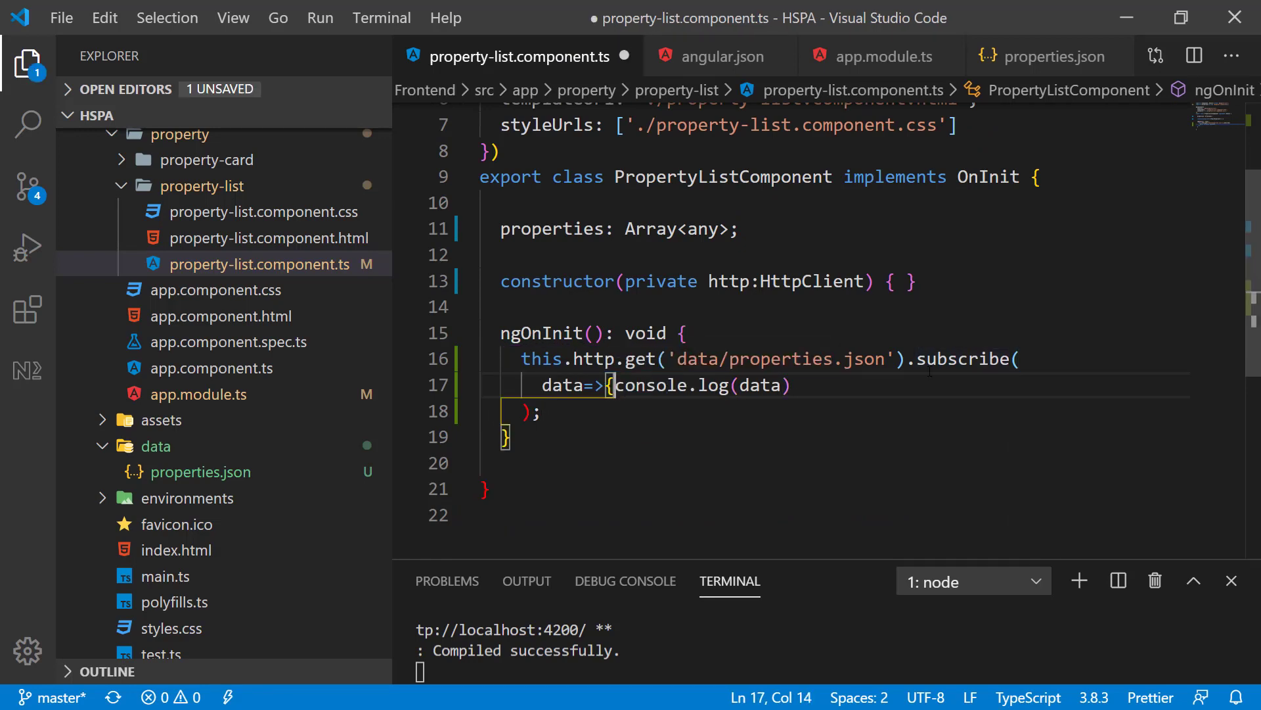
{"action": "key", "text": "Enter"}
{"action": "type", "text": "}"}
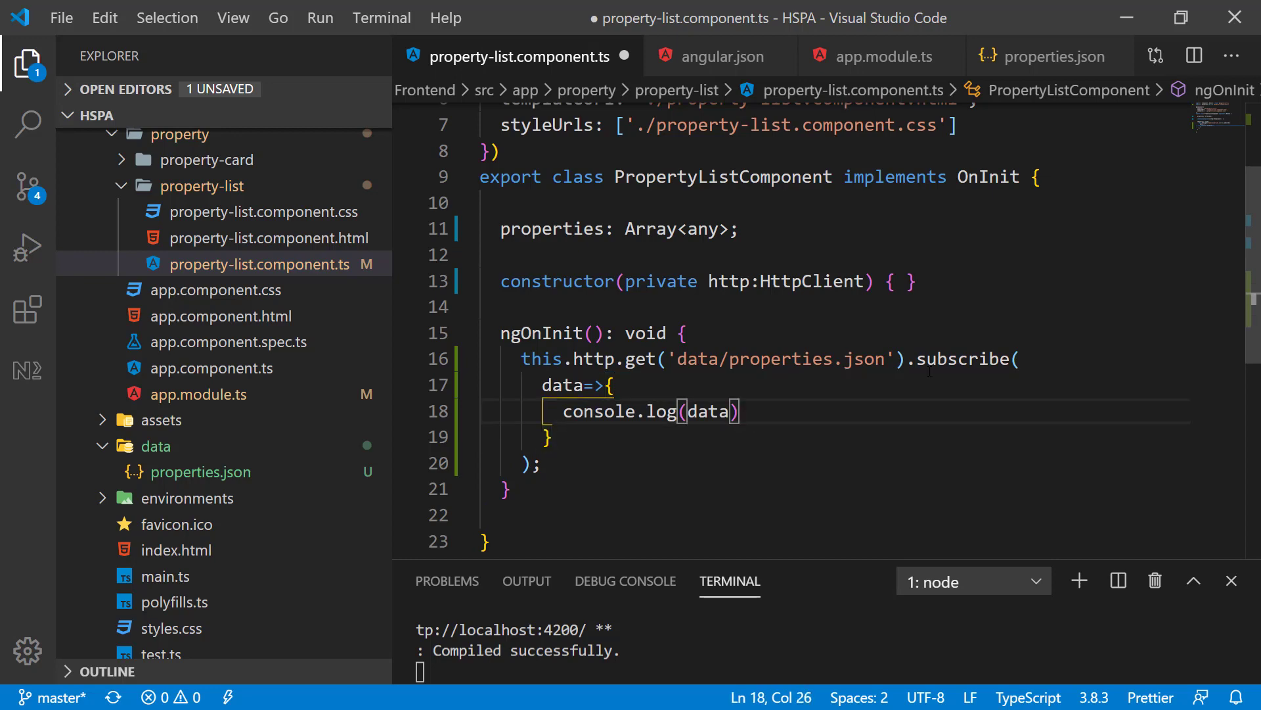
{"action": "type", "text": "this.properties"}
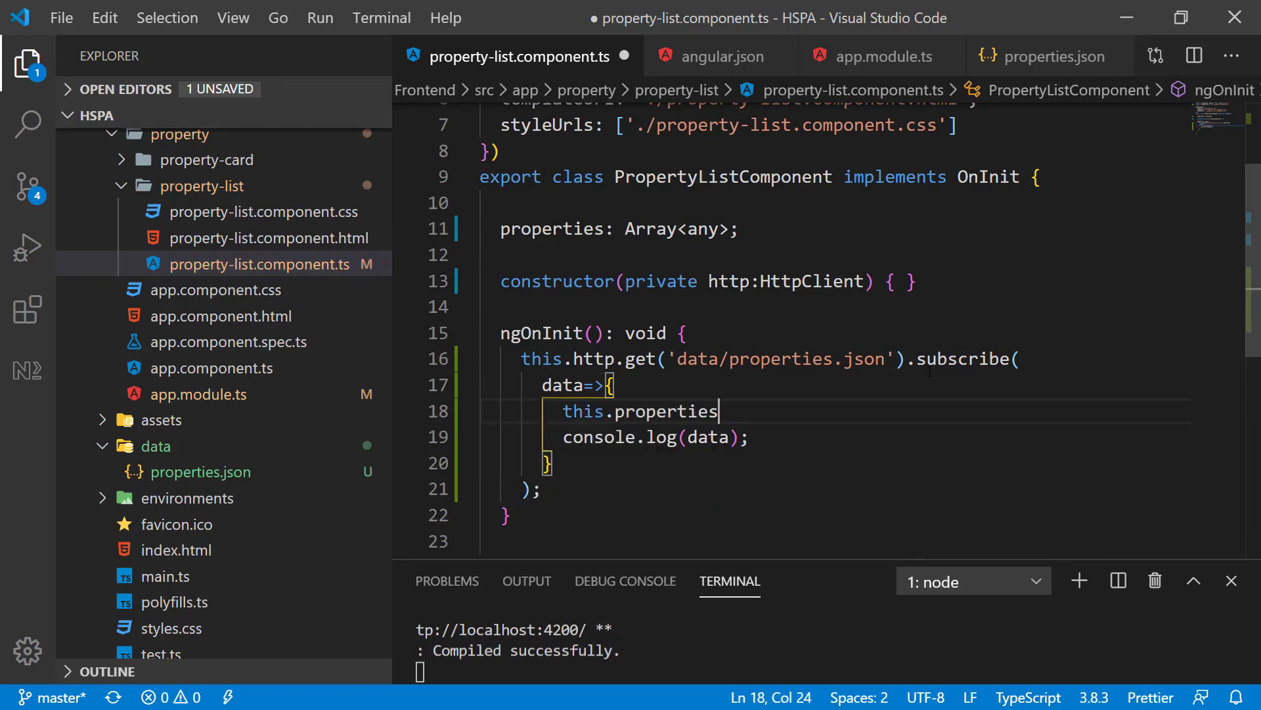
{"action": "type", "text": "=data;"}
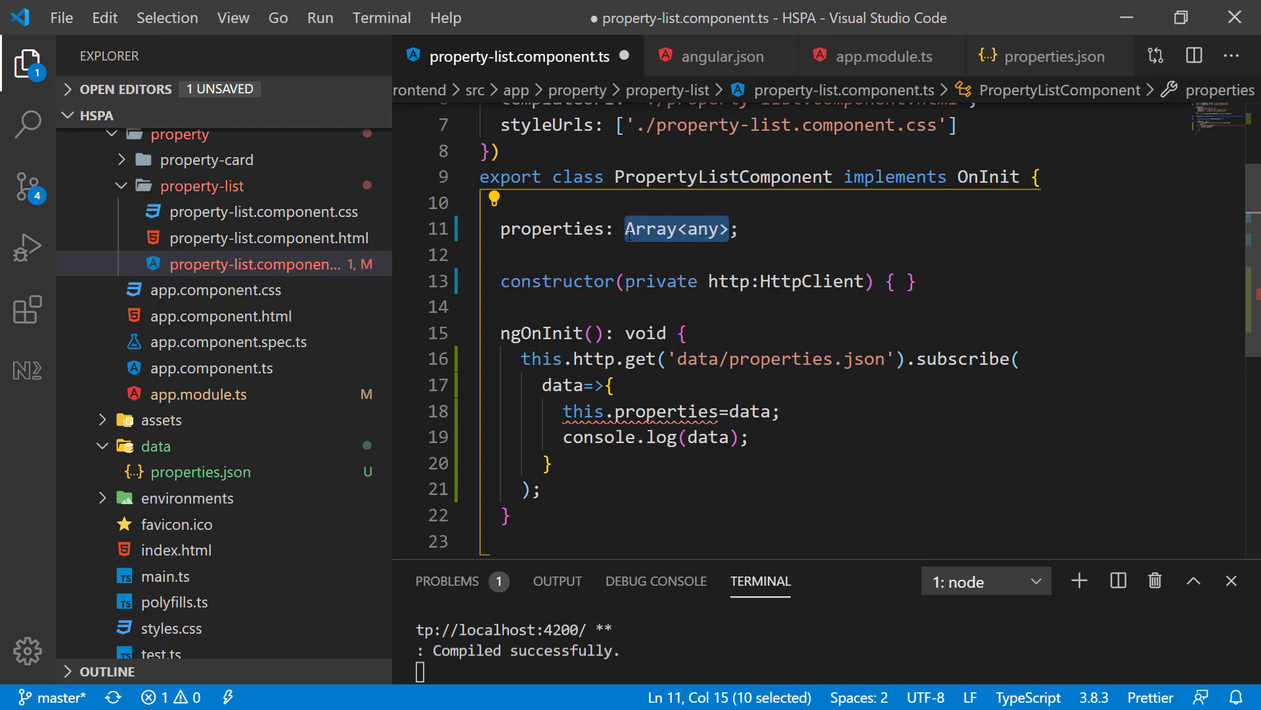
{"action": "type", "text": "an"}
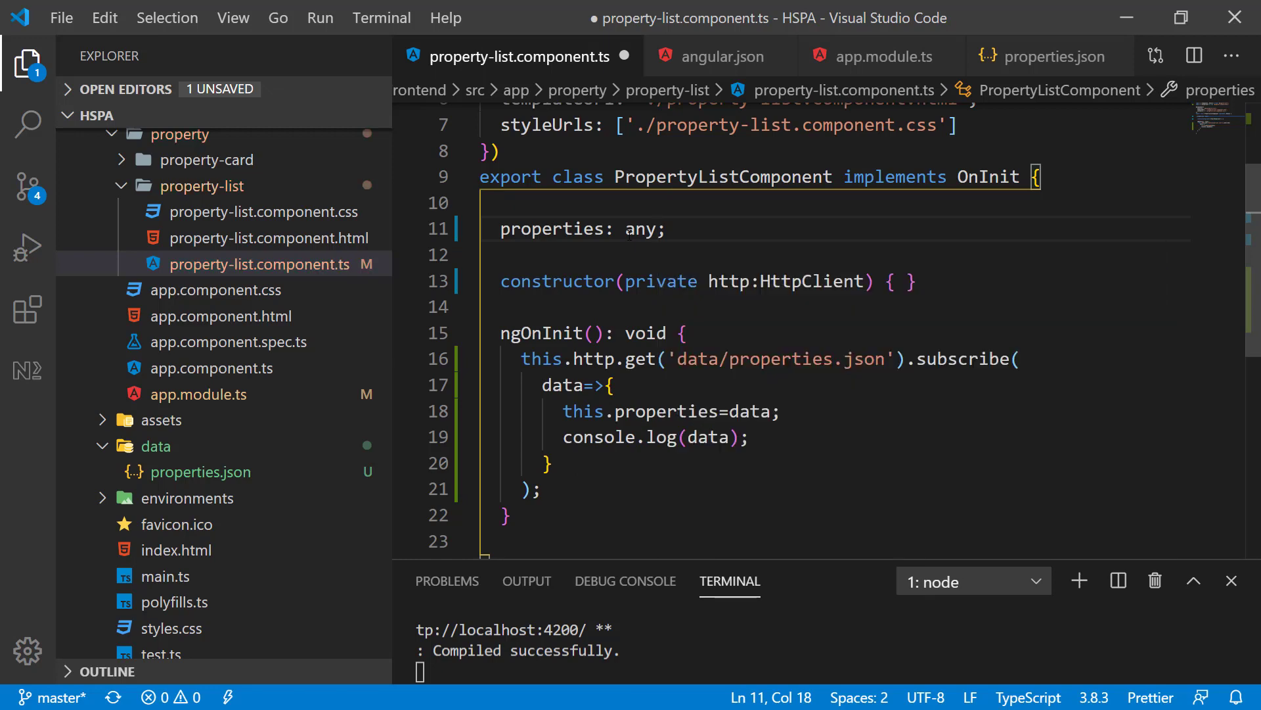
{"action": "key", "text": "ctrl+s"}
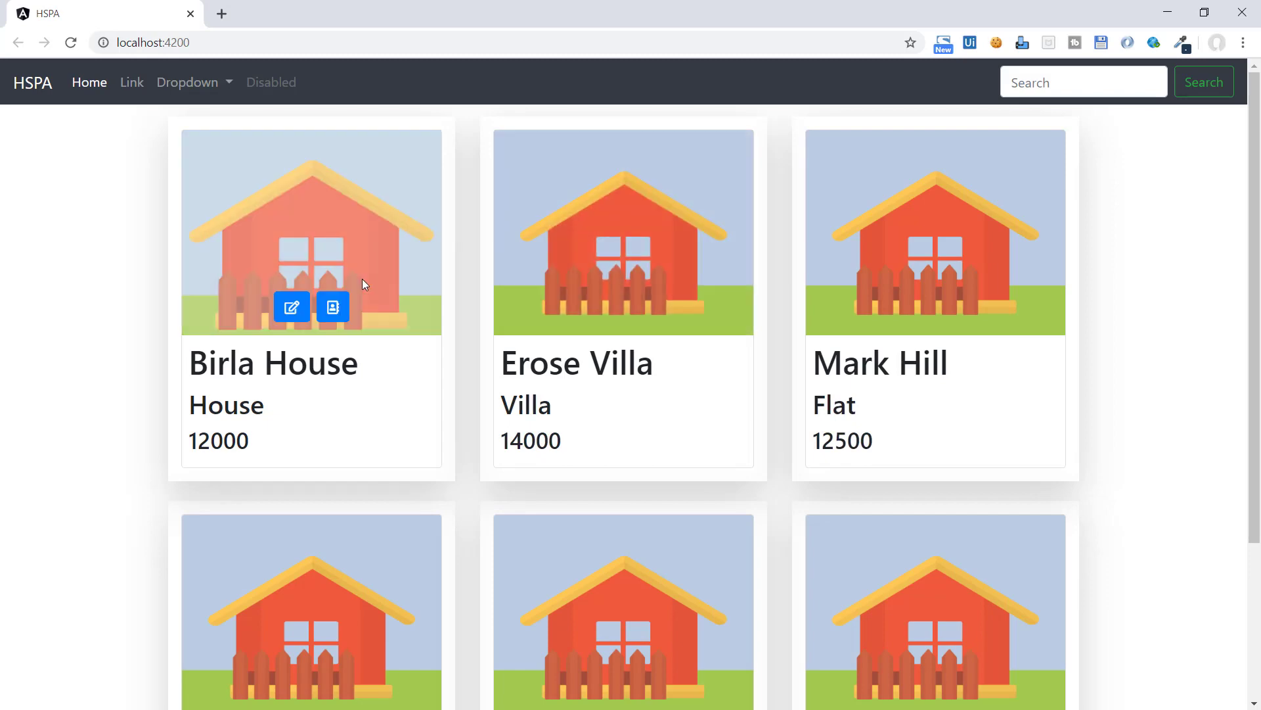
Scroll the HSPA home page to view all six property cards down to Pearl White House
{"action": "scroll", "scroll_direction": "down", "scroll_amount": 3}
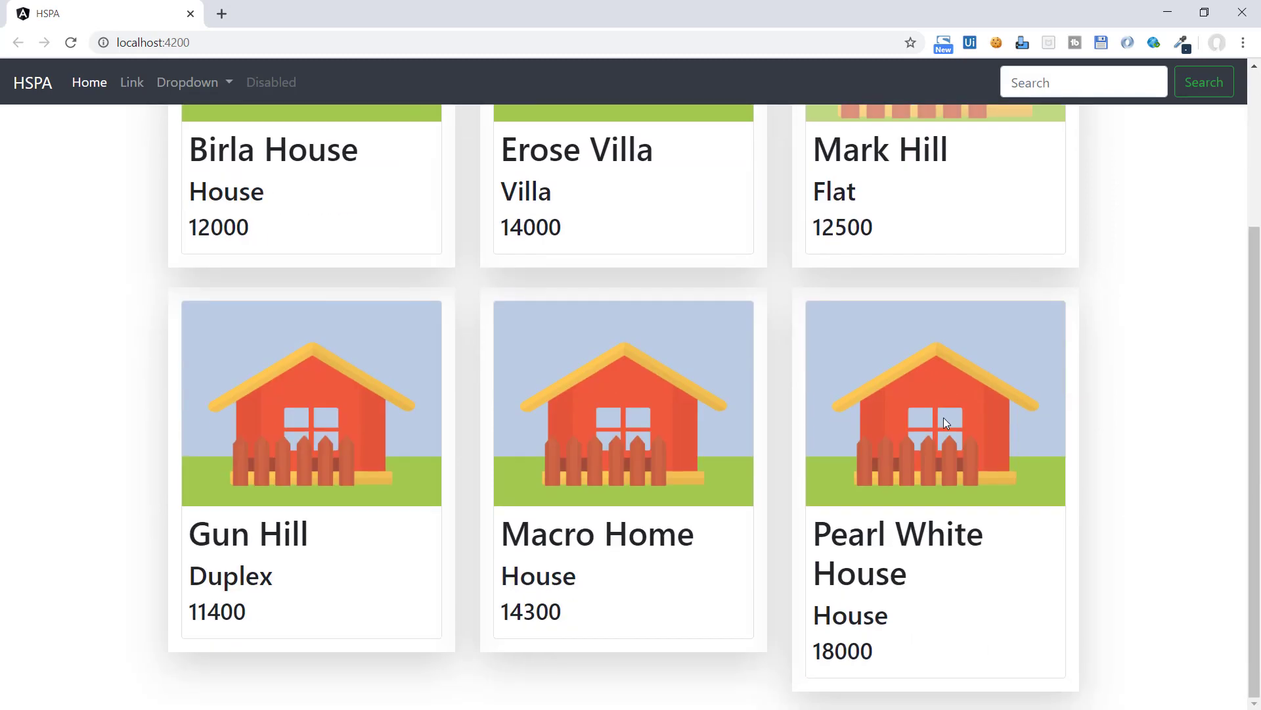
{"action": "scroll", "scroll_direction": "up", "scroll_amount": 3}
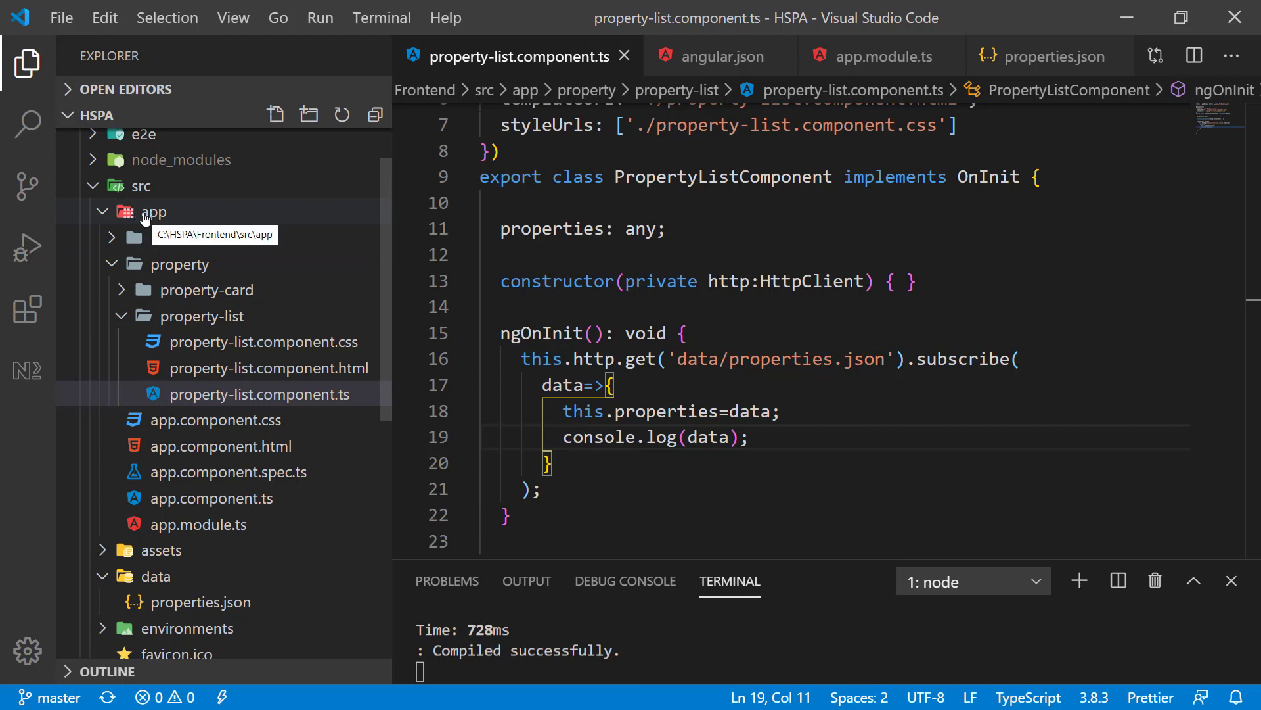
Create a services folder under src/app and bring up its context actions
{"action": "right_click", "coordinate": [152, 212]}
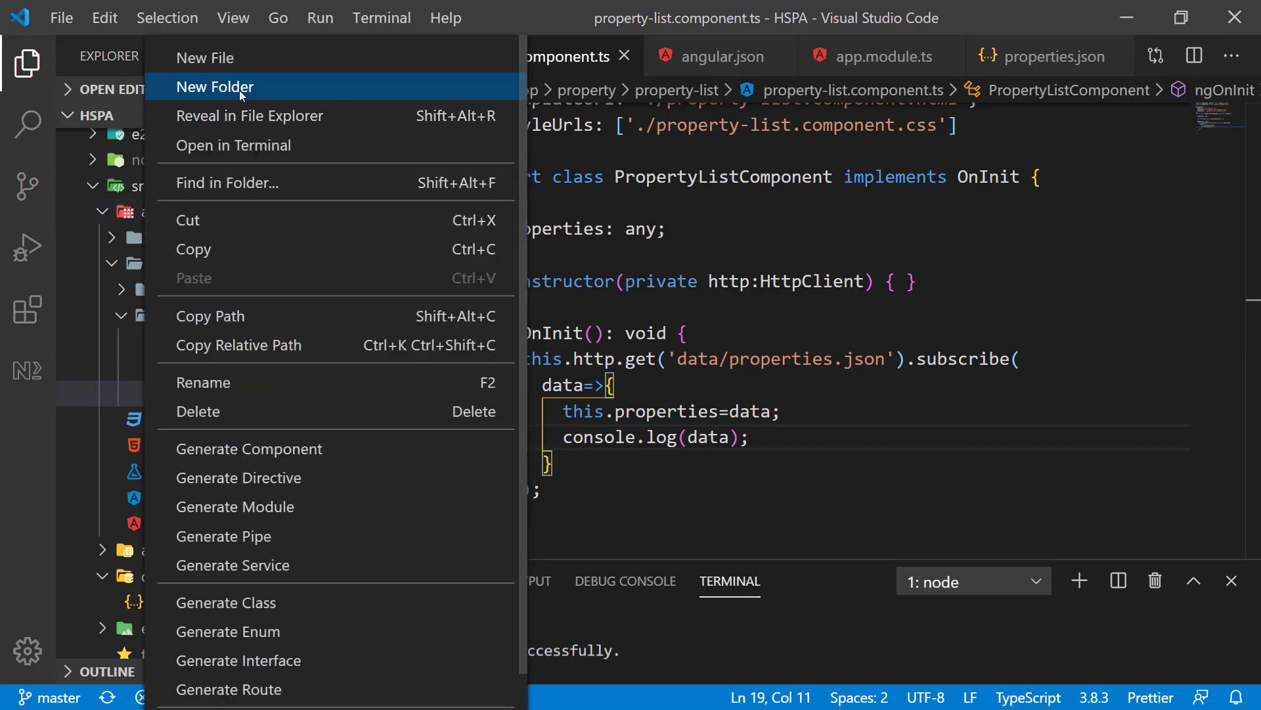
{"action": "left_click", "coordinate": [214, 87]}
{"action": "type", "text": "services"}
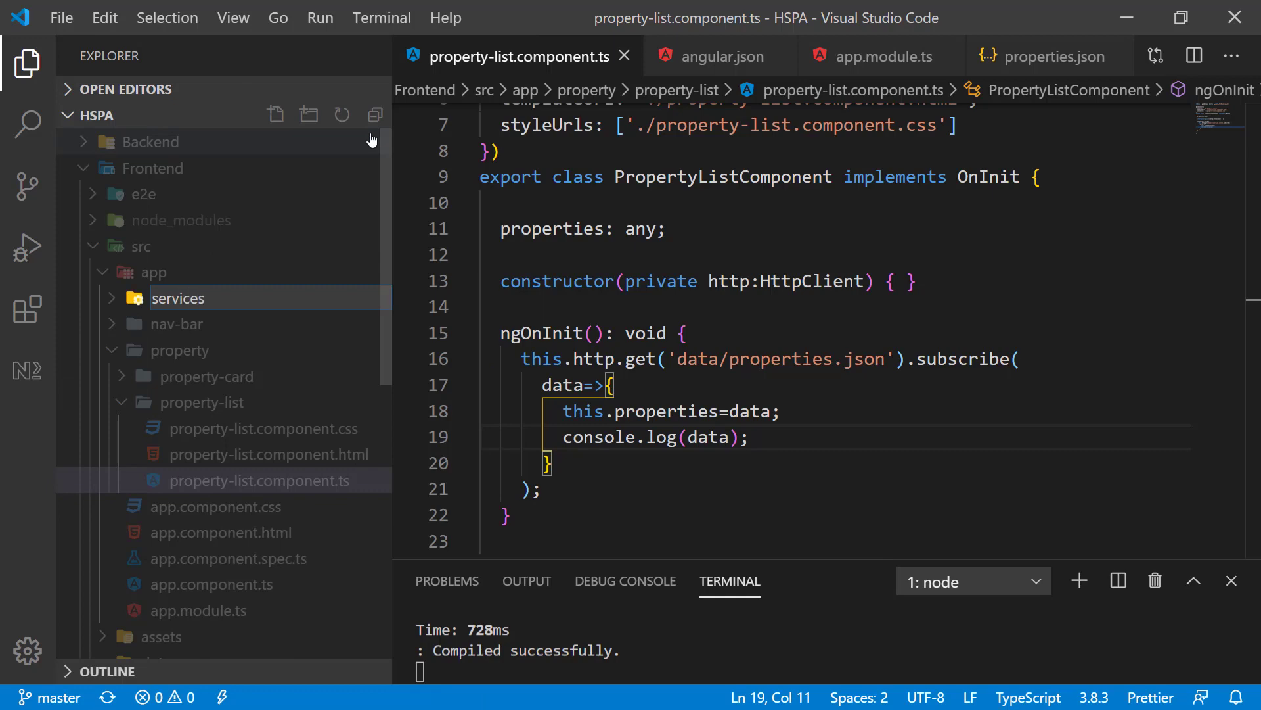
{"action": "left_click", "coordinate": [179, 298]}
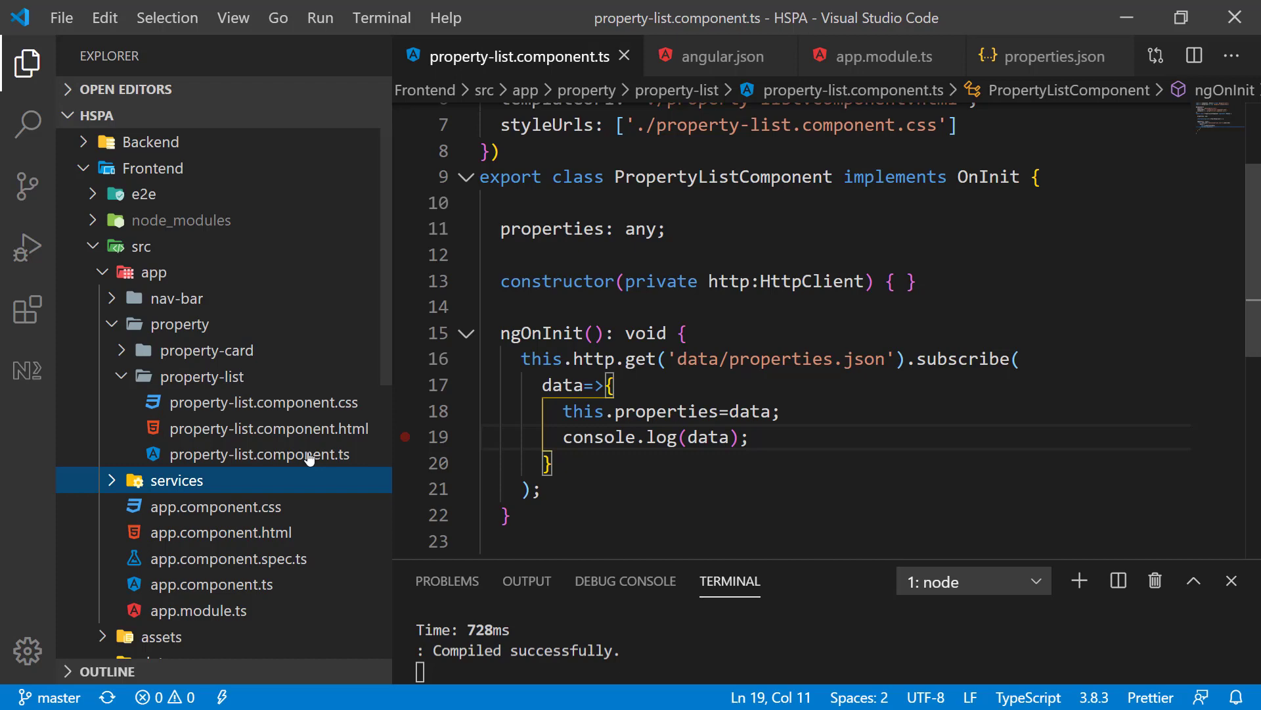
{"action": "mouse_move", "coordinate": [170, 480]}
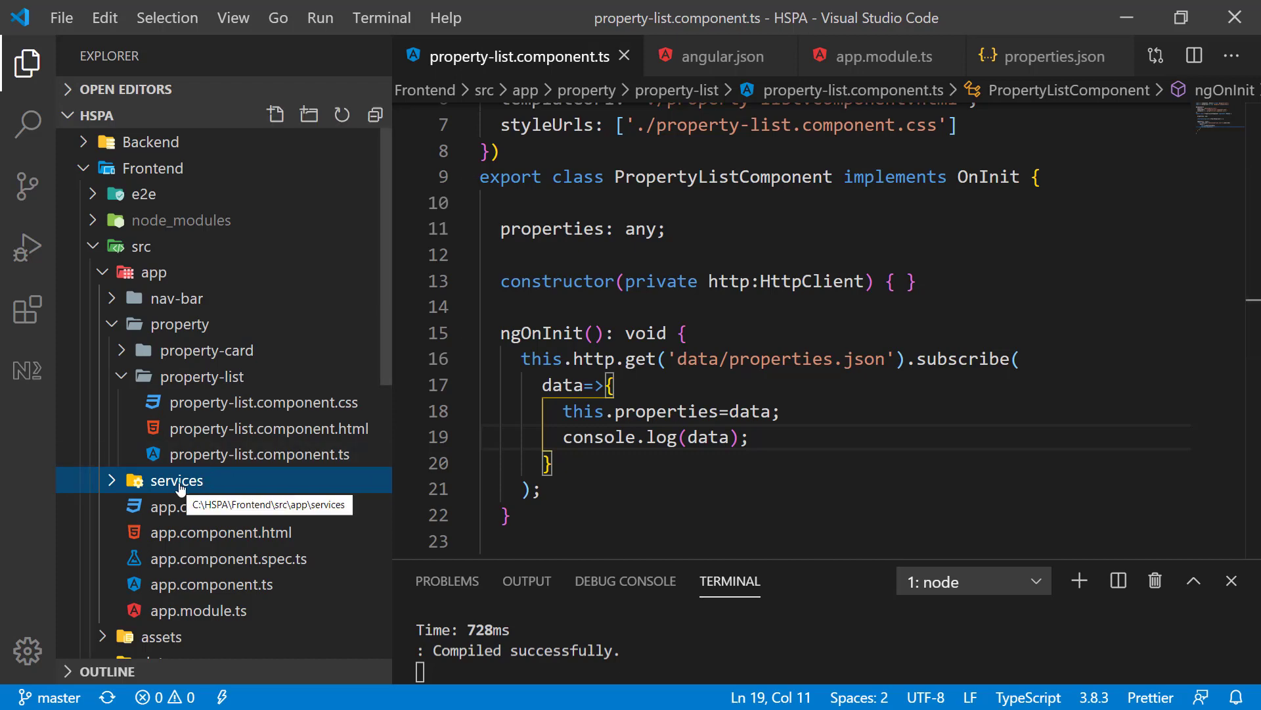
{"action": "right_click", "coordinate": [172, 481]}
{"action": "type", "text": "c"}
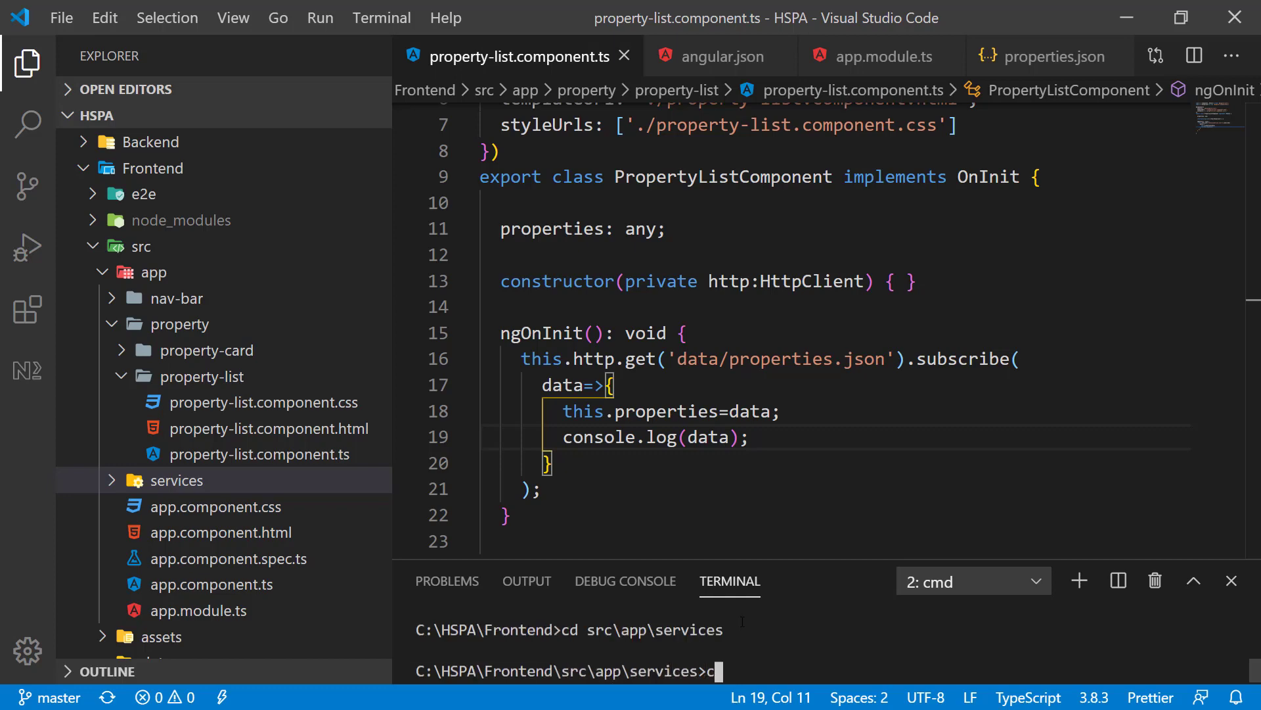
Run the Angular CLI command generating the housing service in src\app\services
{"action": "type", "text": "ng g"}
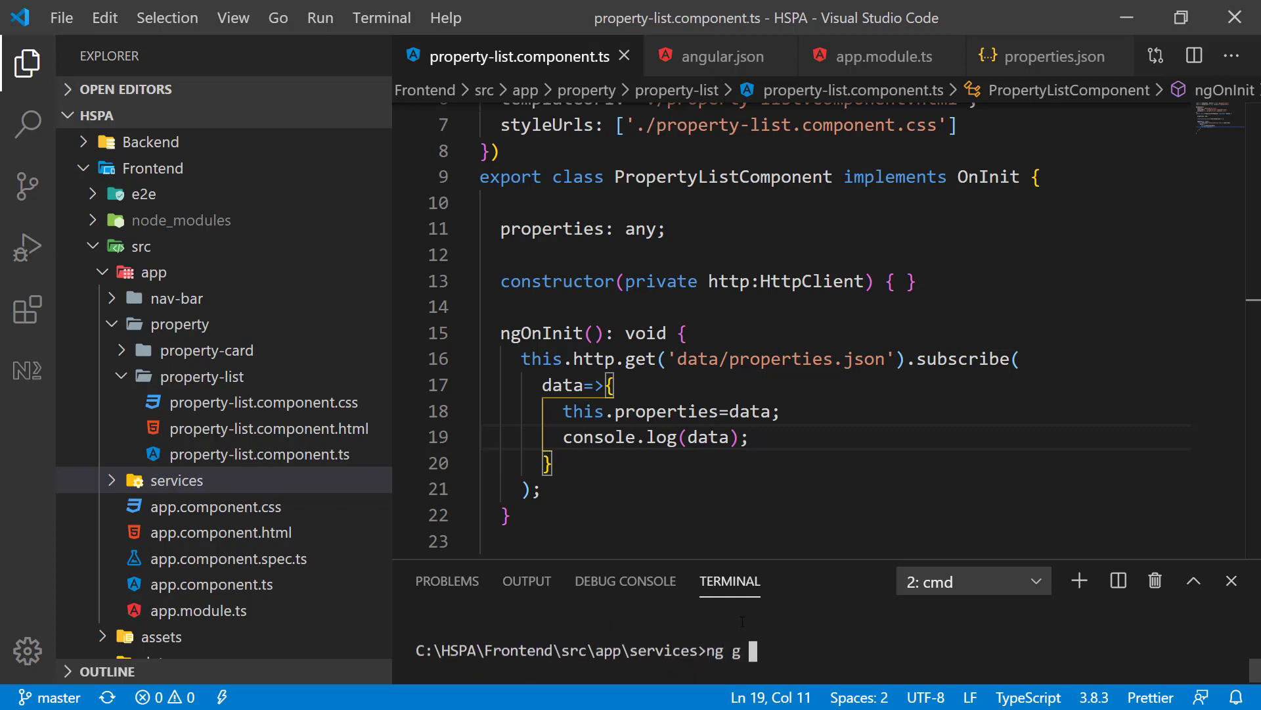
{"action": "type", "text": "serivce"}
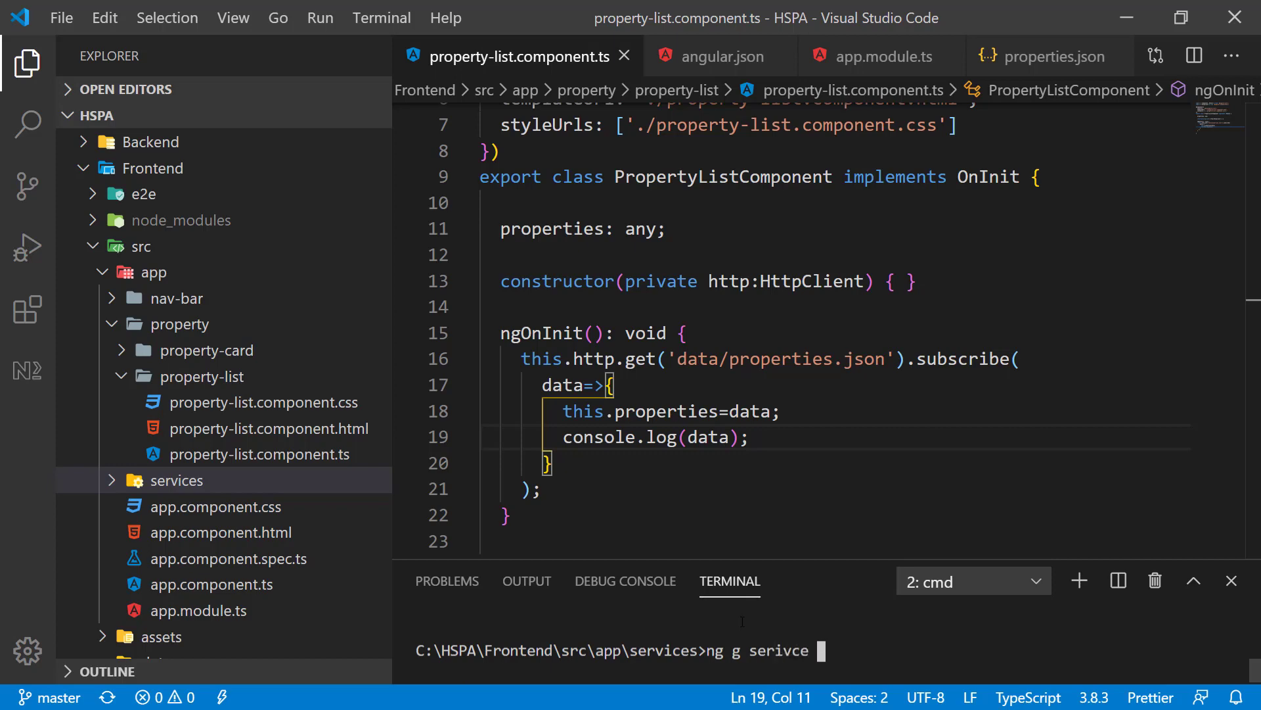
{"action": "type", "text": "h"}
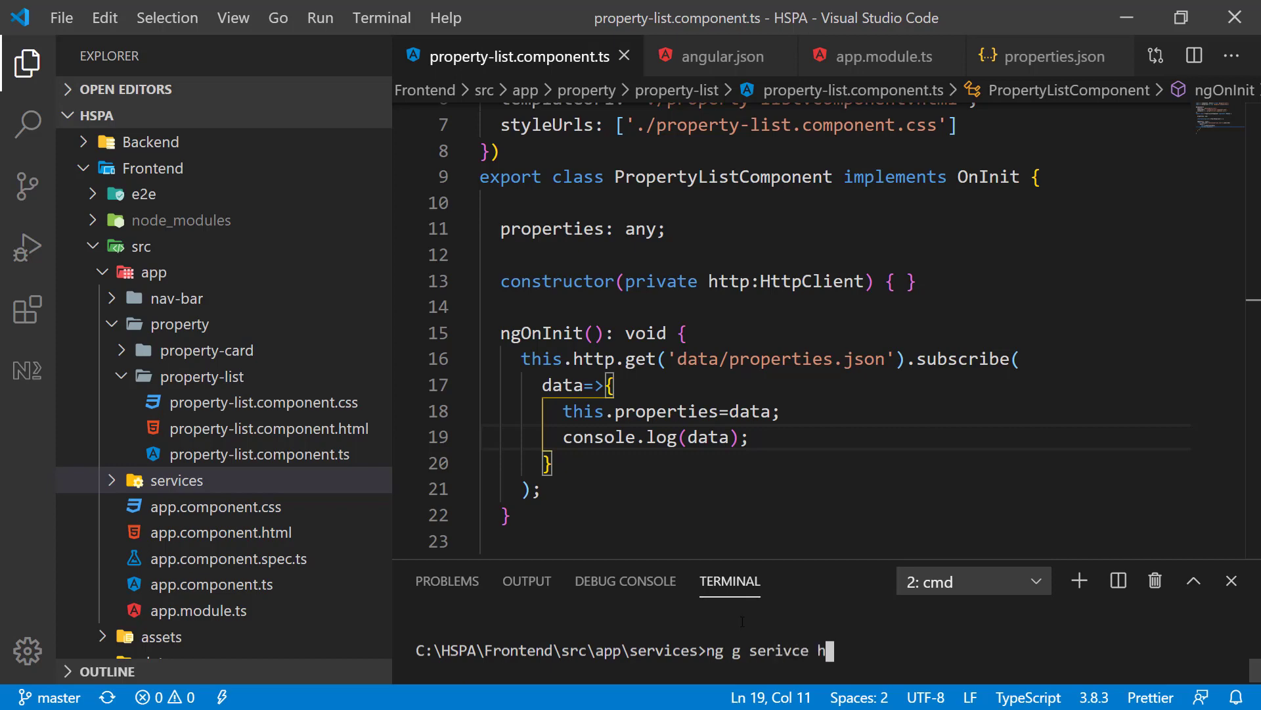
{"action": "type", "text": "ousing"}
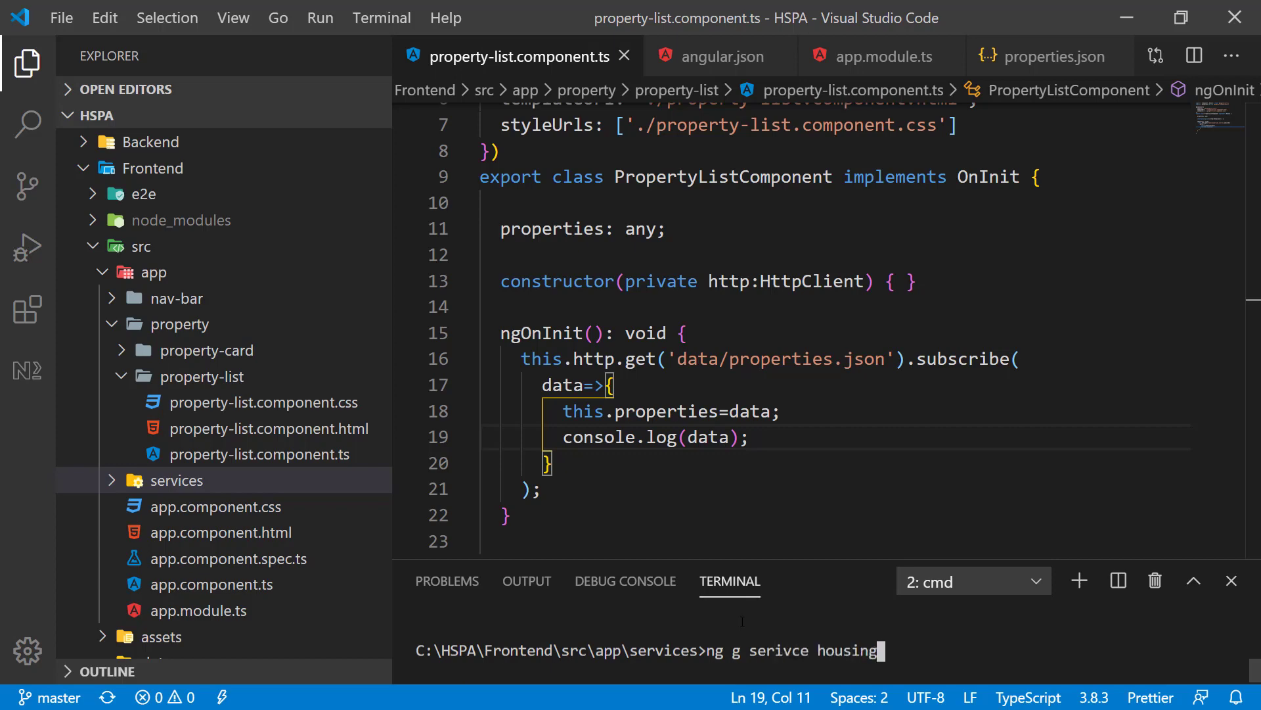
{"action": "key", "text": "Return"}
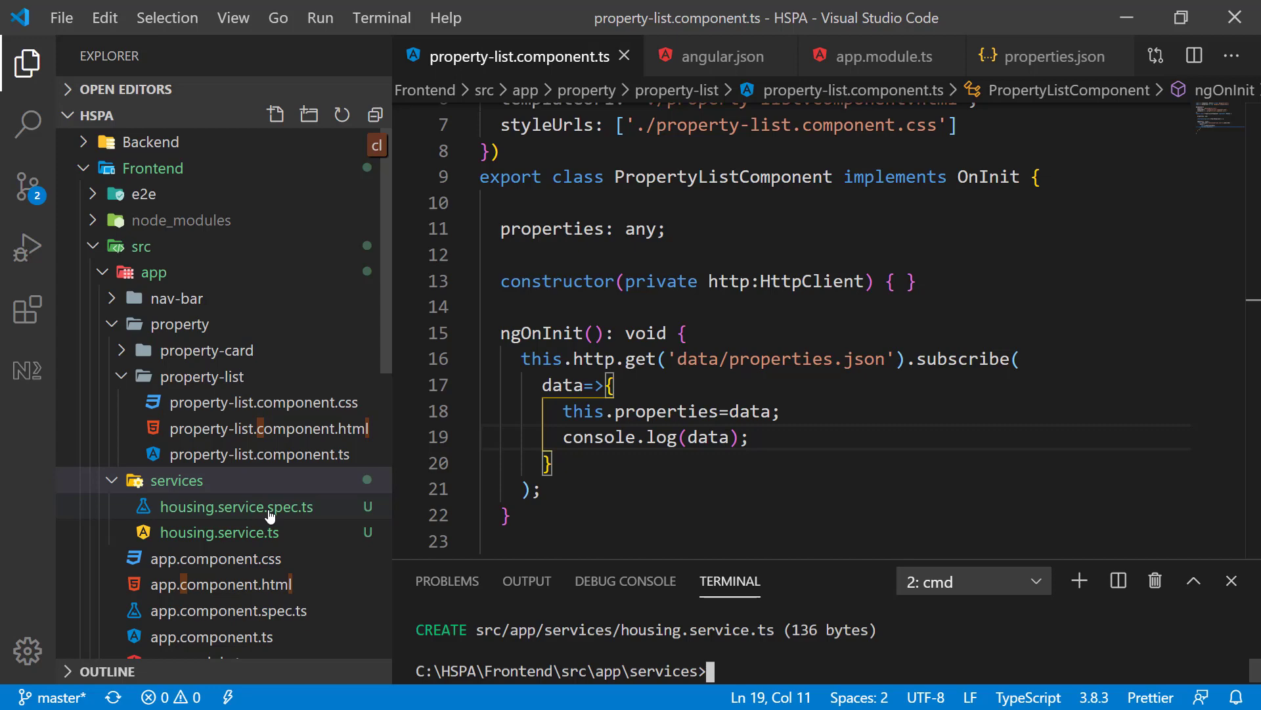
{"action": "mouse_move", "coordinate": [218, 532]}
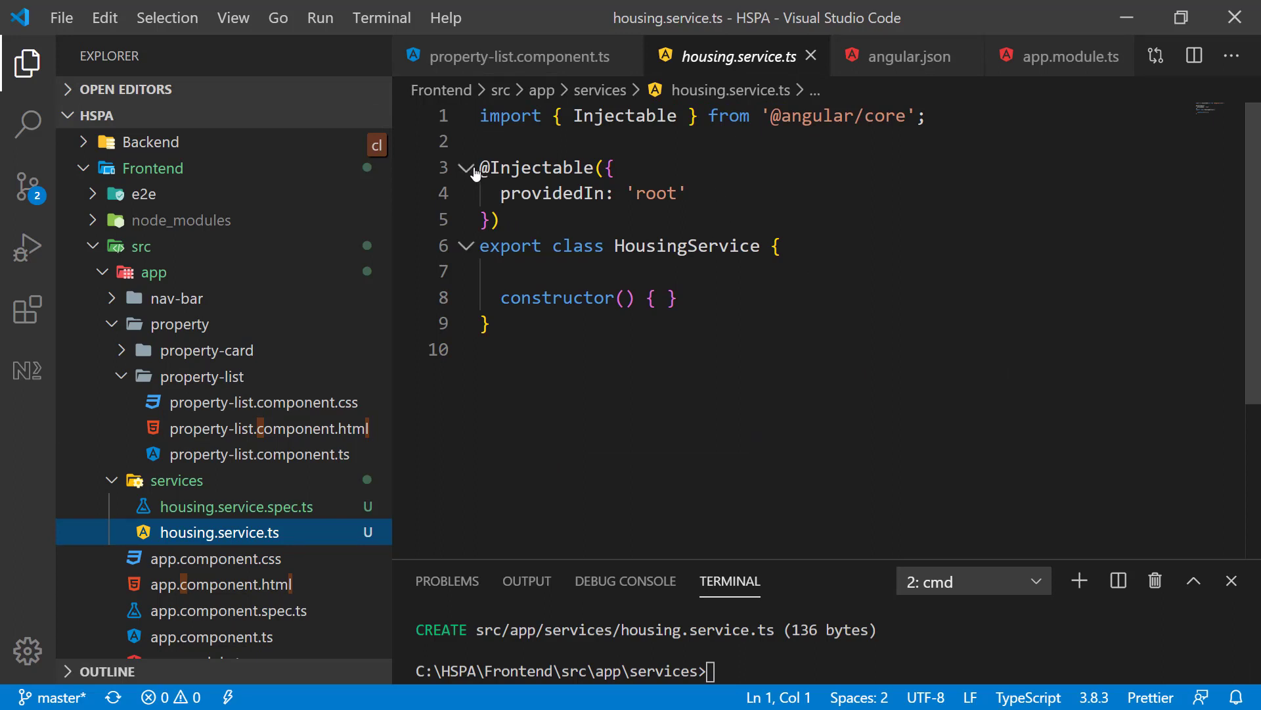
{"action": "double_click", "coordinate": [531, 167]}
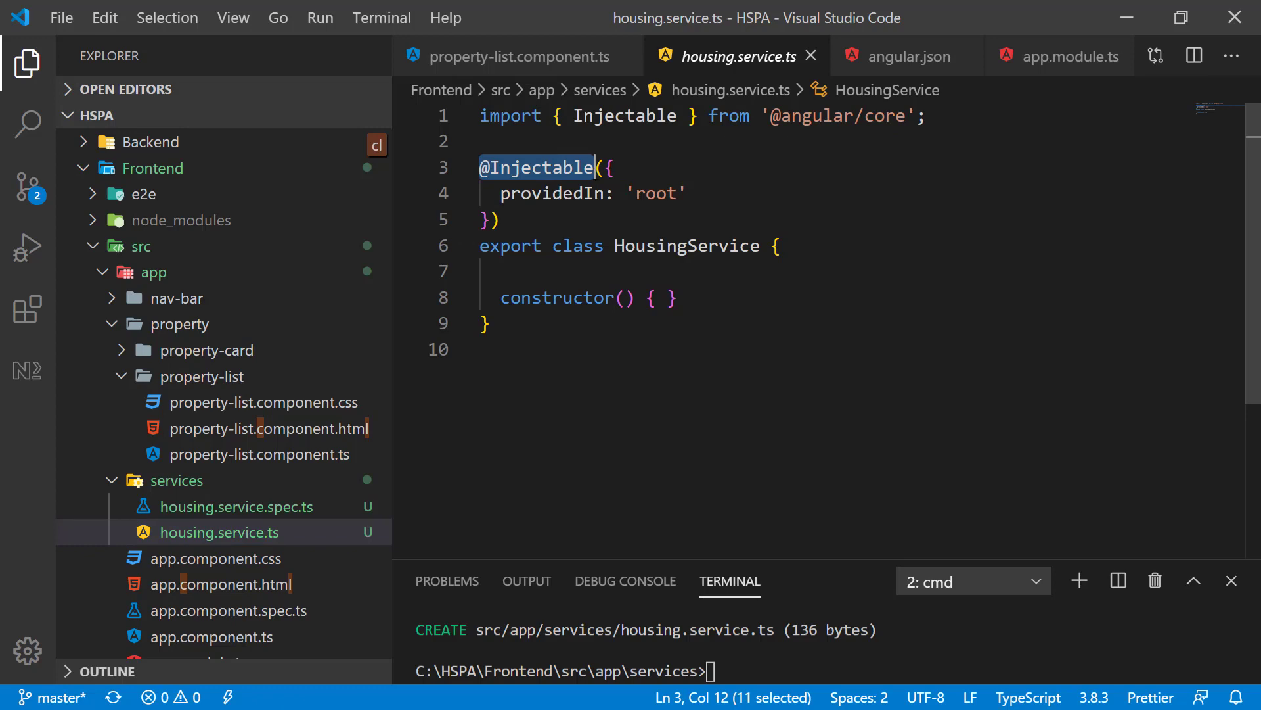
{"action": "left_click", "coordinate": [560, 193]}
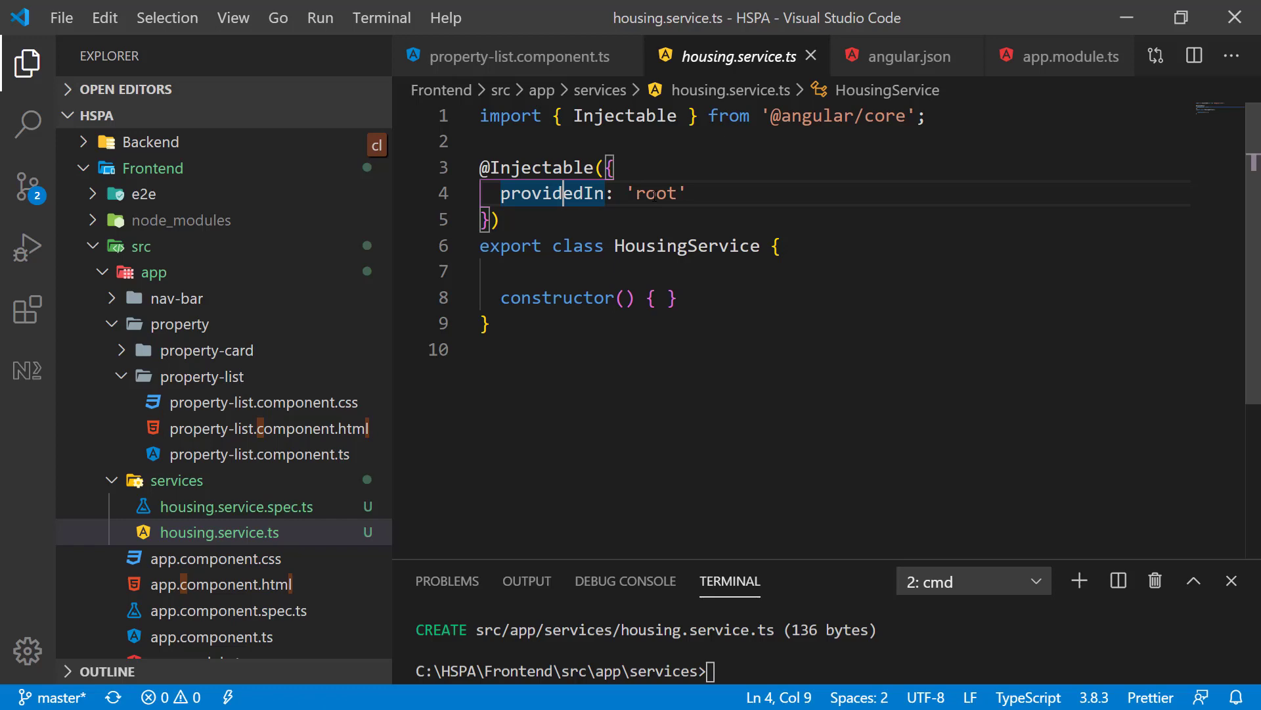
{"action": "double_click", "coordinate": [658, 193]}
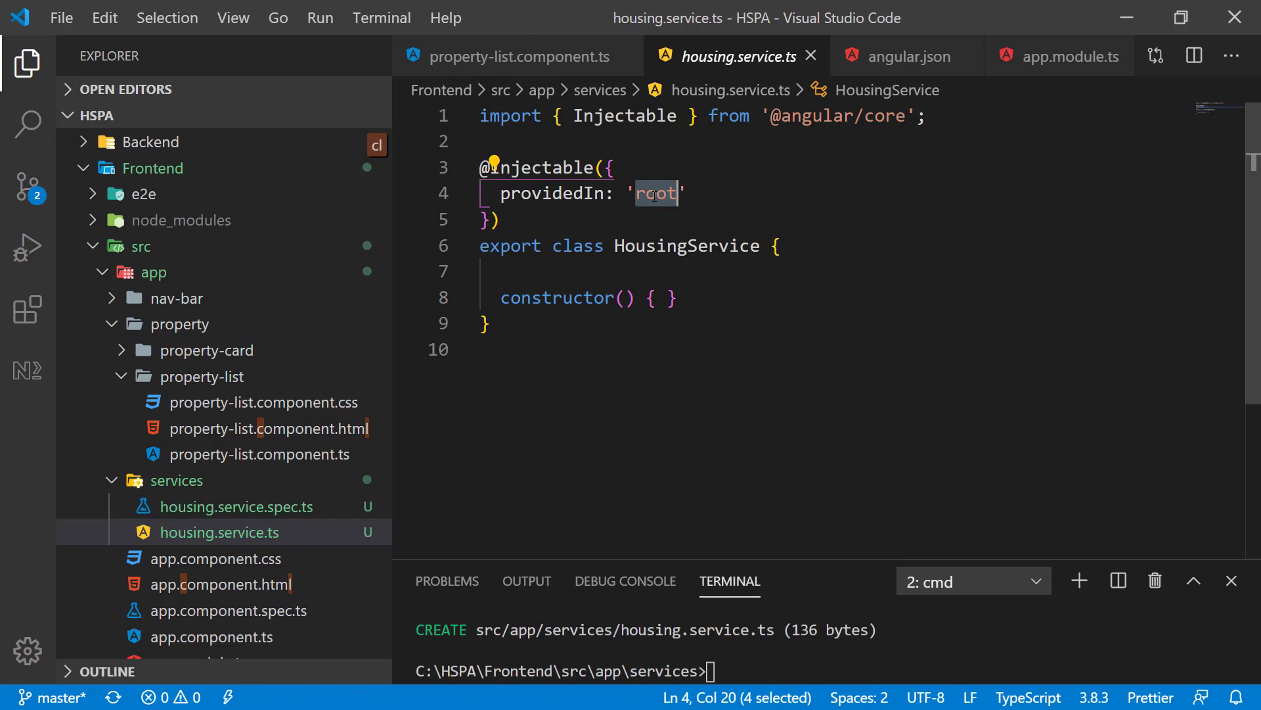
{"action": "scroll", "scroll_direction": "down", "scroll_amount": 3}
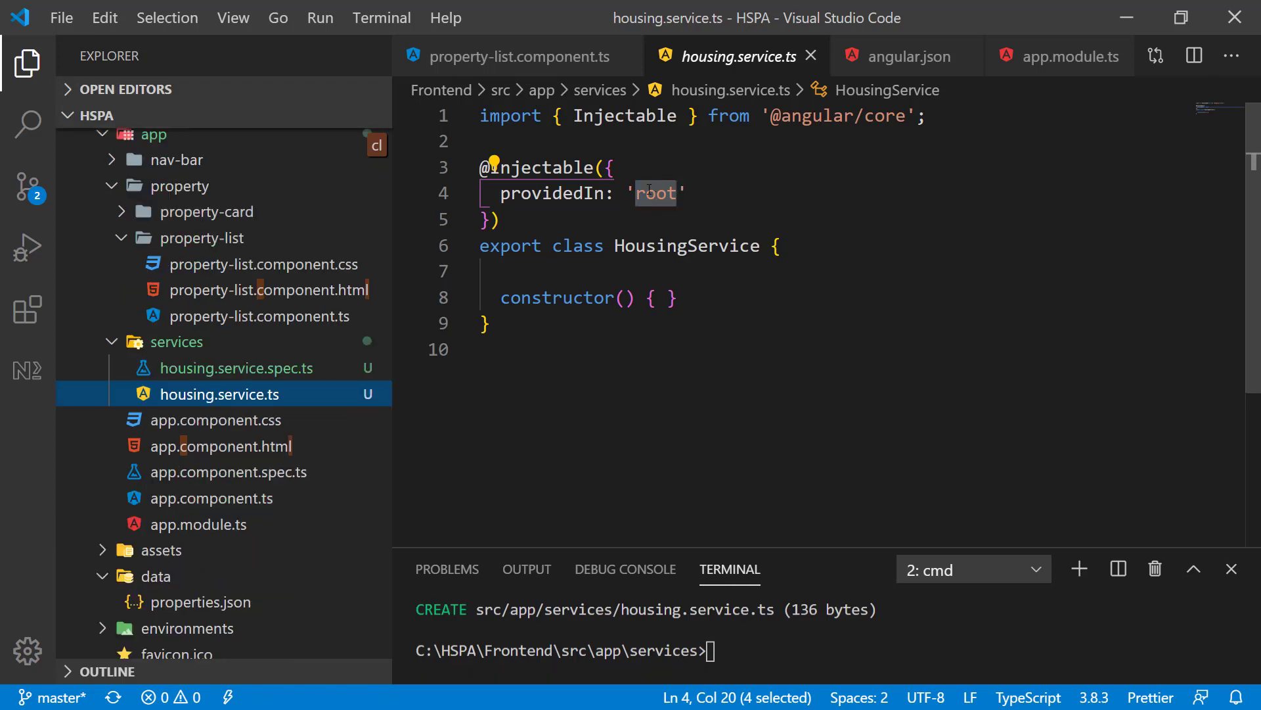
Add HousingService to the app module's providers with its import and save app.module.ts
{"action": "left_click", "coordinate": [1052, 56]}
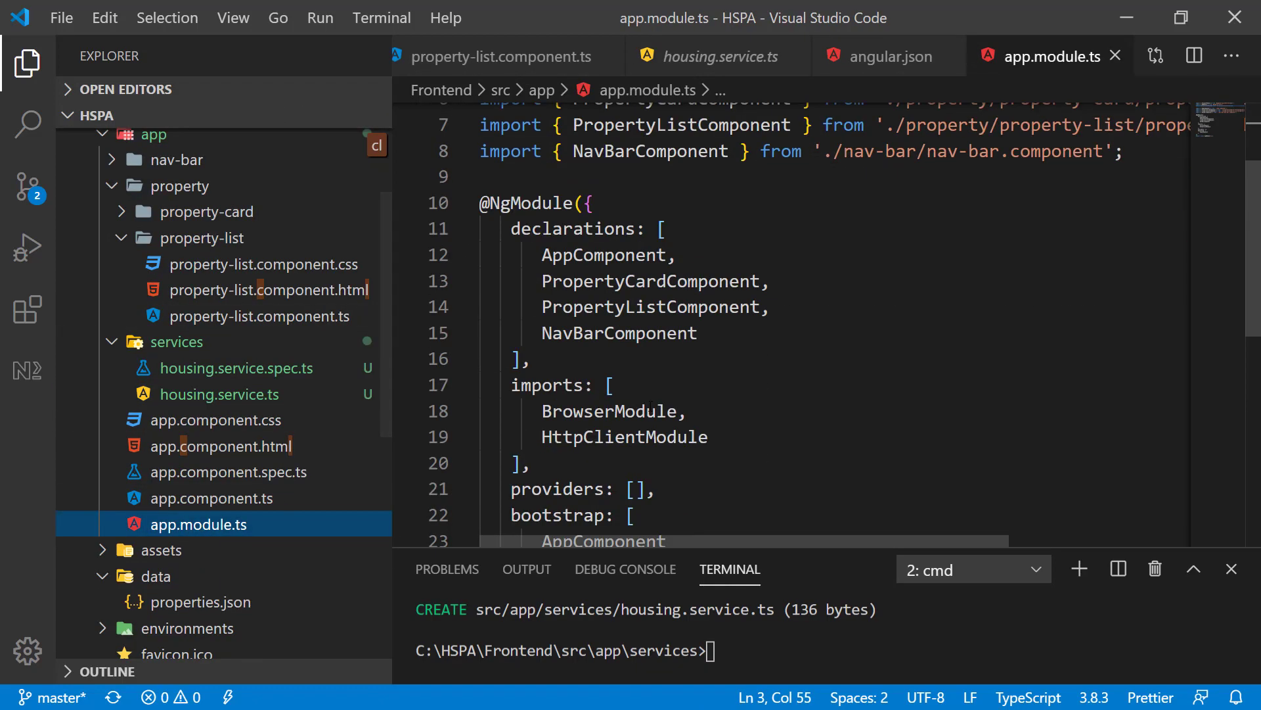
{"action": "scroll", "scroll_direction": "down", "scroll_amount": 3}
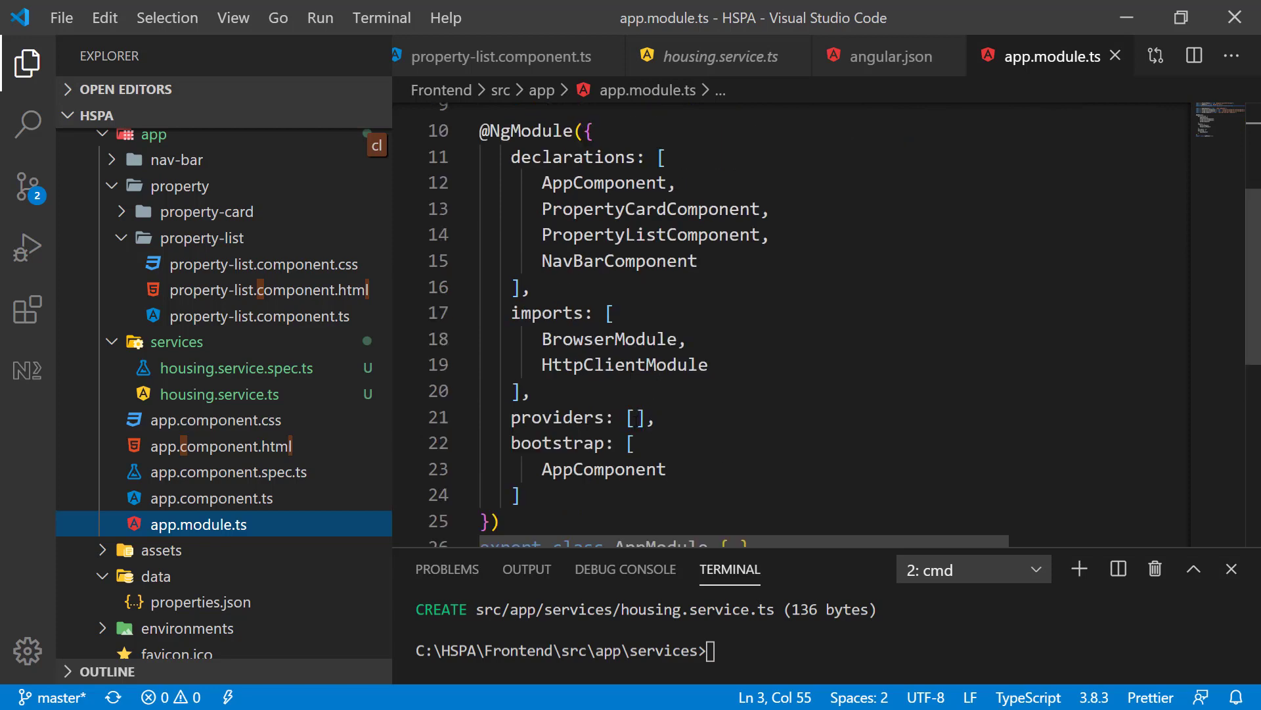
{"action": "type", "text": "housingService"}
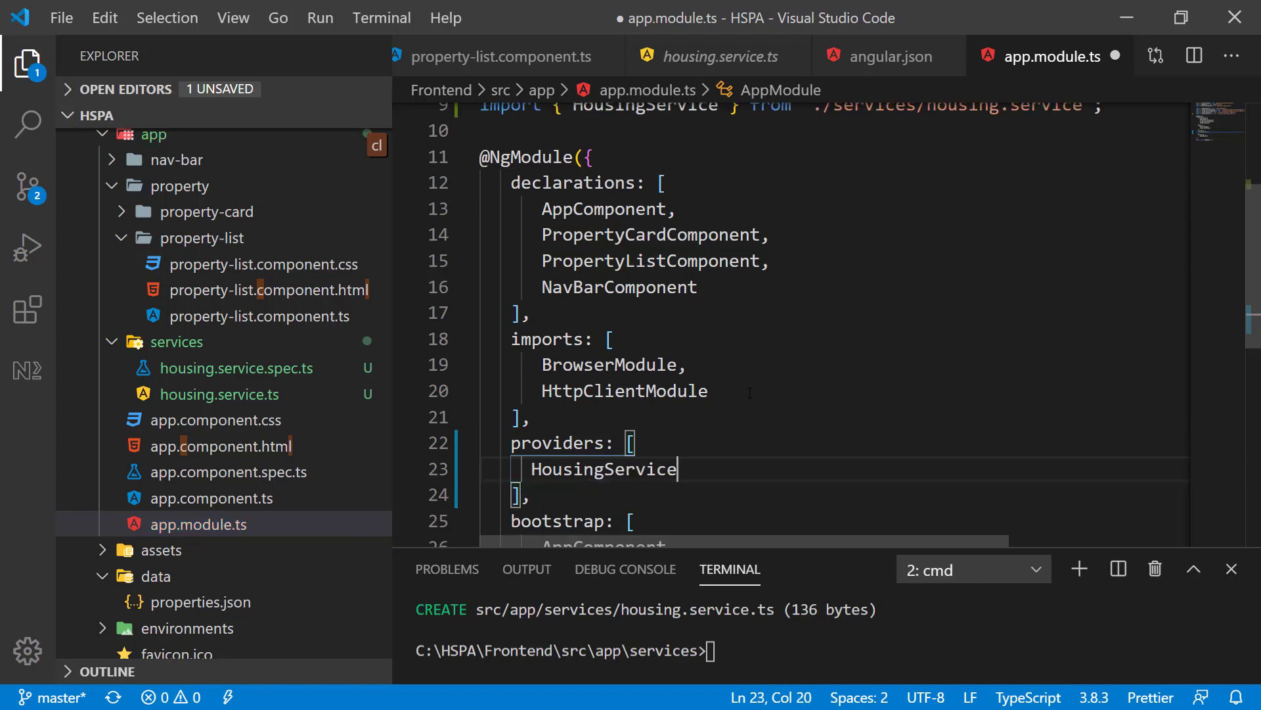
{"action": "scroll", "scroll_direction": "up", "scroll_amount": 3}
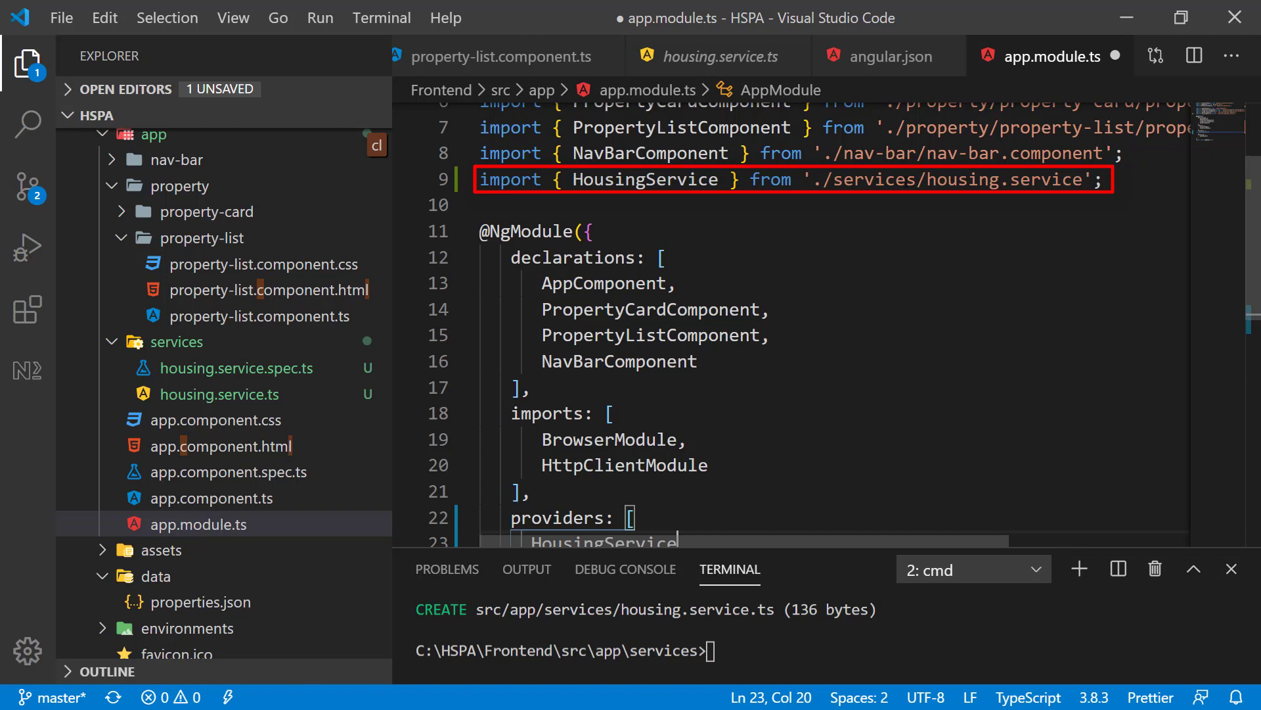
{"action": "scroll", "scroll_direction": "down", "scroll_amount": 3}
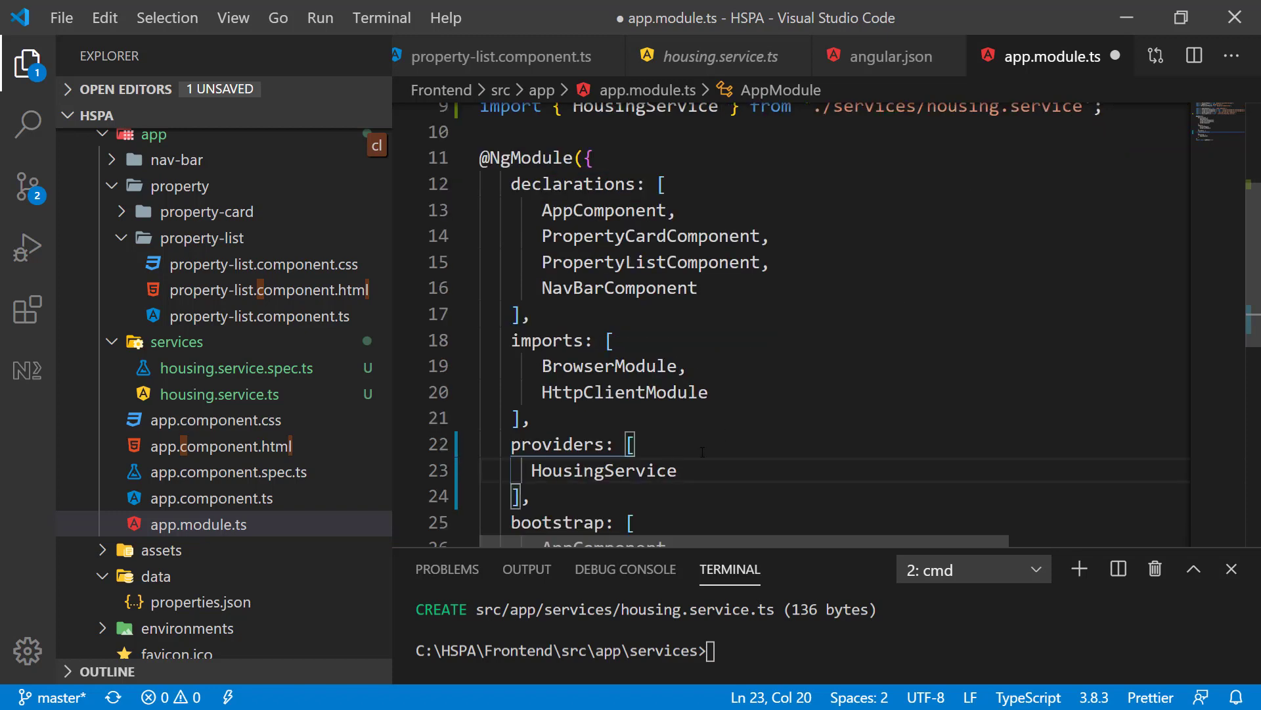
{"action": "key", "text": "ctrl+s"}
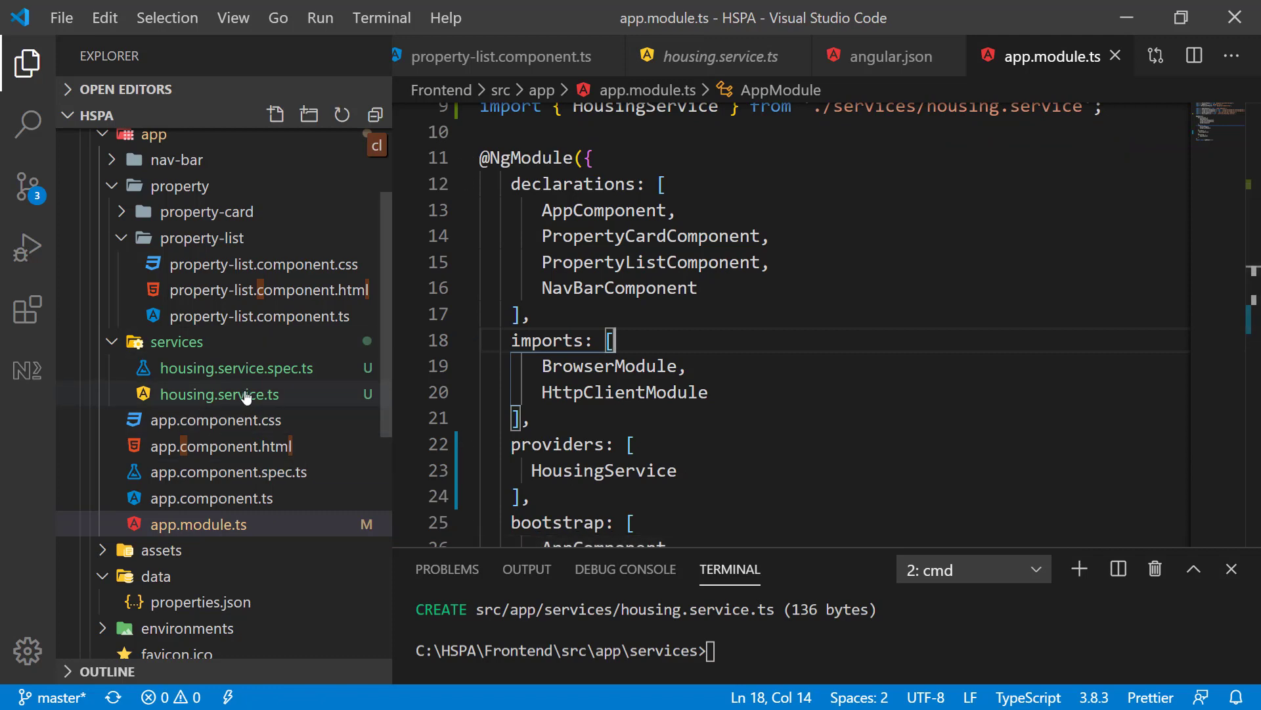
{"action": "left_click", "coordinate": [218, 395]}
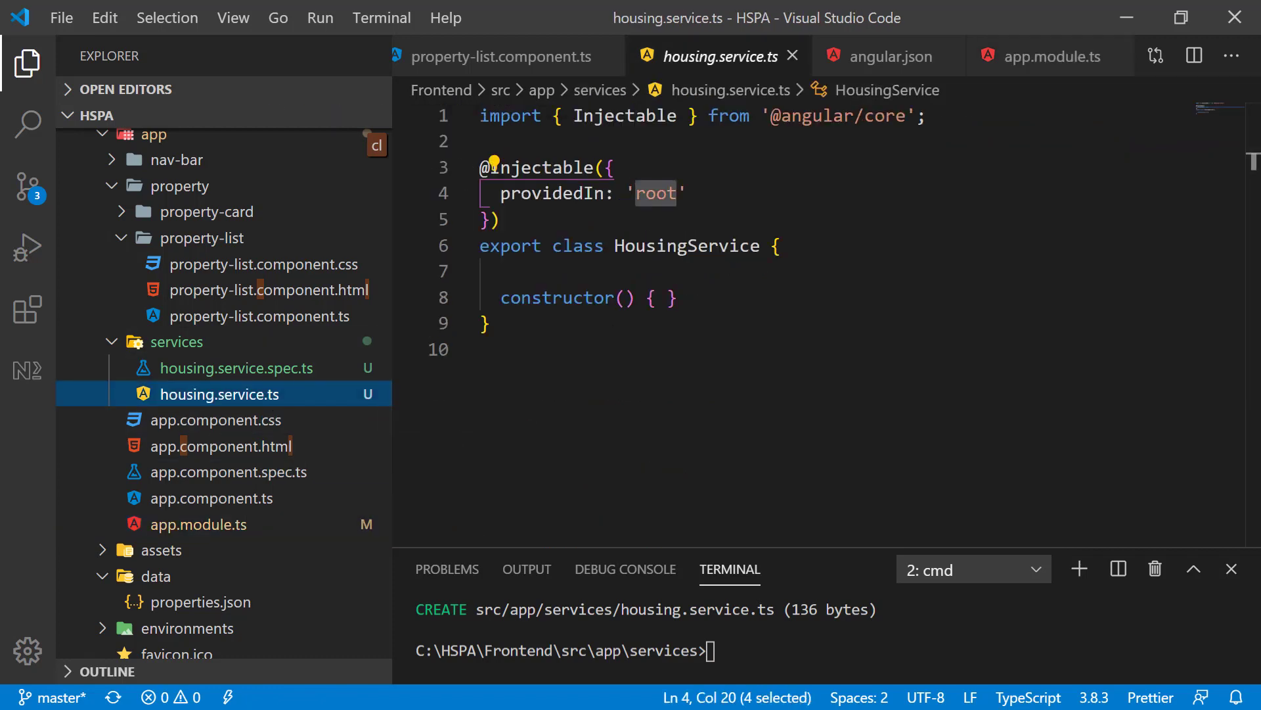
Inject private http:HttpClient into the HousingService constructor
{"action": "left_click", "coordinate": [503, 56]}
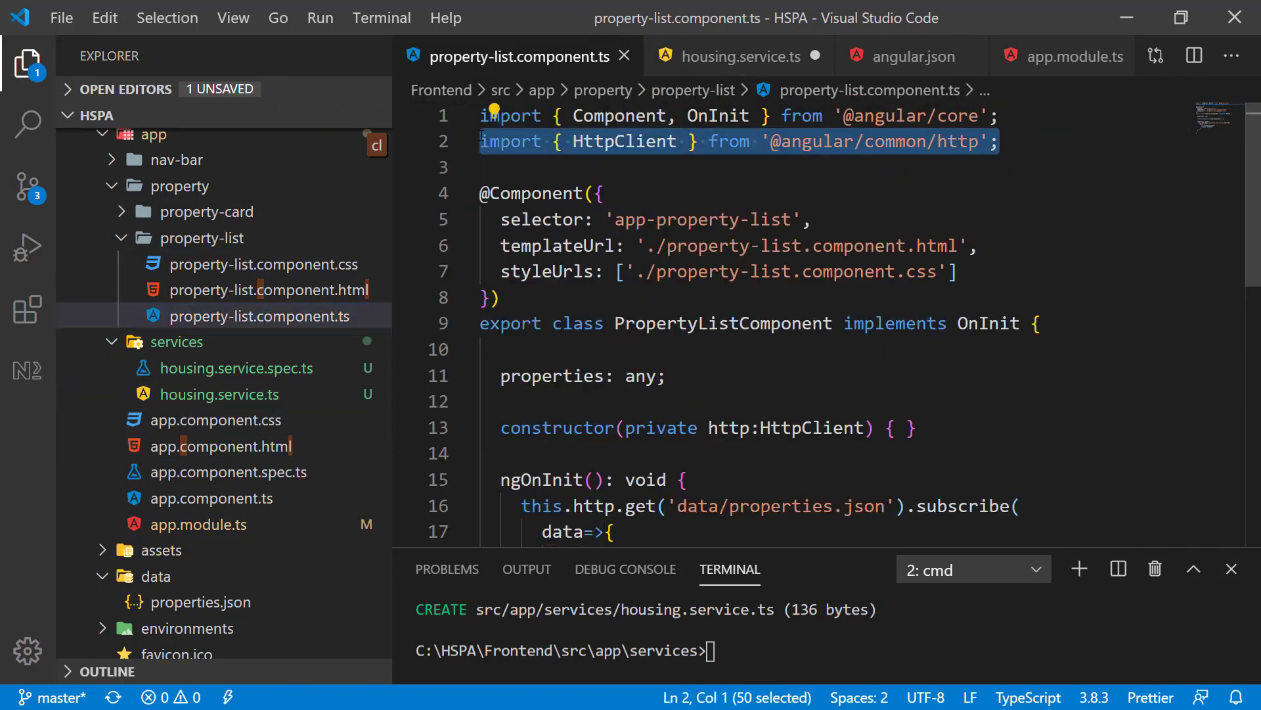
{"action": "mouse_move", "coordinate": [236, 394]}
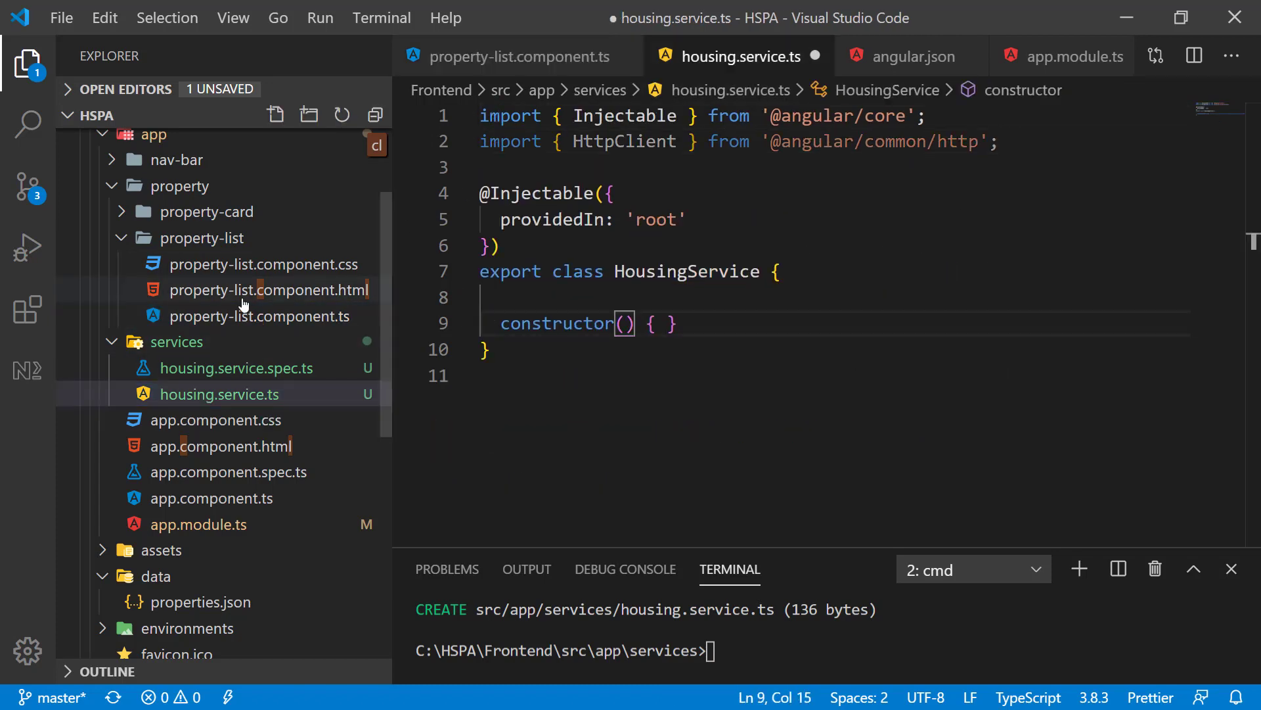
{"action": "left_click", "coordinate": [266, 317]}
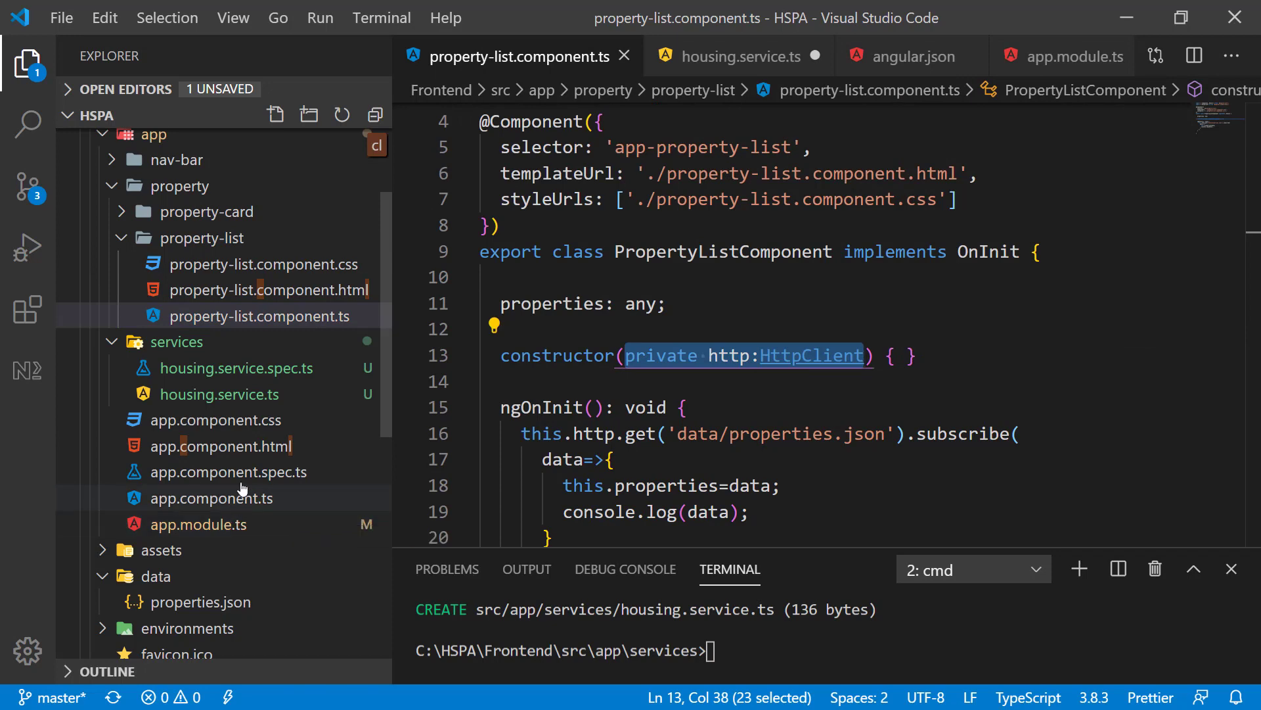
{"action": "left_click", "coordinate": [737, 57]}
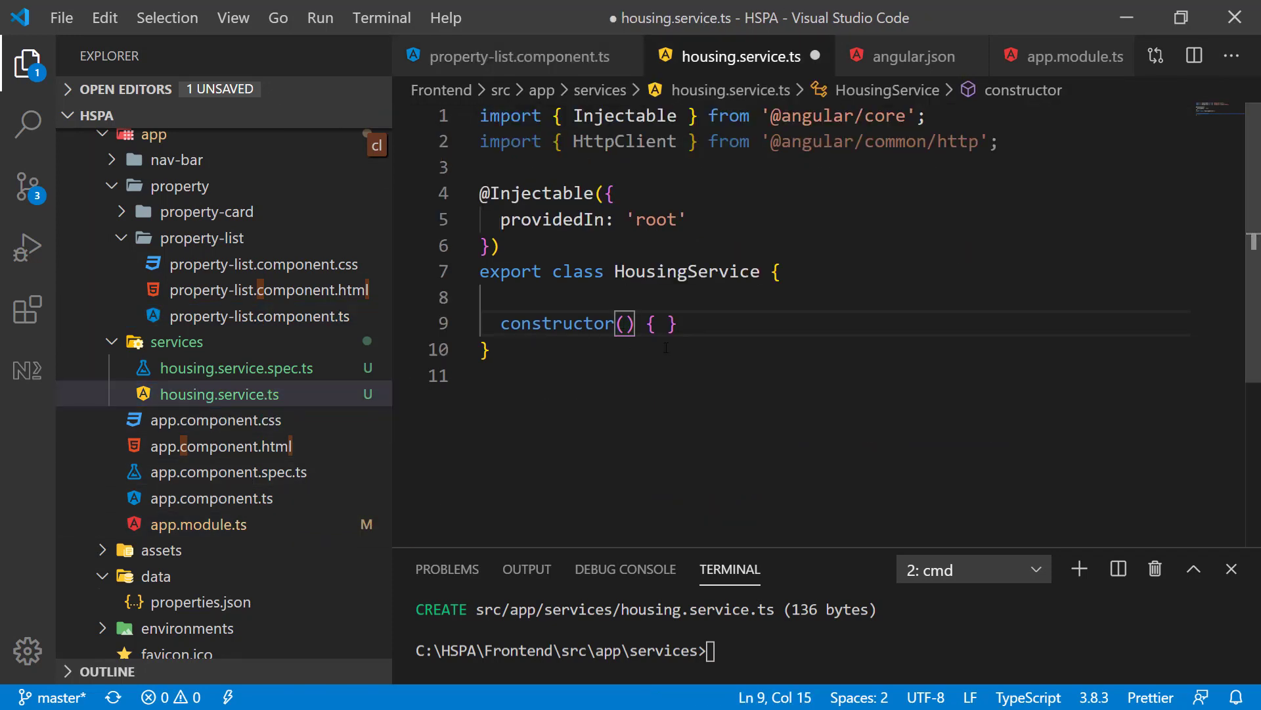
{"action": "type", "text": "private http:HttpClient"}
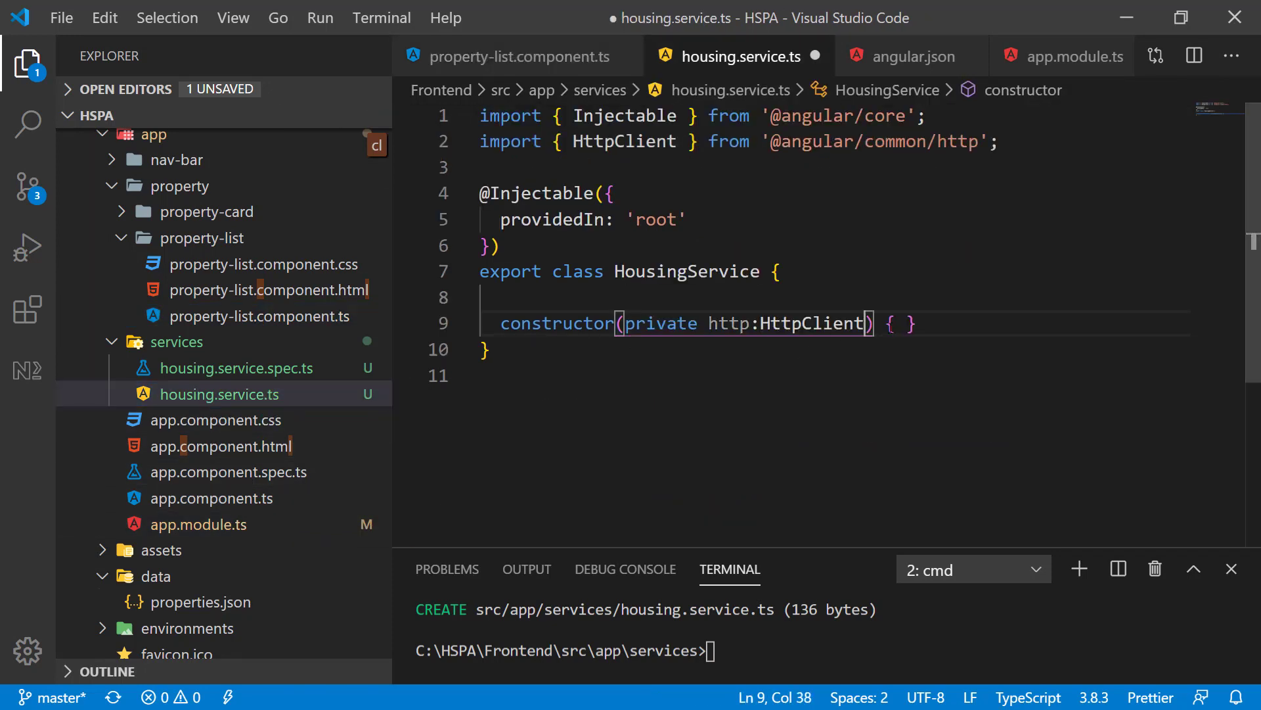
{"action": "key", "text": "Enter"}
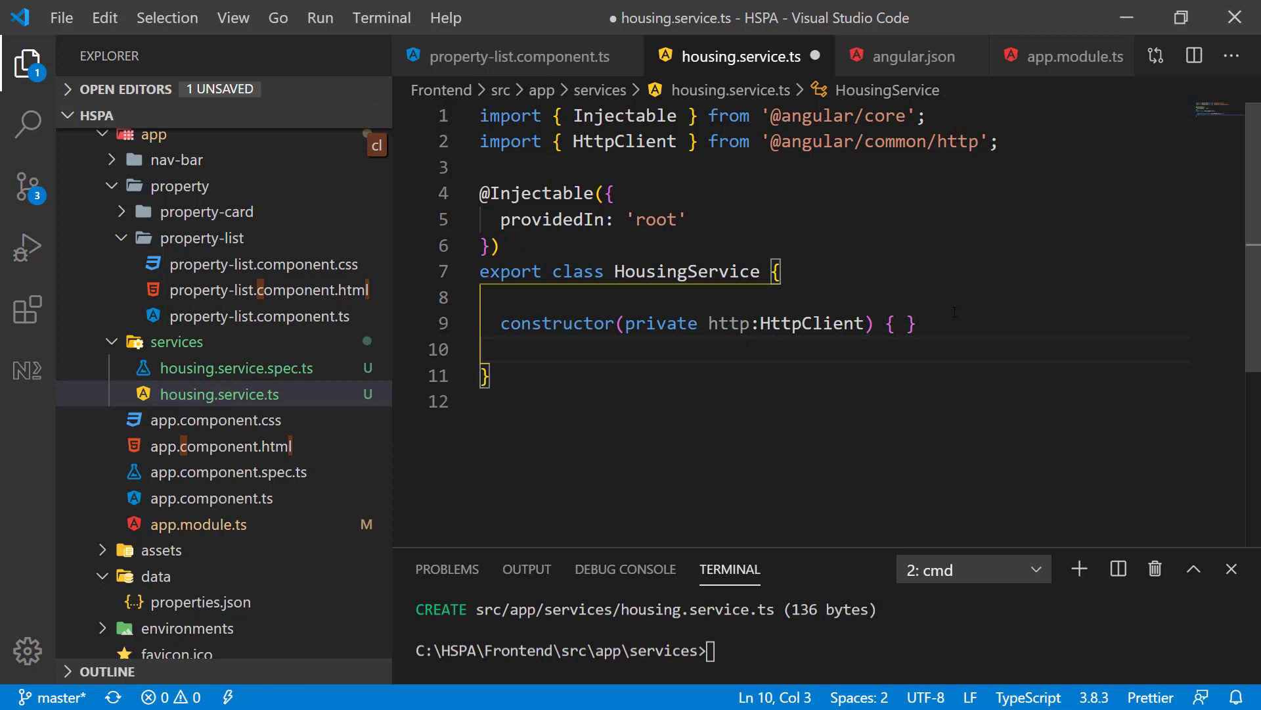
Add an empty getAllProperties(){ } method below the constructor
{"action": "type", "text": "g"}
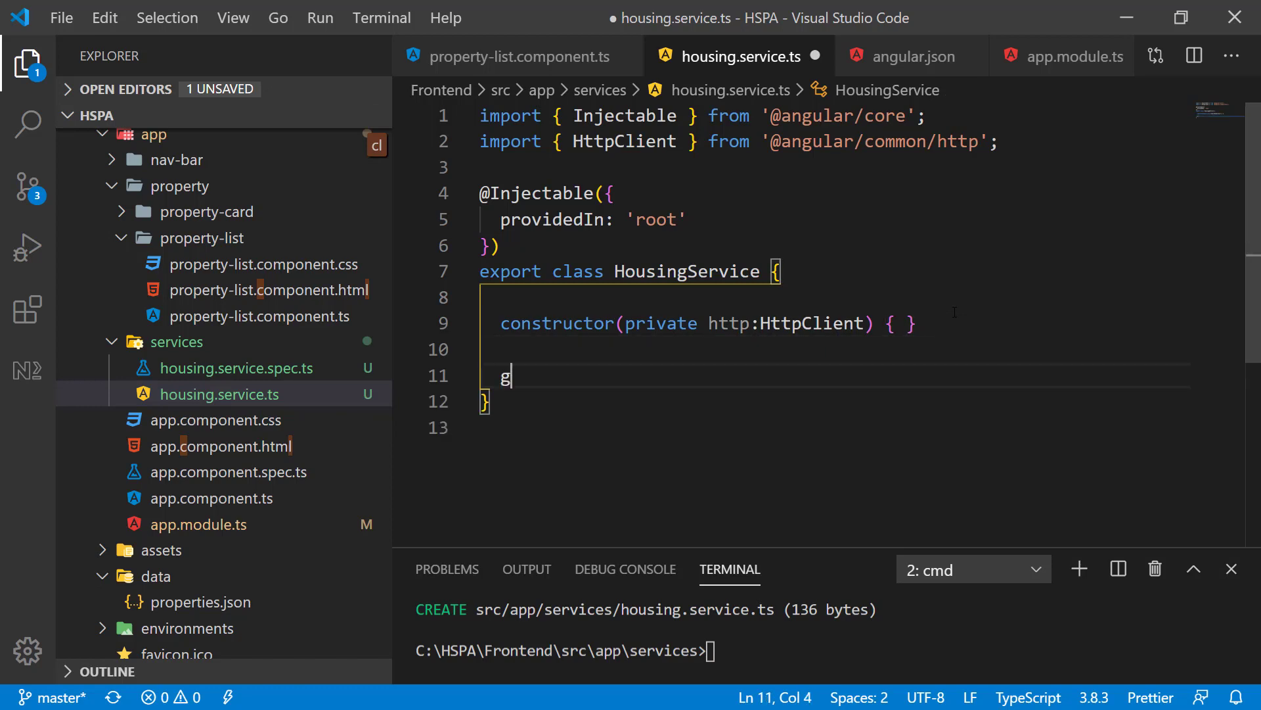
{"action": "type", "text": "etAllPro"}
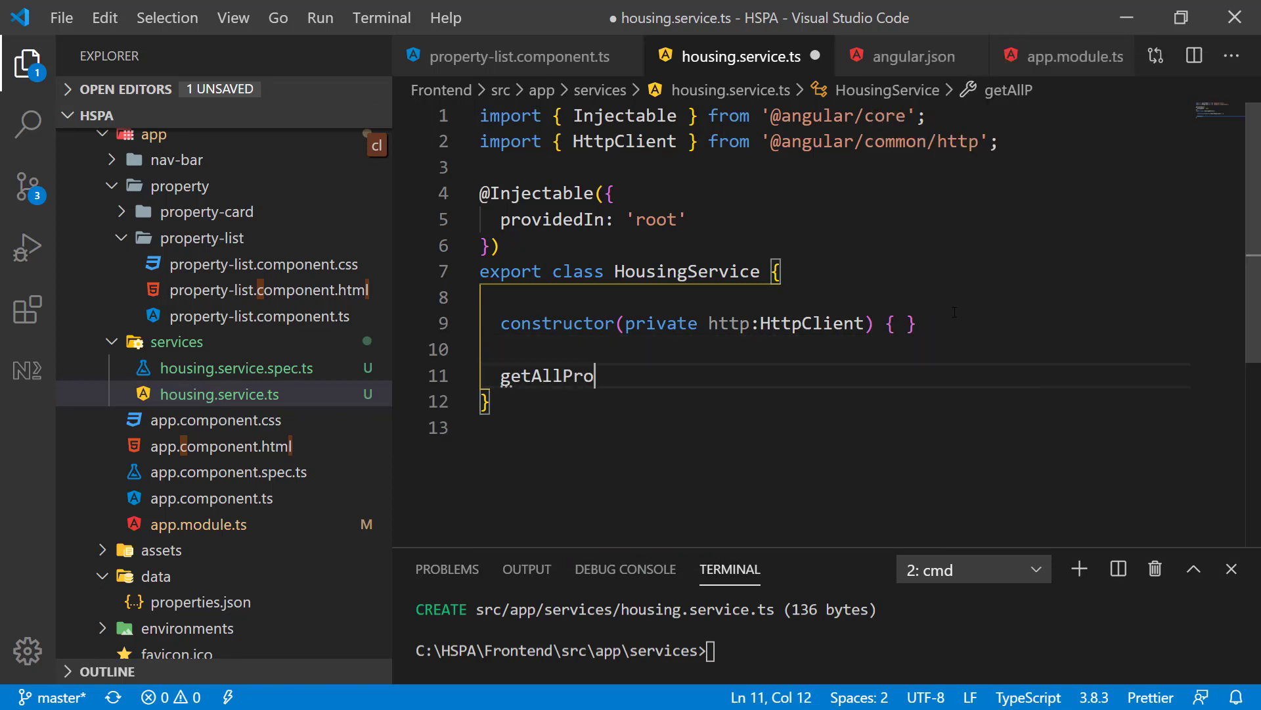
{"action": "type", "text": "perties()"}
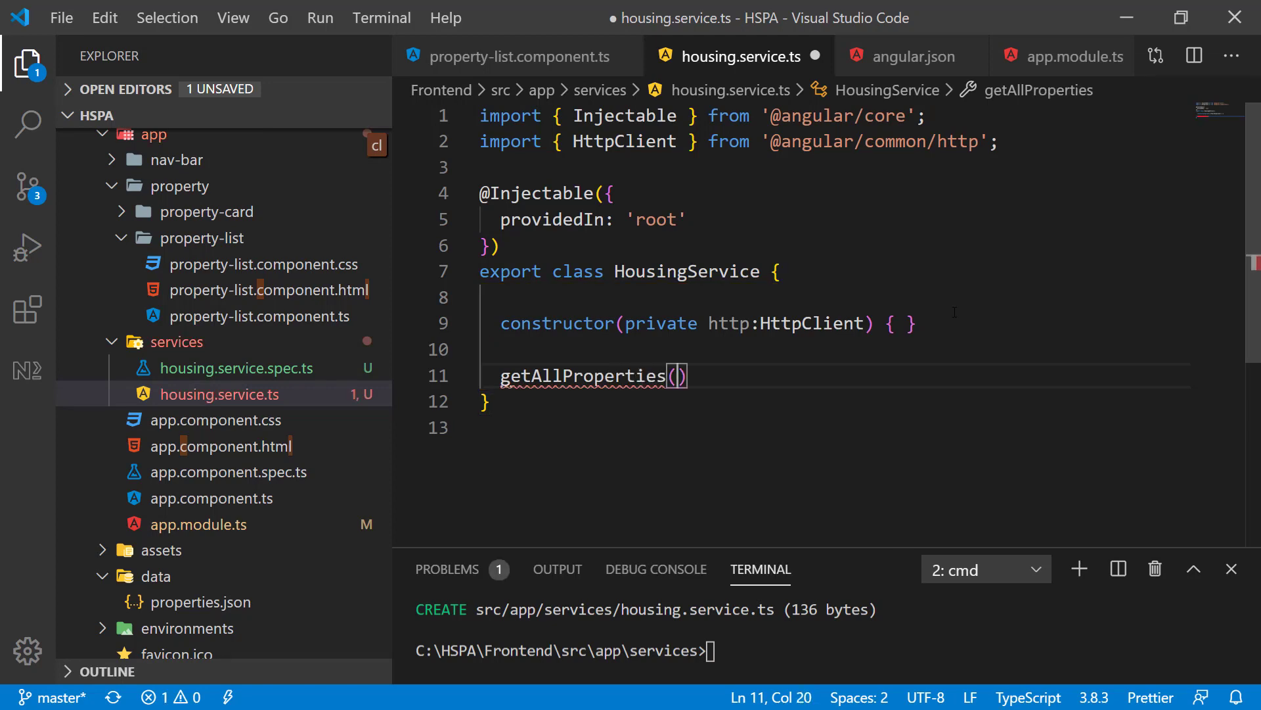
{"action": "type", "text": "{"}
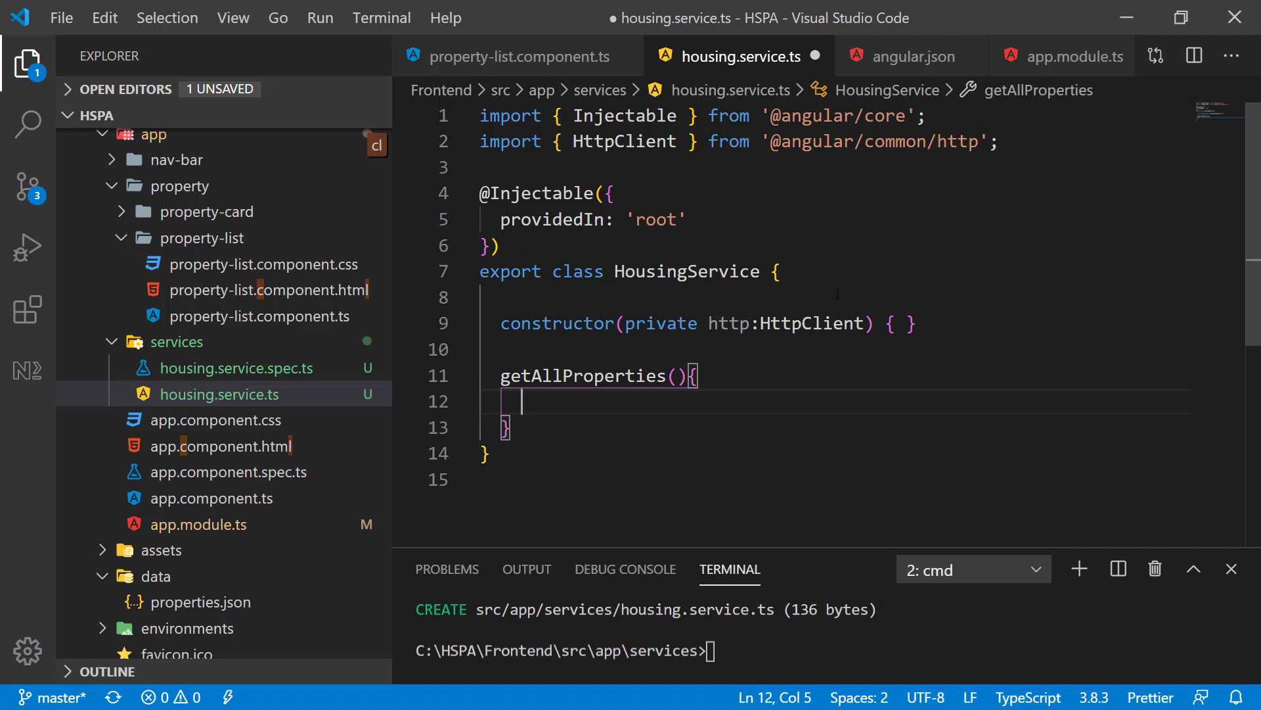
{"action": "left_click", "coordinate": [521, 56]}
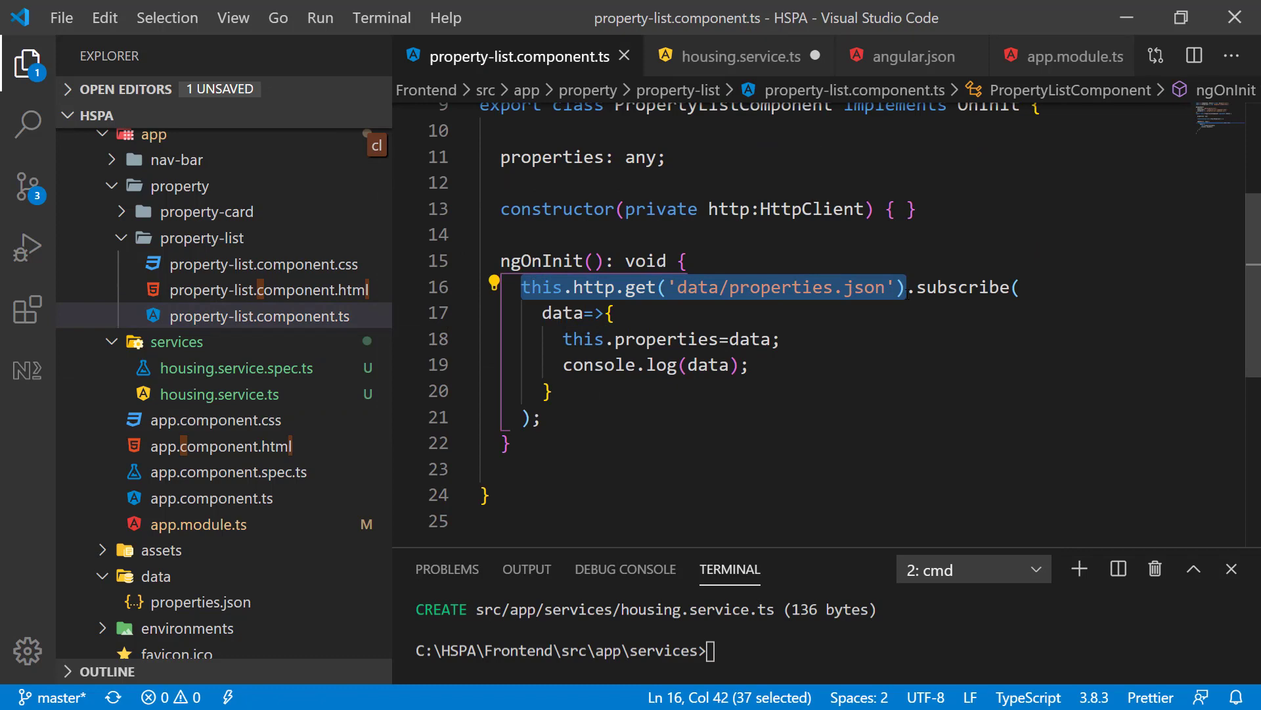
{"action": "mouse_move", "coordinate": [258, 315]}
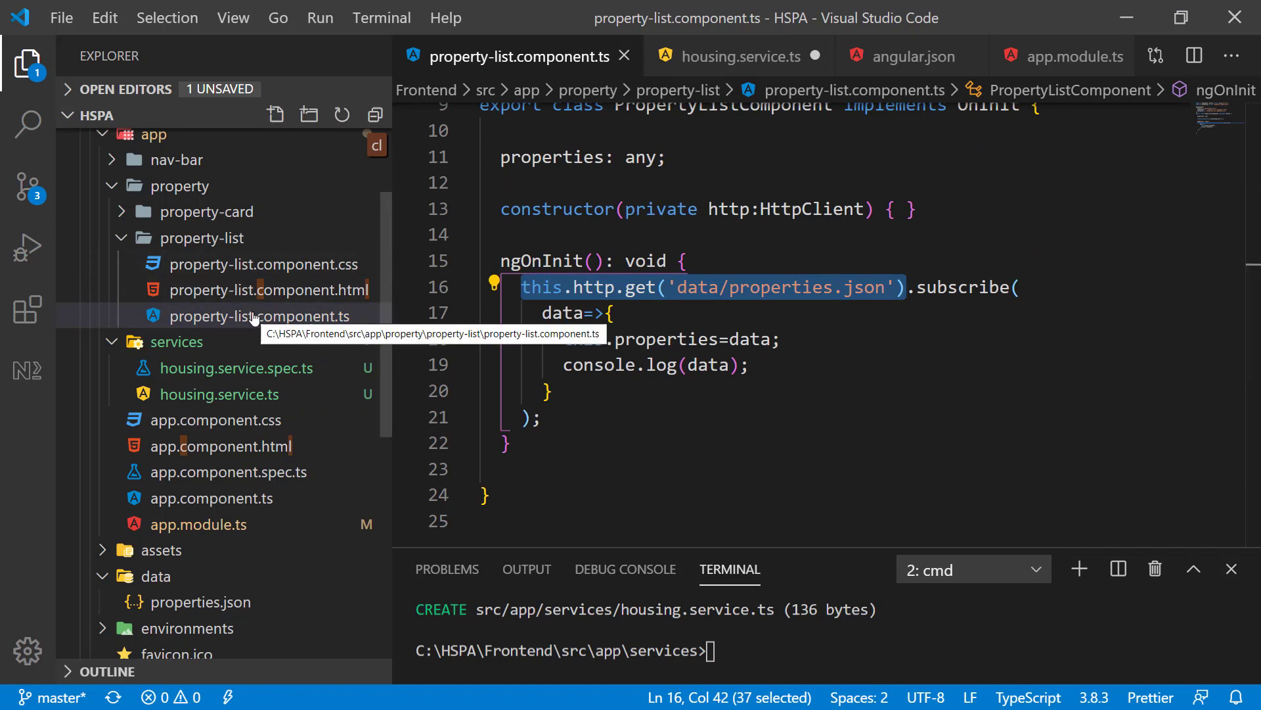
{"action": "mouse_move", "coordinate": [218, 394]}
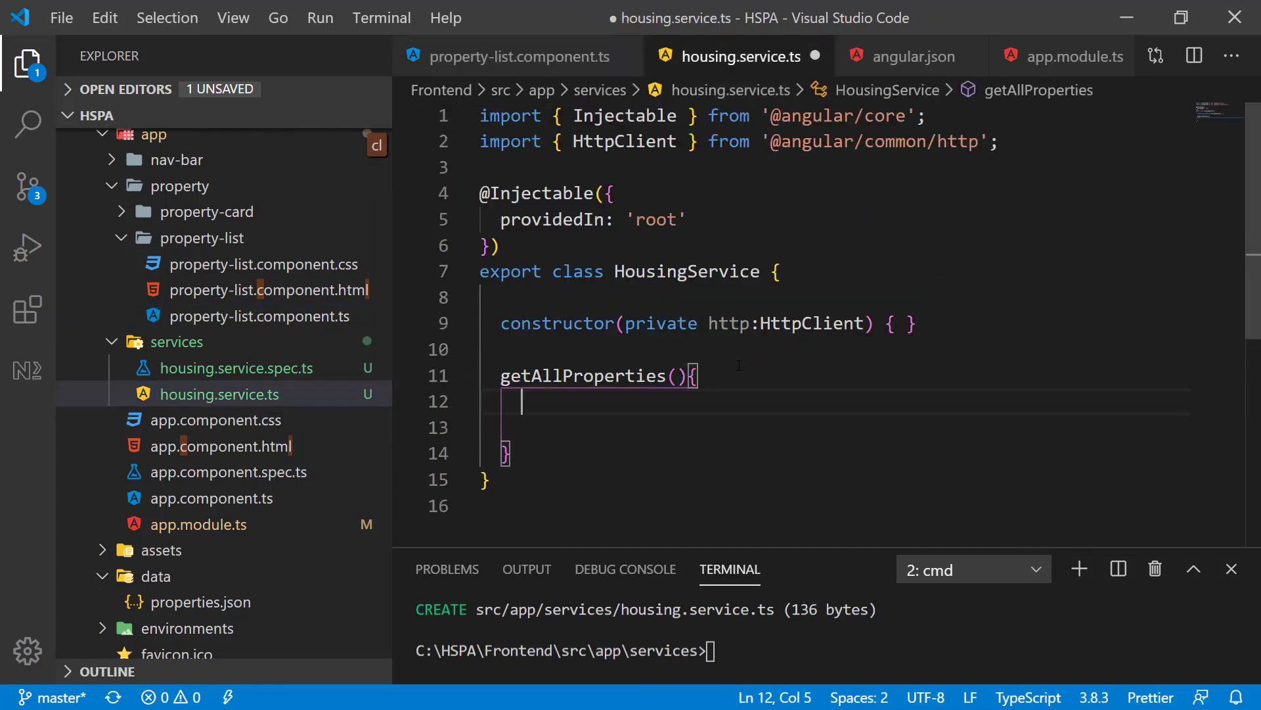
Return this.http.get('data/properties.json') from getAllProperties and save housing.service.ts
{"action": "type", "text": "return this.http.get('data/properties.json')"}
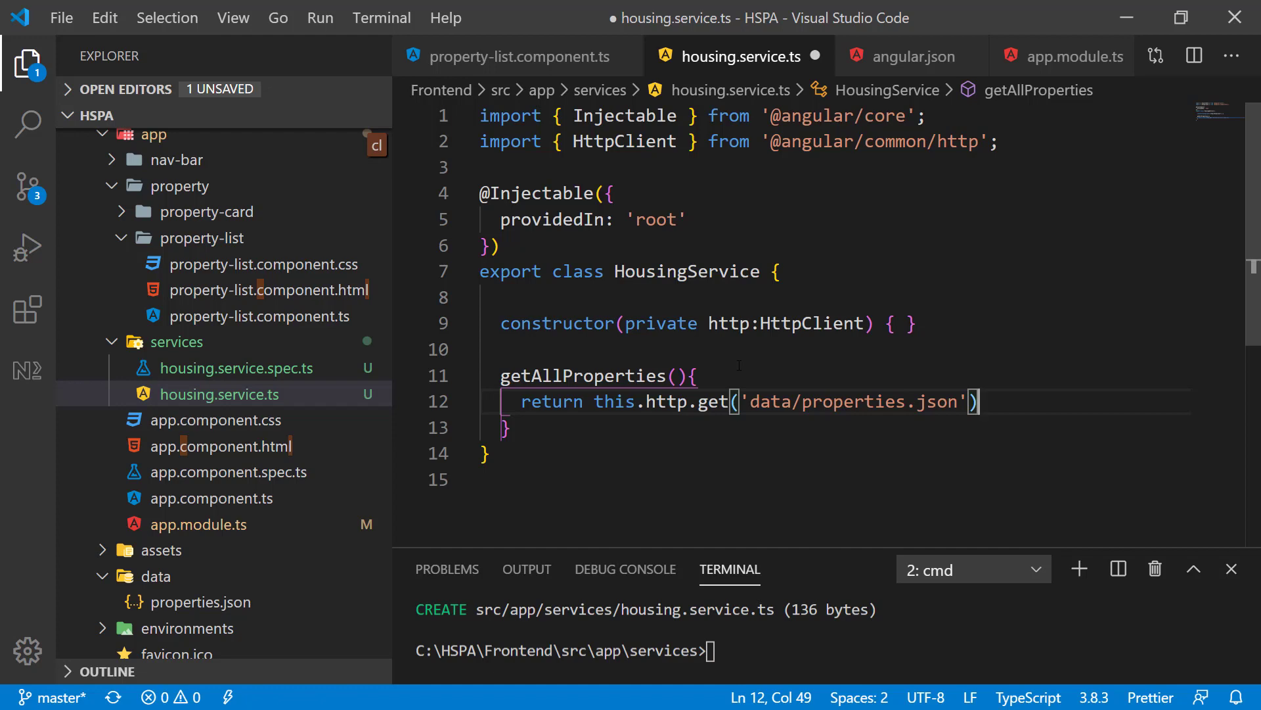
{"action": "mouse_move", "coordinate": [615, 402]}
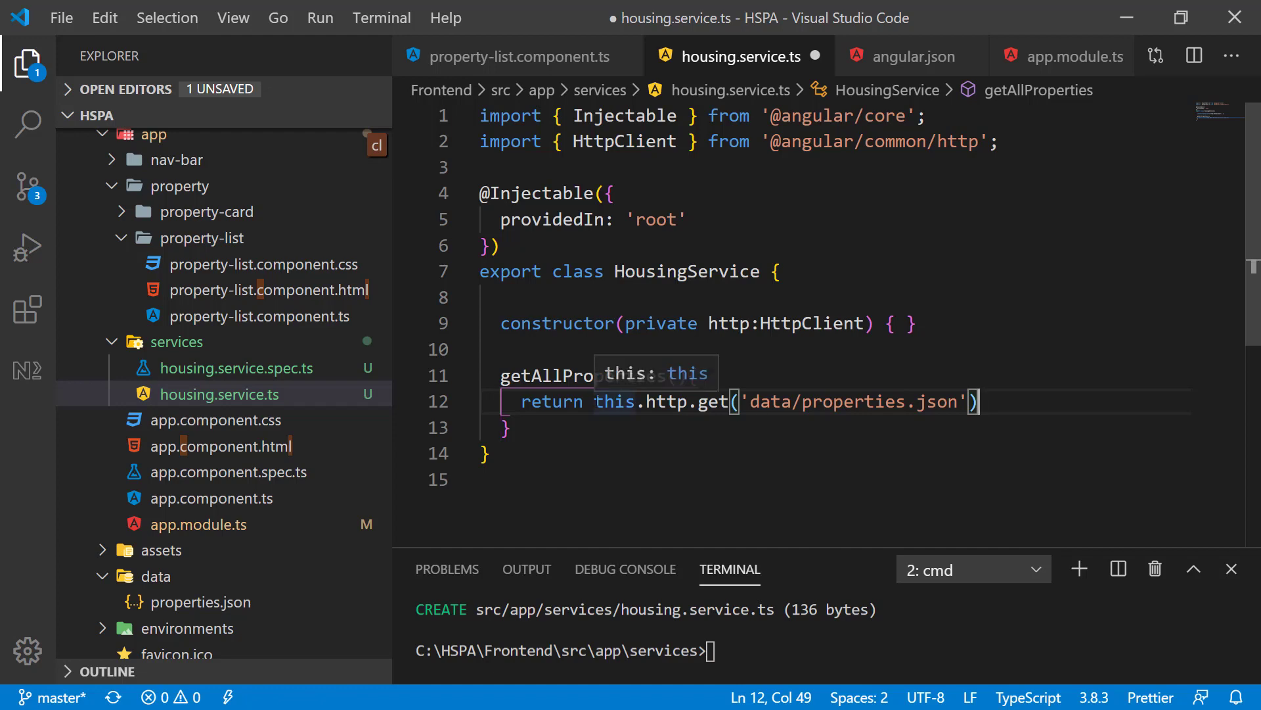
{"action": "left_click", "coordinate": [60, 17]}
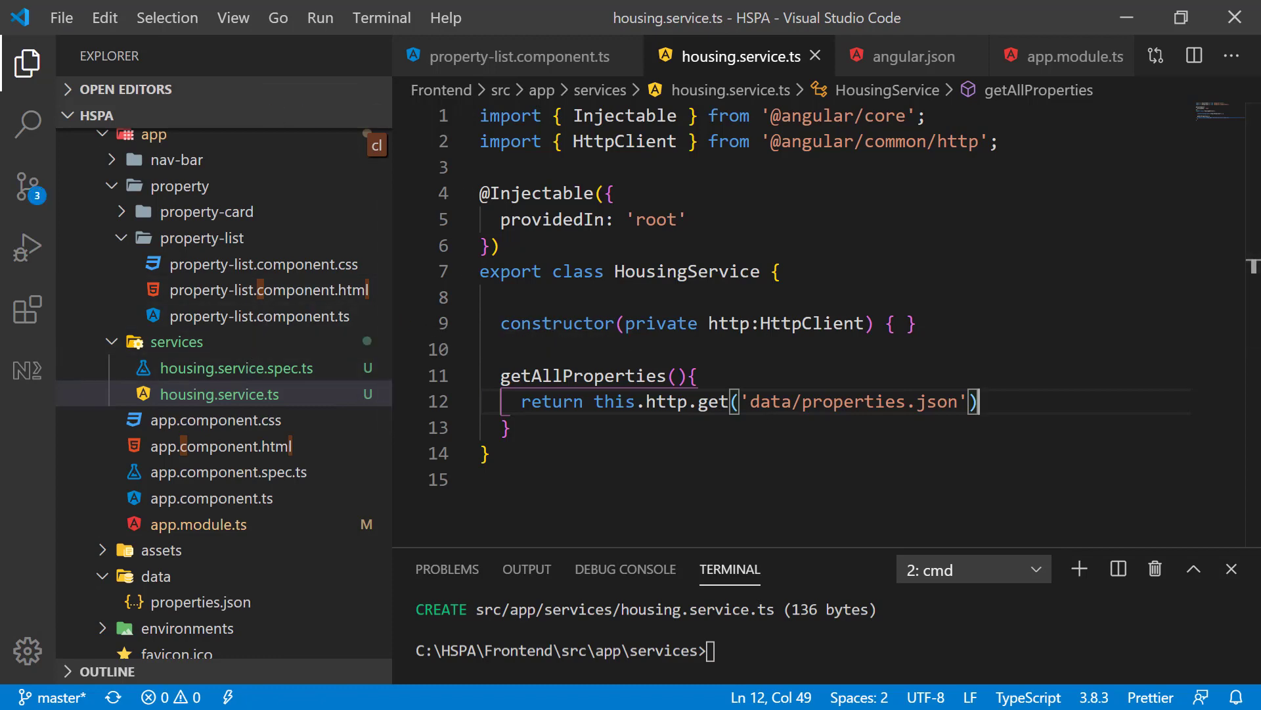
{"action": "mouse_move", "coordinate": [439, 294]}
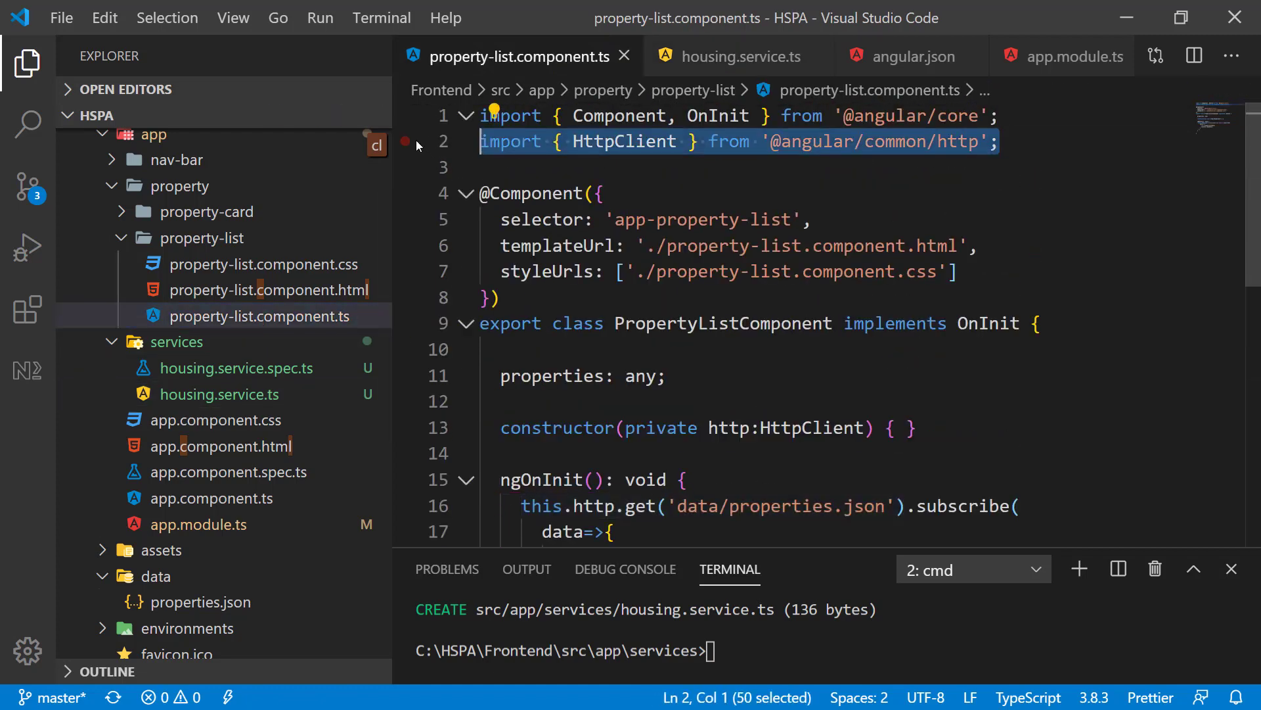
Remove the HttpClient import and replace the constructor parameter with housingService: HousingService
{"action": "key", "text": "Delete"}
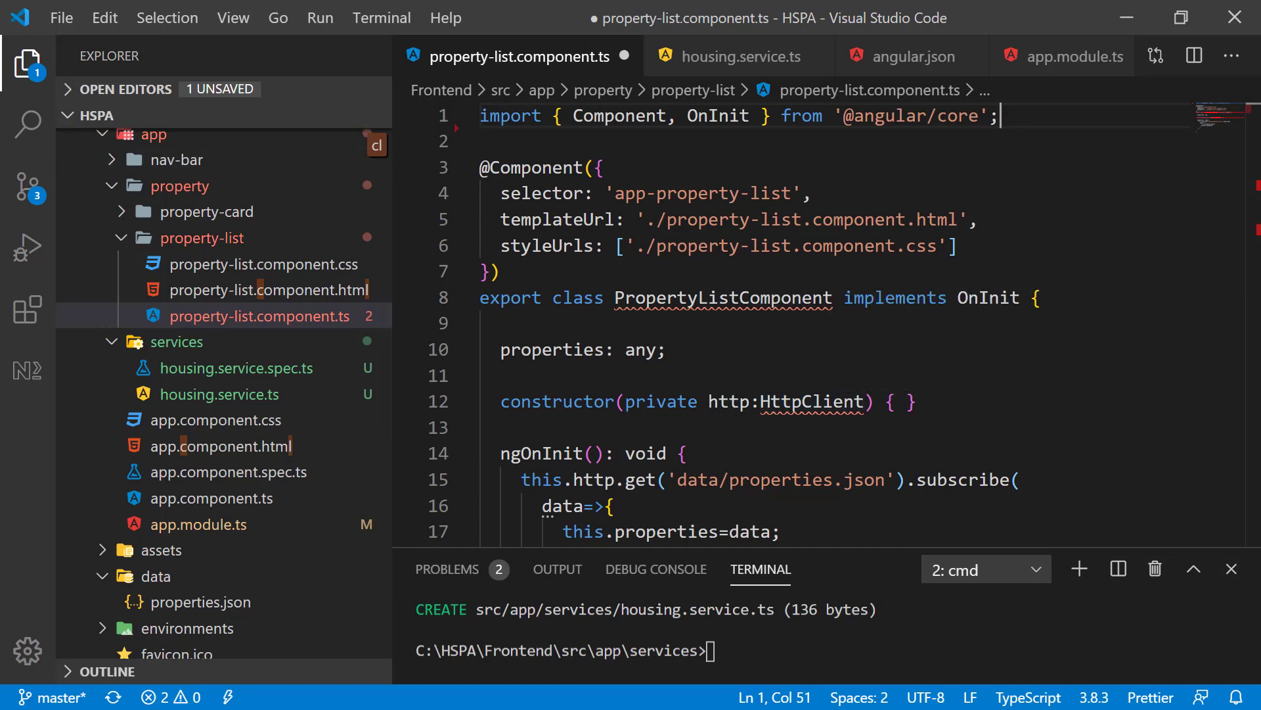
{"action": "double_click", "coordinate": [780, 402]}
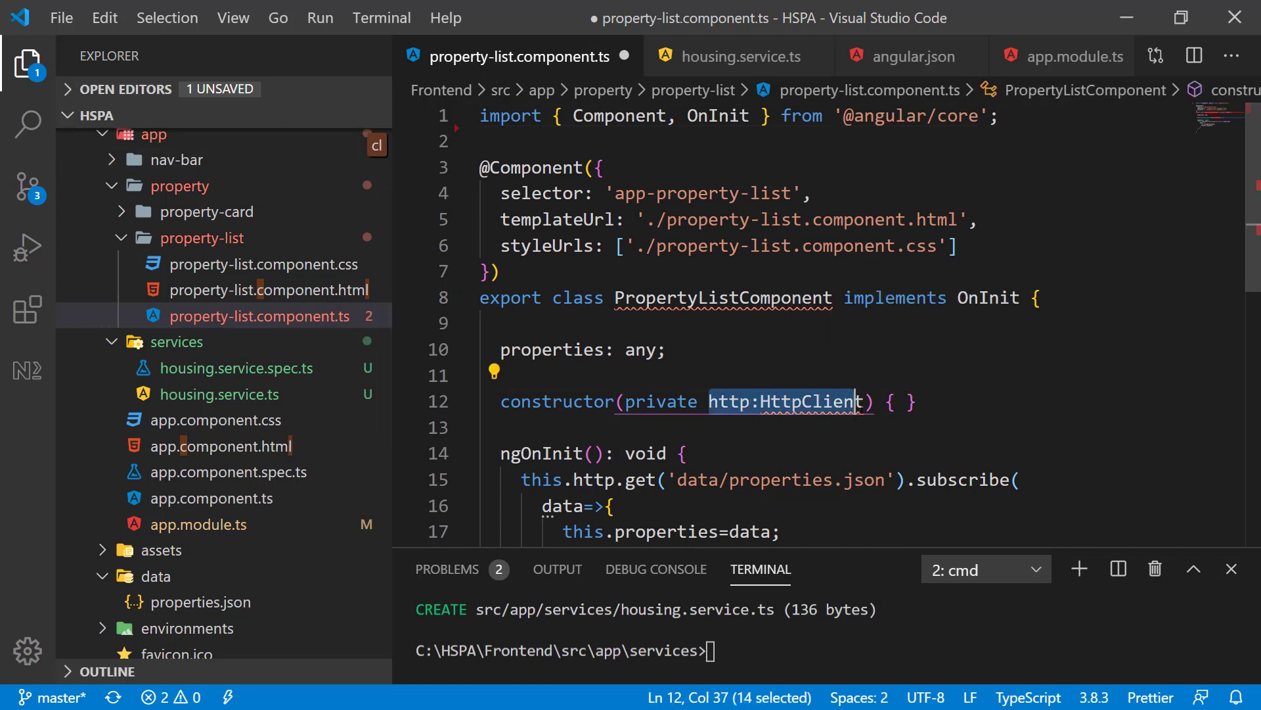
{"action": "key", "text": "shift+Right"}
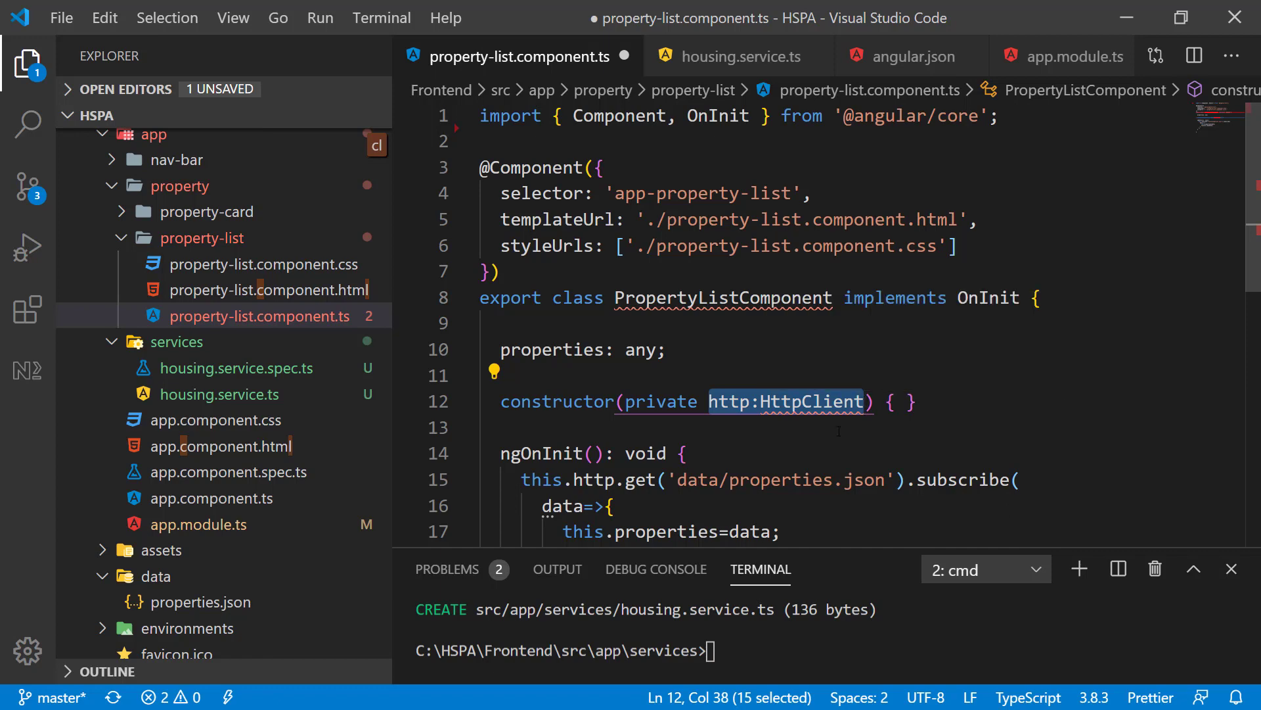
{"action": "type", "text": "housin"}
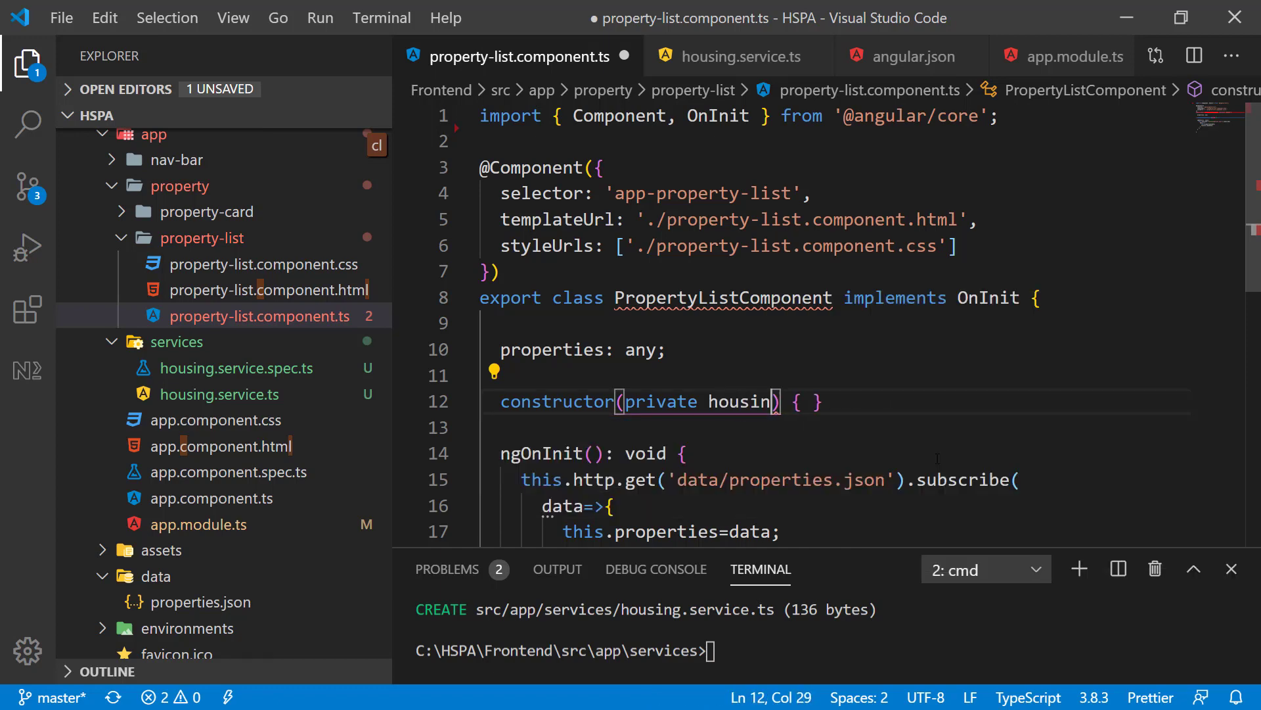
{"action": "type", "text": "gService"}
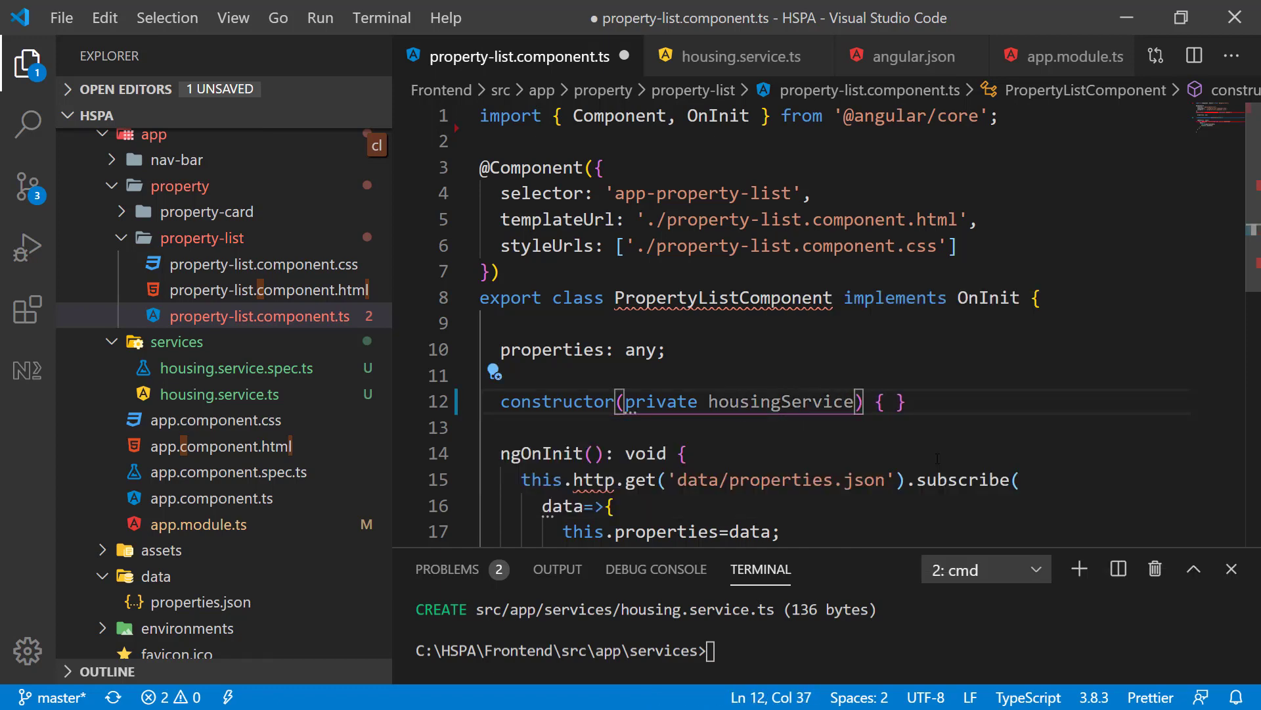
{"action": "type", "text": ": housingService"}
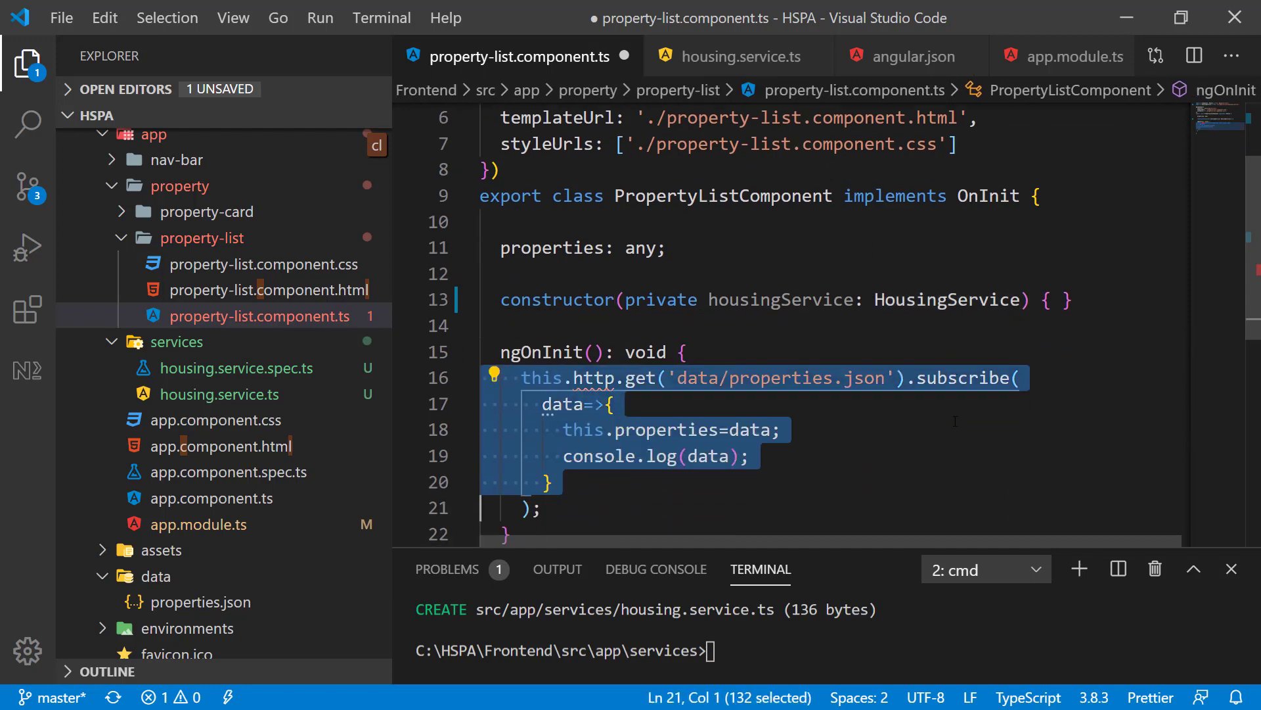
Comment out the http.get block, add this.housingService.getAllProperties().subscribe( with the data callback, and save
{"action": "key", "text": "ctrl+/"}
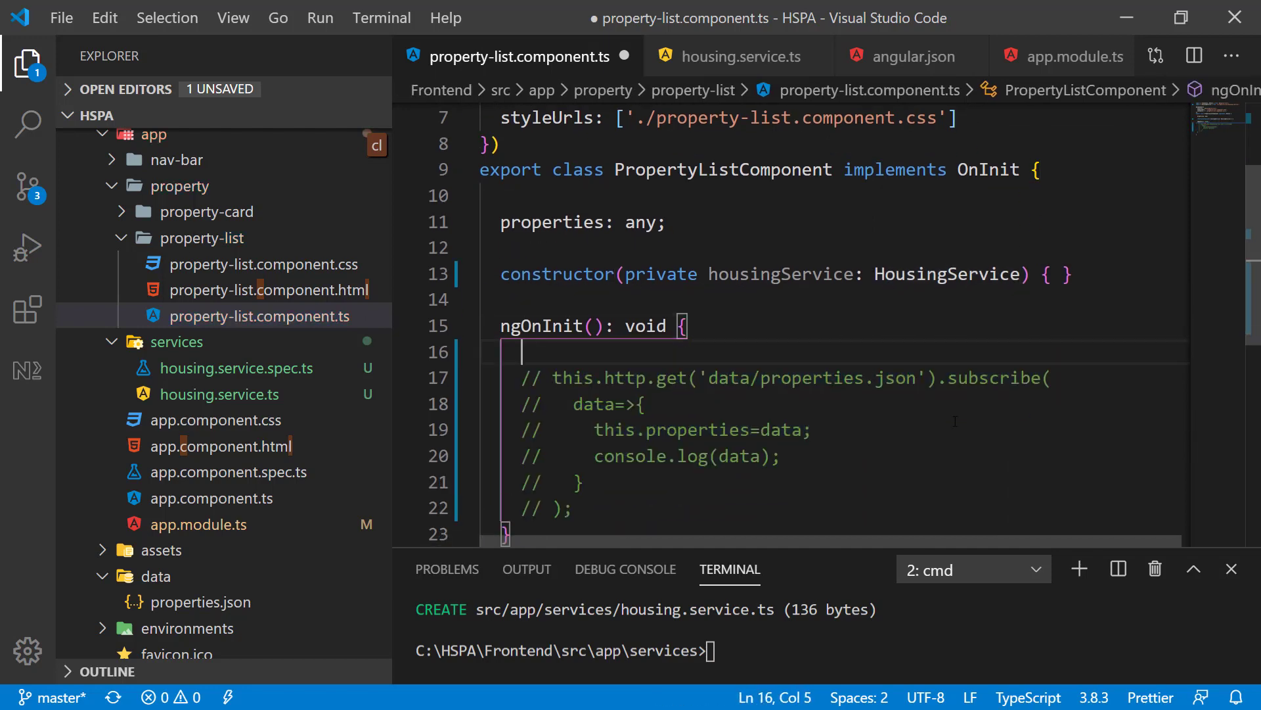
{"action": "type", "text": "this.housingService.getAllProperties("}
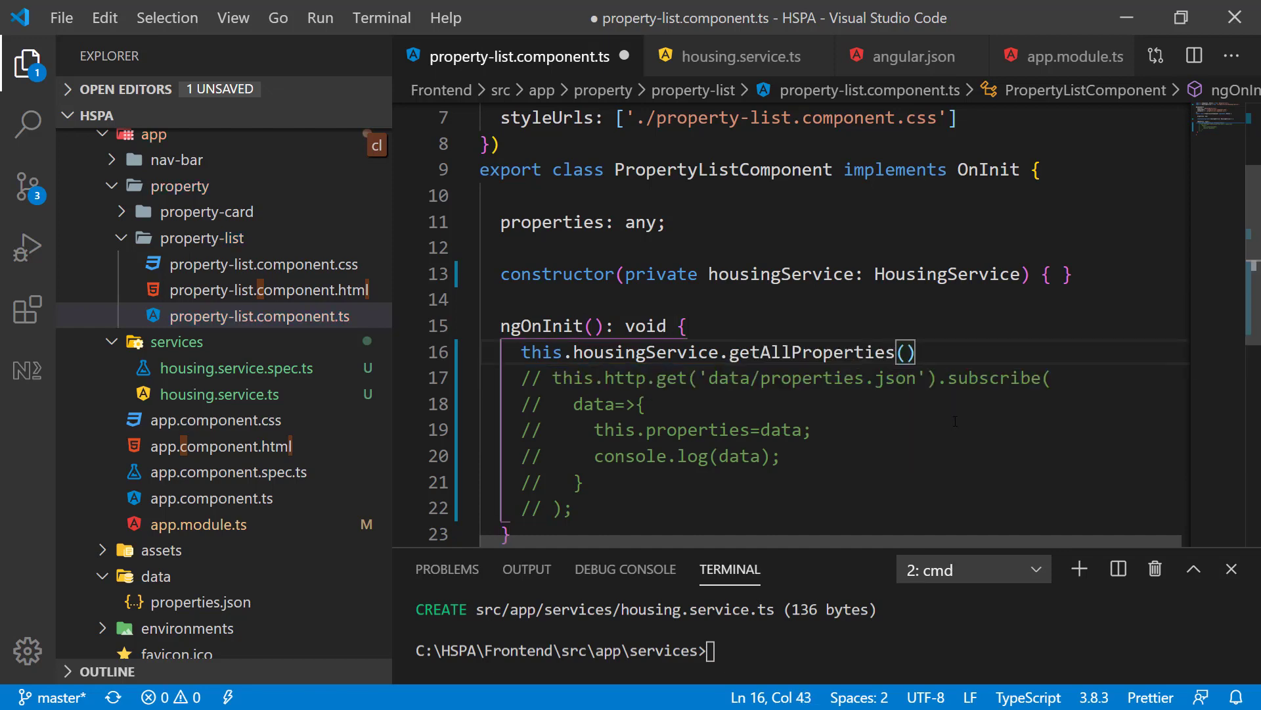
{"action": "type", "text": ".subscribe"}
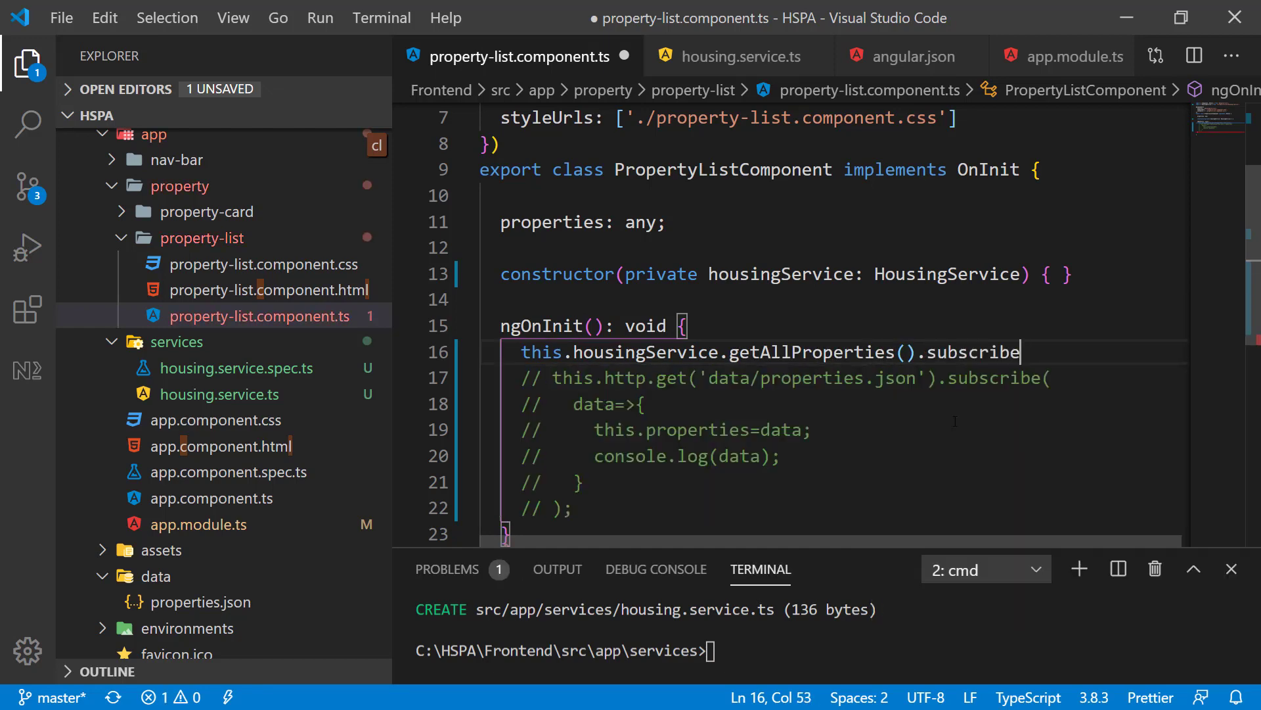
{"action": "type", "text": "()"}
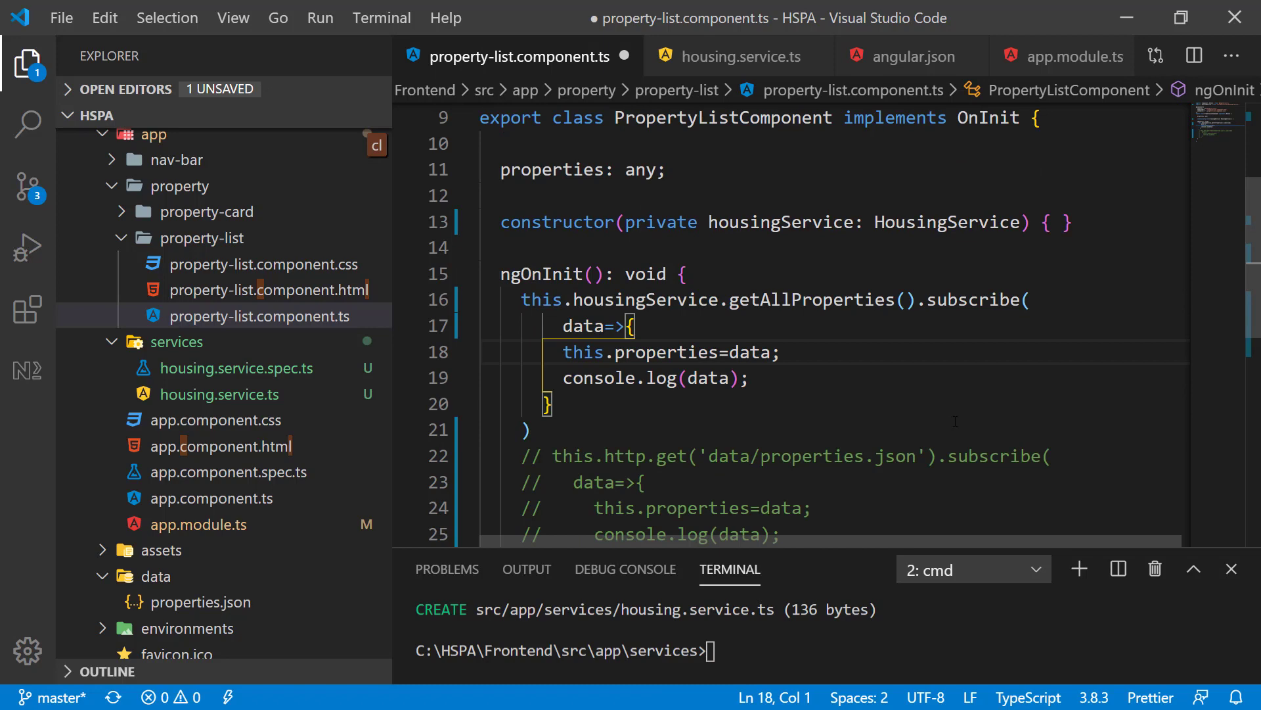
{"action": "key", "text": "ctrl+s"}
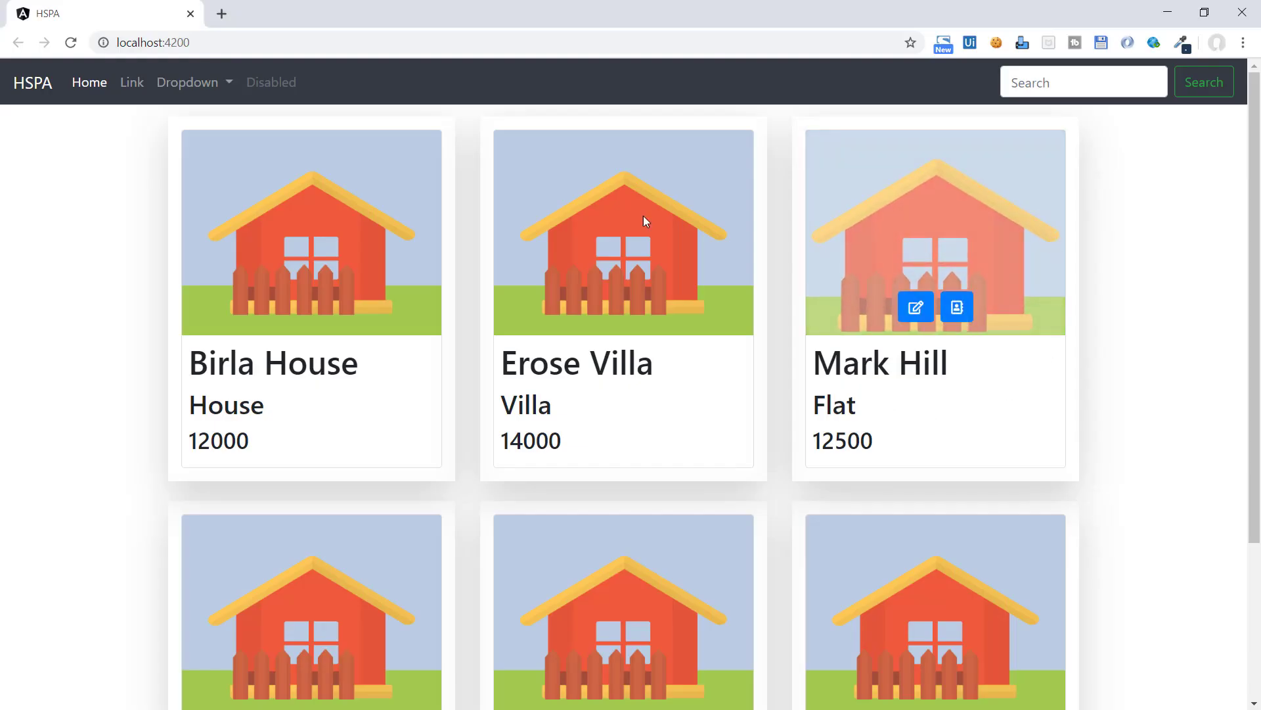
{"action": "mouse_move", "coordinate": [310, 233]}
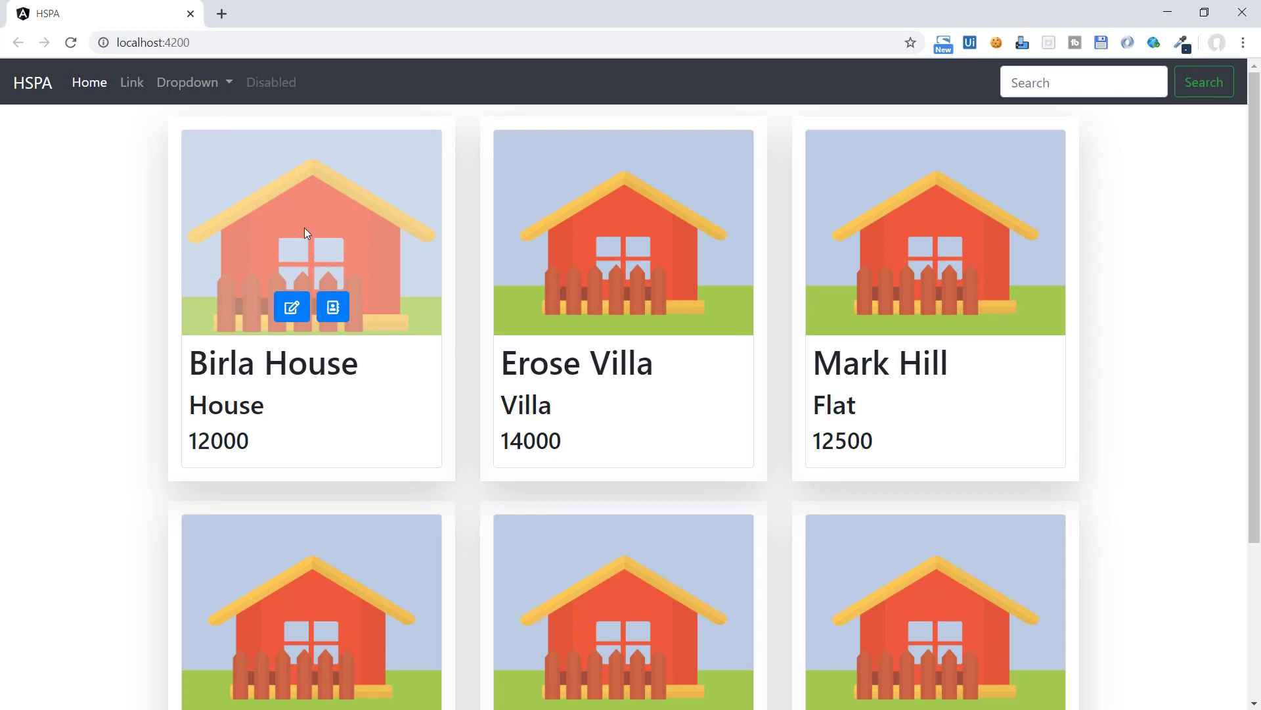
{"action": "mouse_move", "coordinate": [780, 377]}
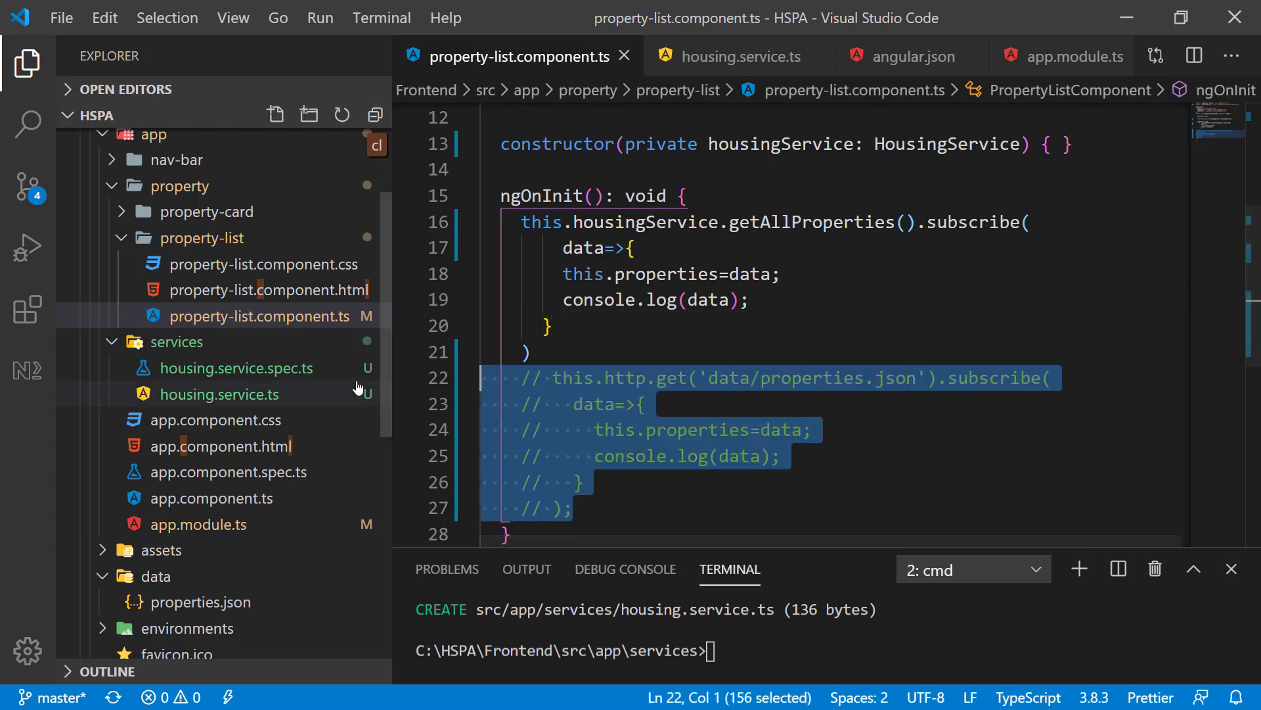
Delete the commented-out http.get lines from ngOnInit and place the cursor after the subscribe call
{"action": "key", "text": "Delete"}
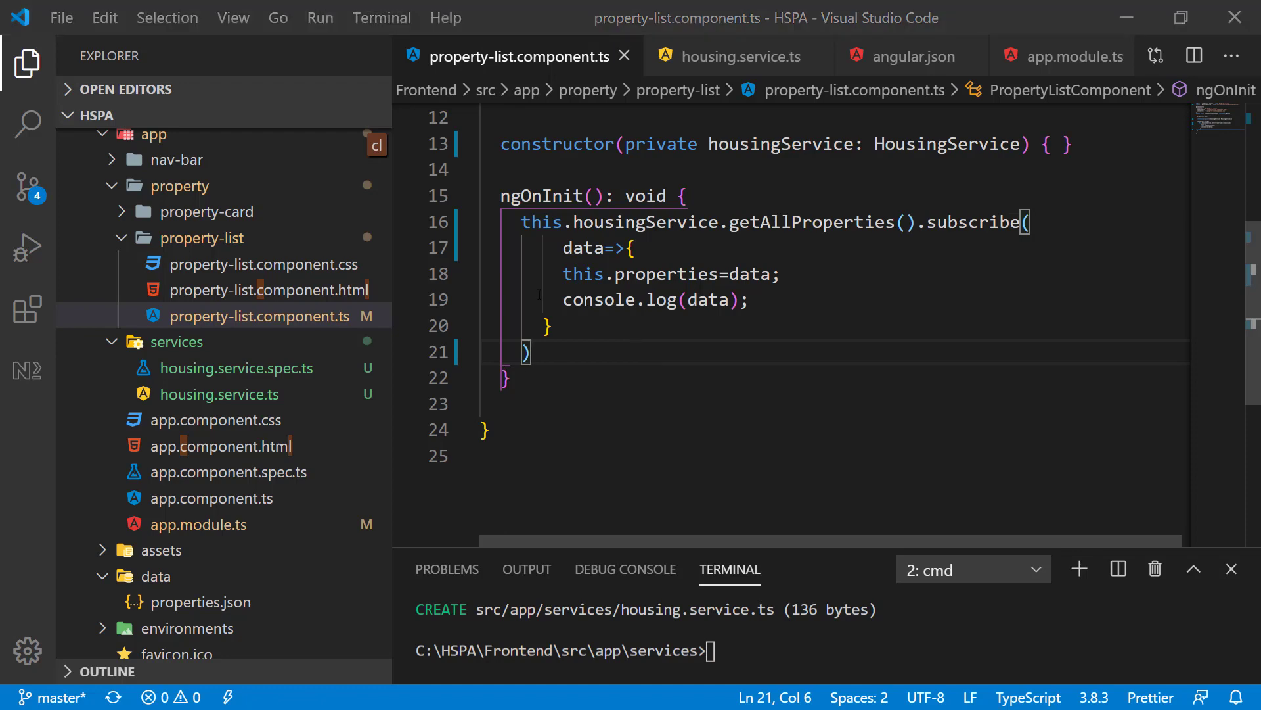
{"action": "left_click", "coordinate": [259, 316]}
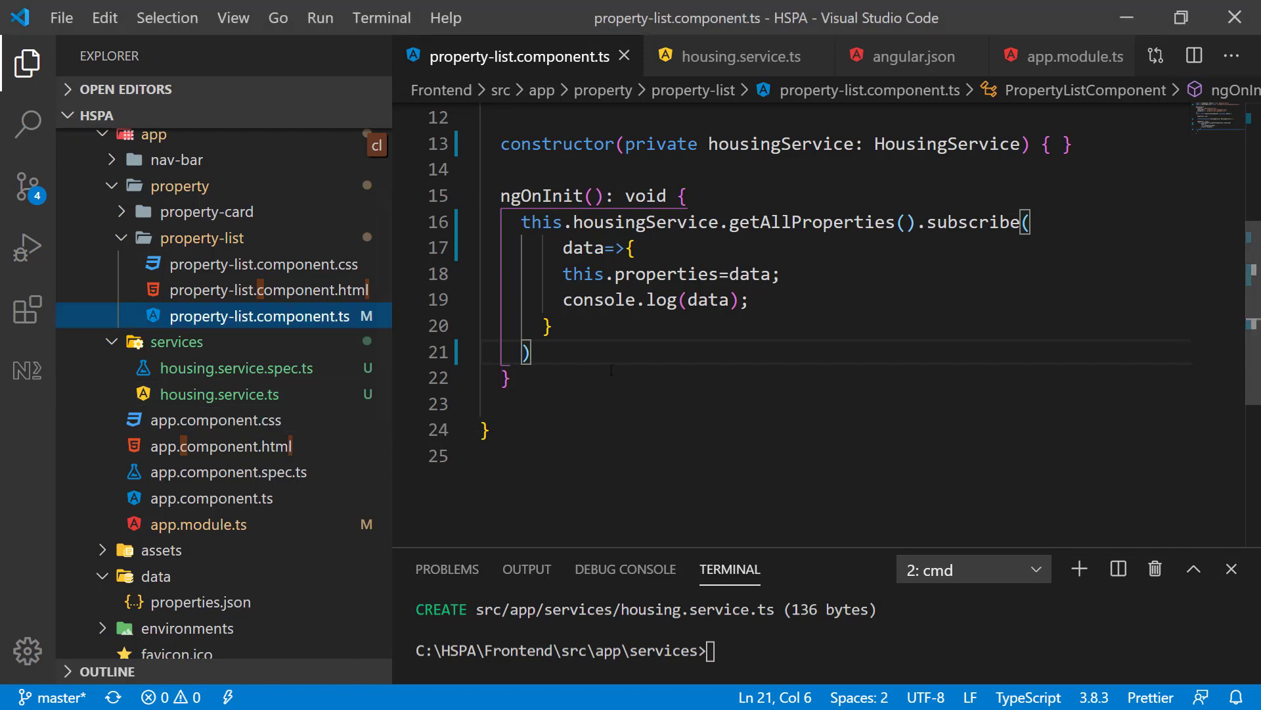
{"action": "mouse_move", "coordinate": [586, 339]}
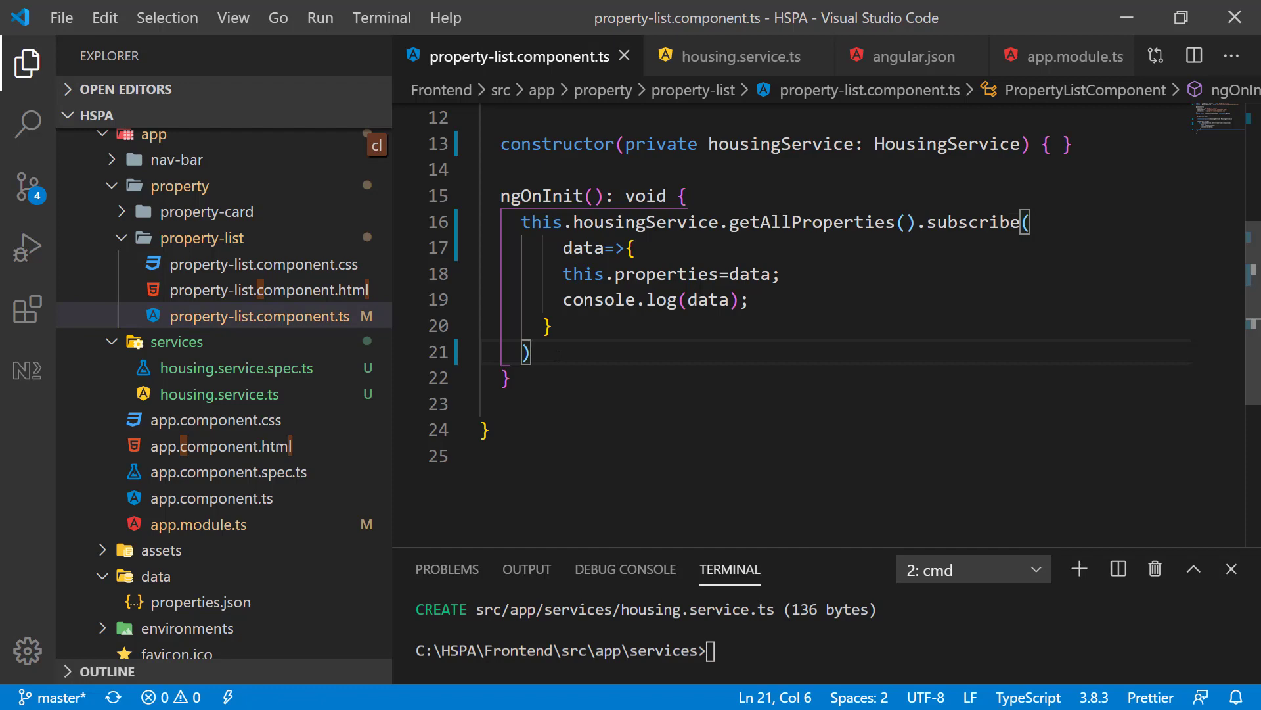
{"action": "left_click", "coordinate": [259, 316]}
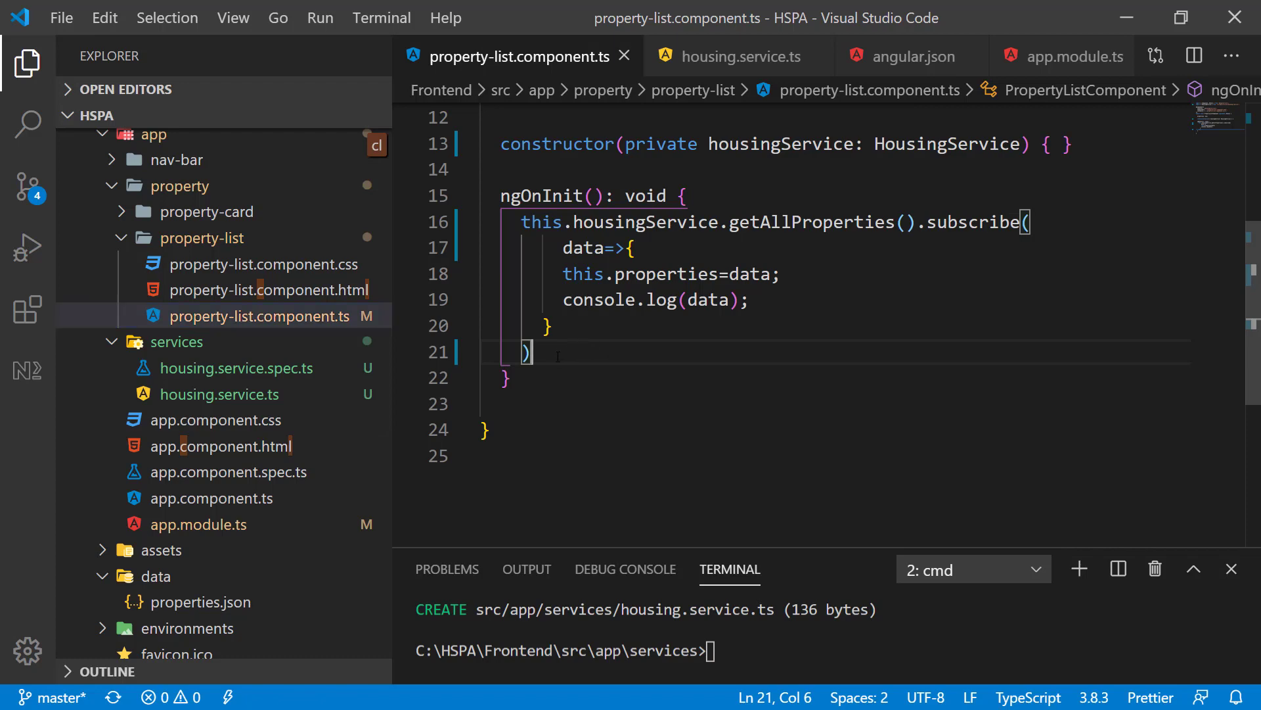
Add an error => { console.log(error); } callback after the data handler and terminate subscribe with a semicolon
{"action": "type", "text": ";"}
{"action": "left_click", "coordinate": [837, 324]}
{"action": "type", "text": ", error =>"}
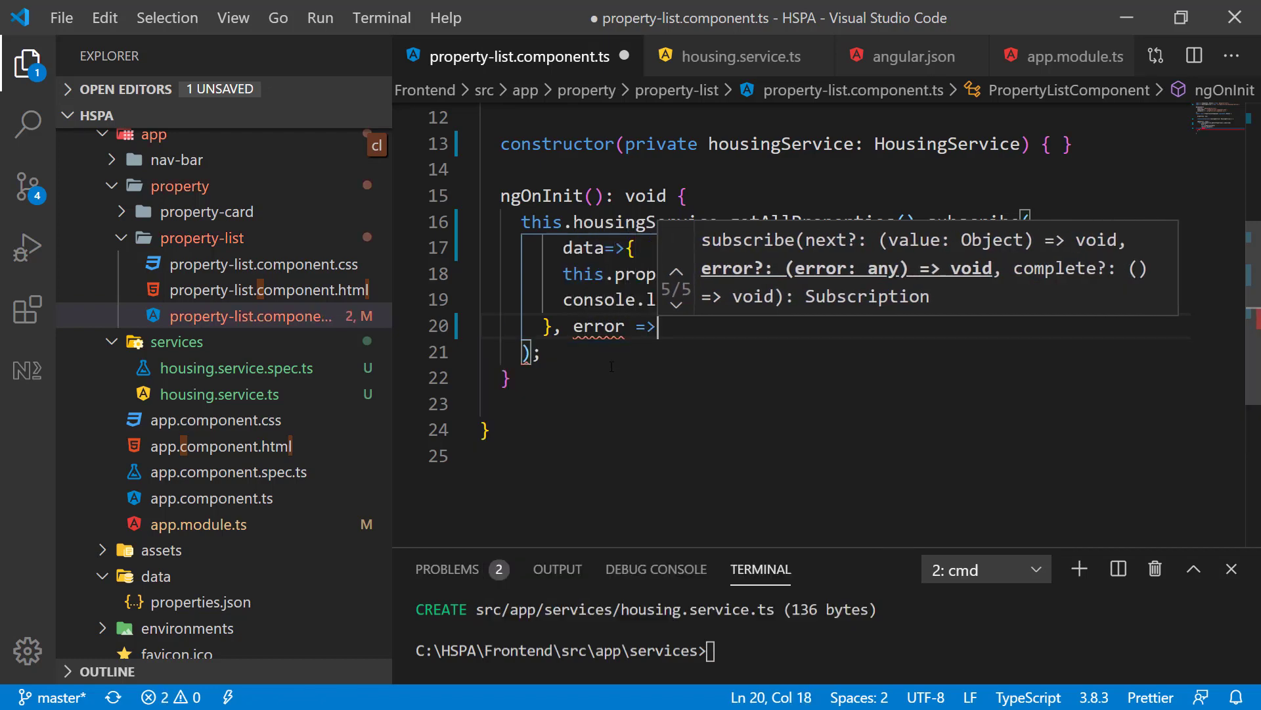
{"action": "type", "text": "co"}
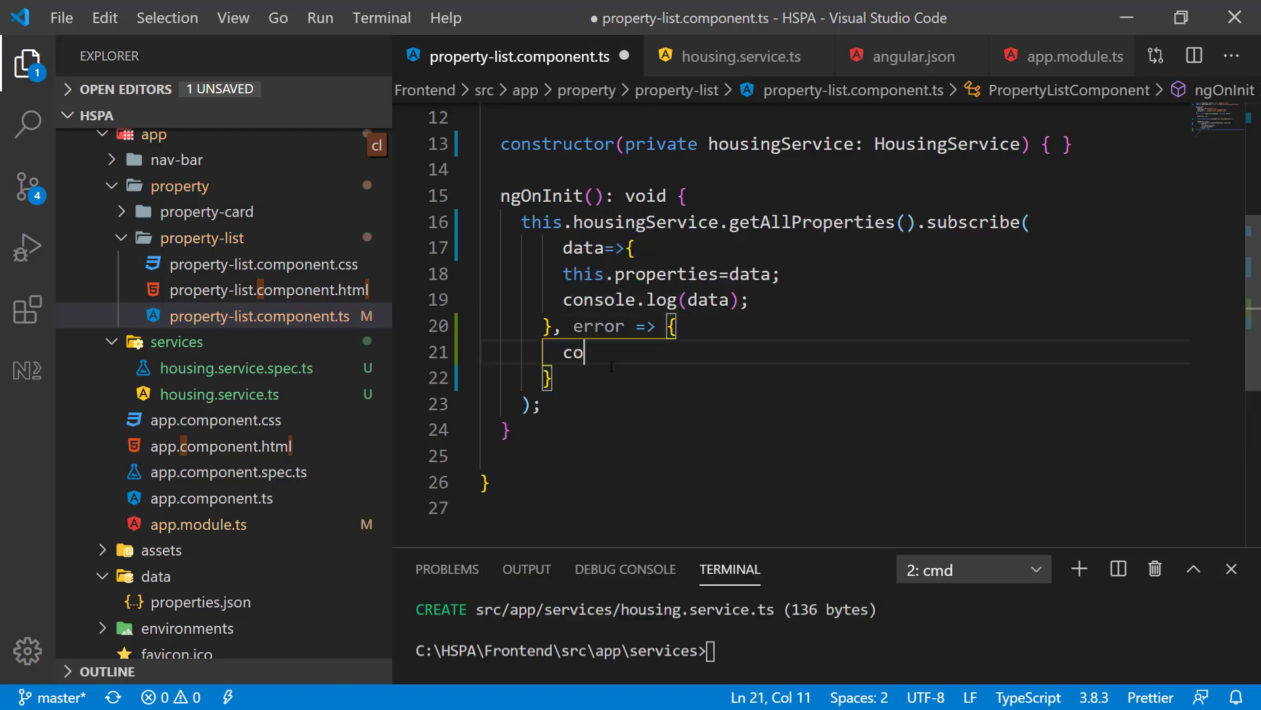
{"action": "type", "text": "nsole.log"}
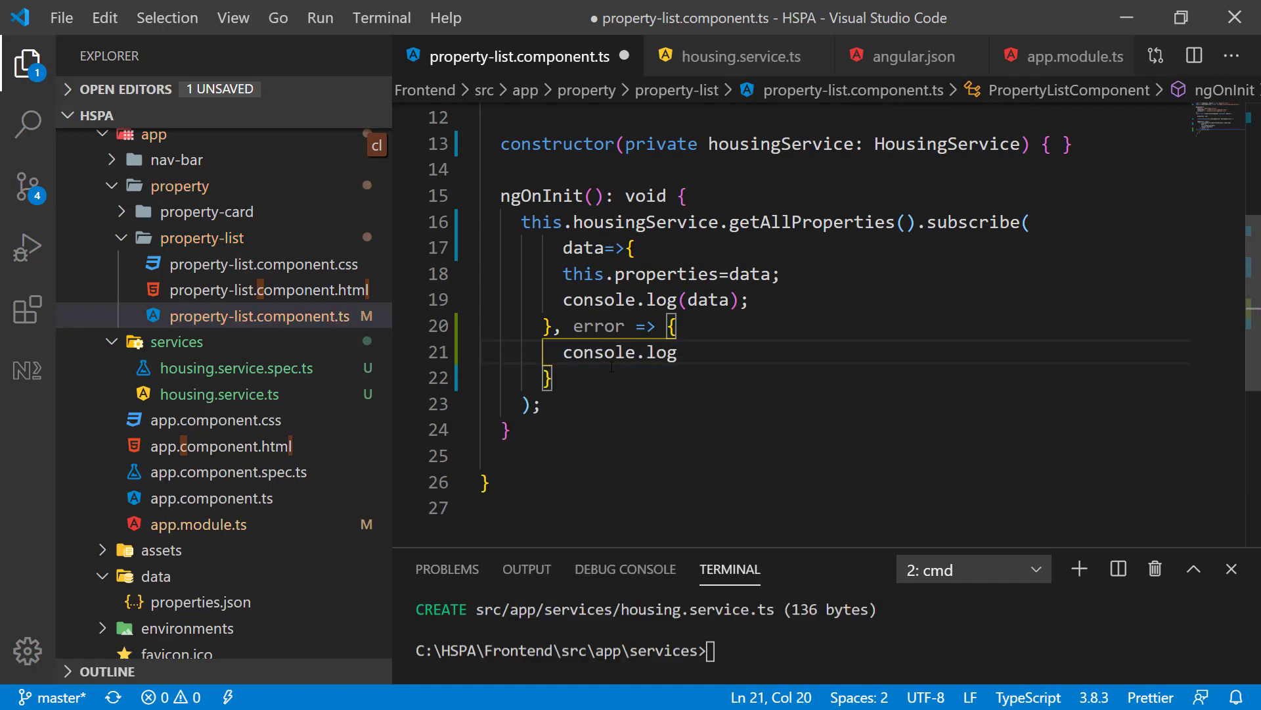
{"action": "type", "text": "(error);"}
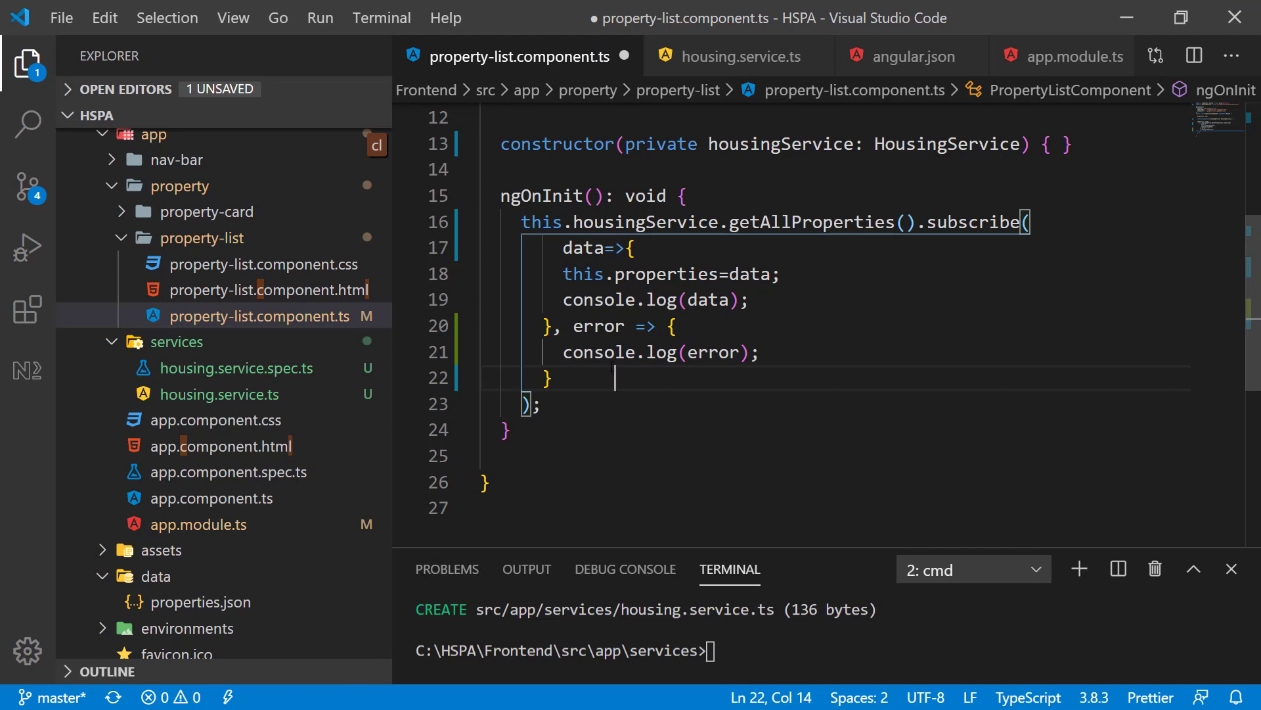
{"action": "mouse_move", "coordinate": [614, 377]}
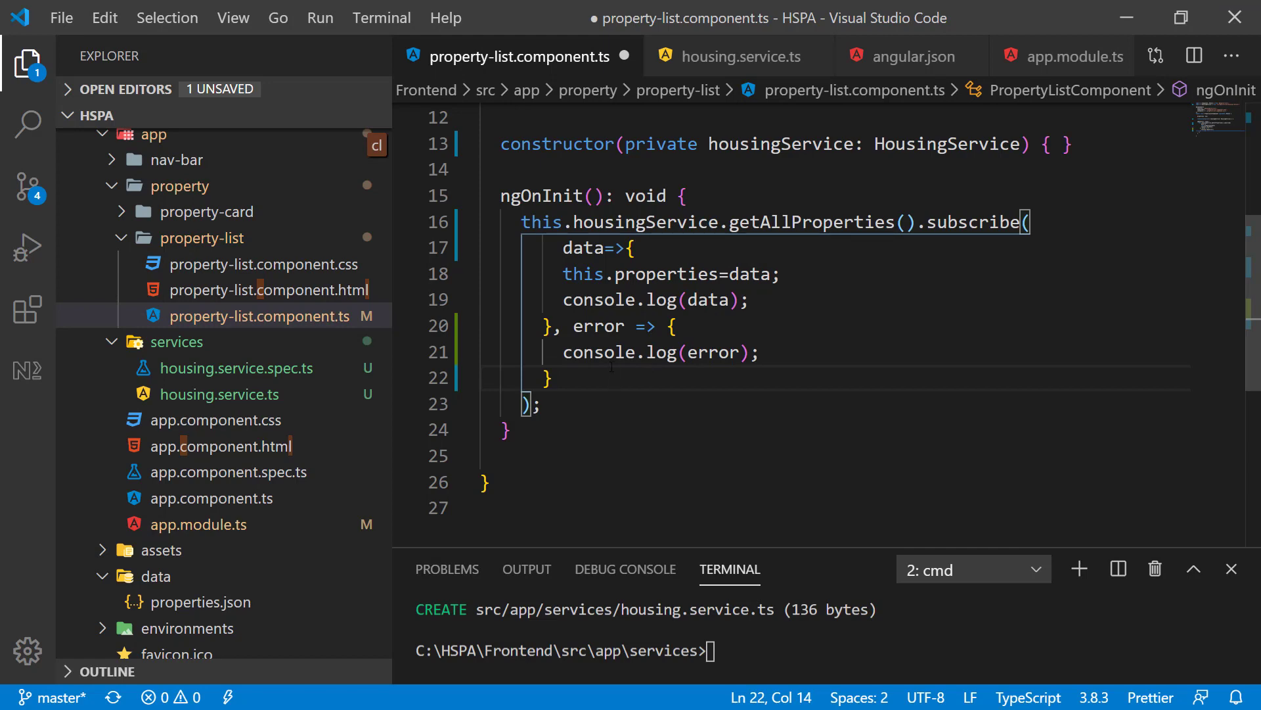
{"action": "left_click", "coordinate": [773, 352]}
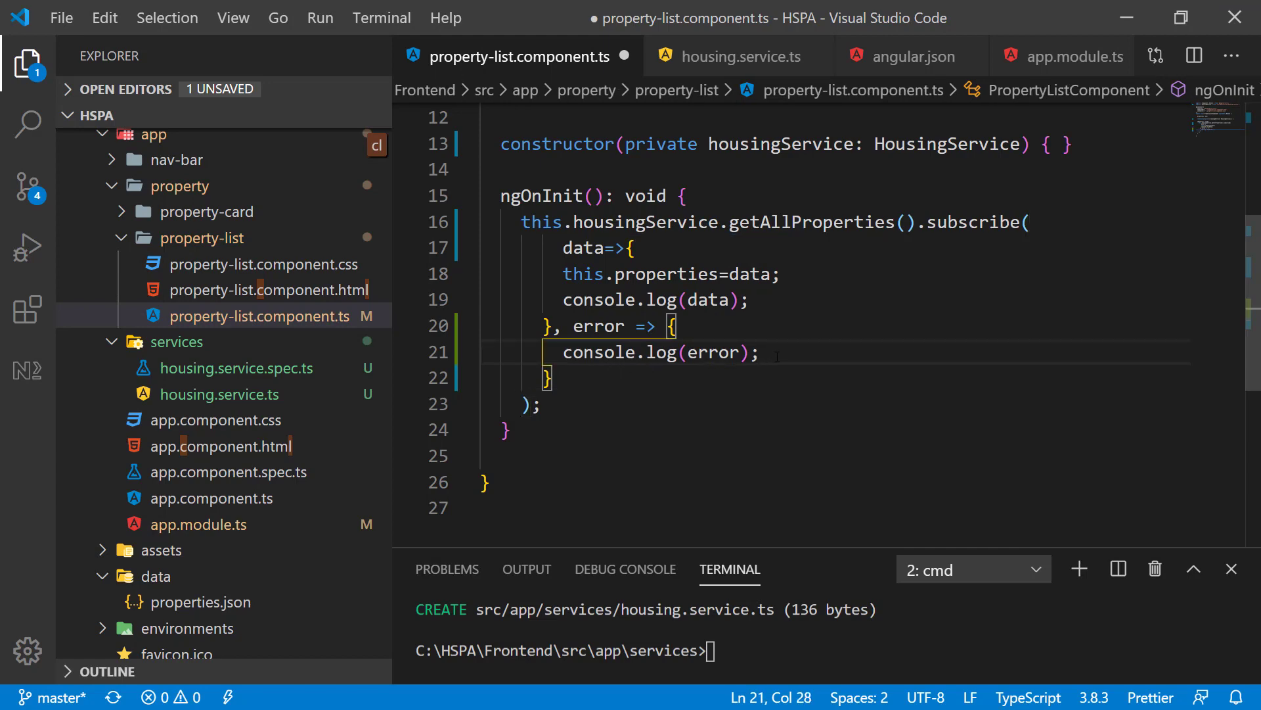